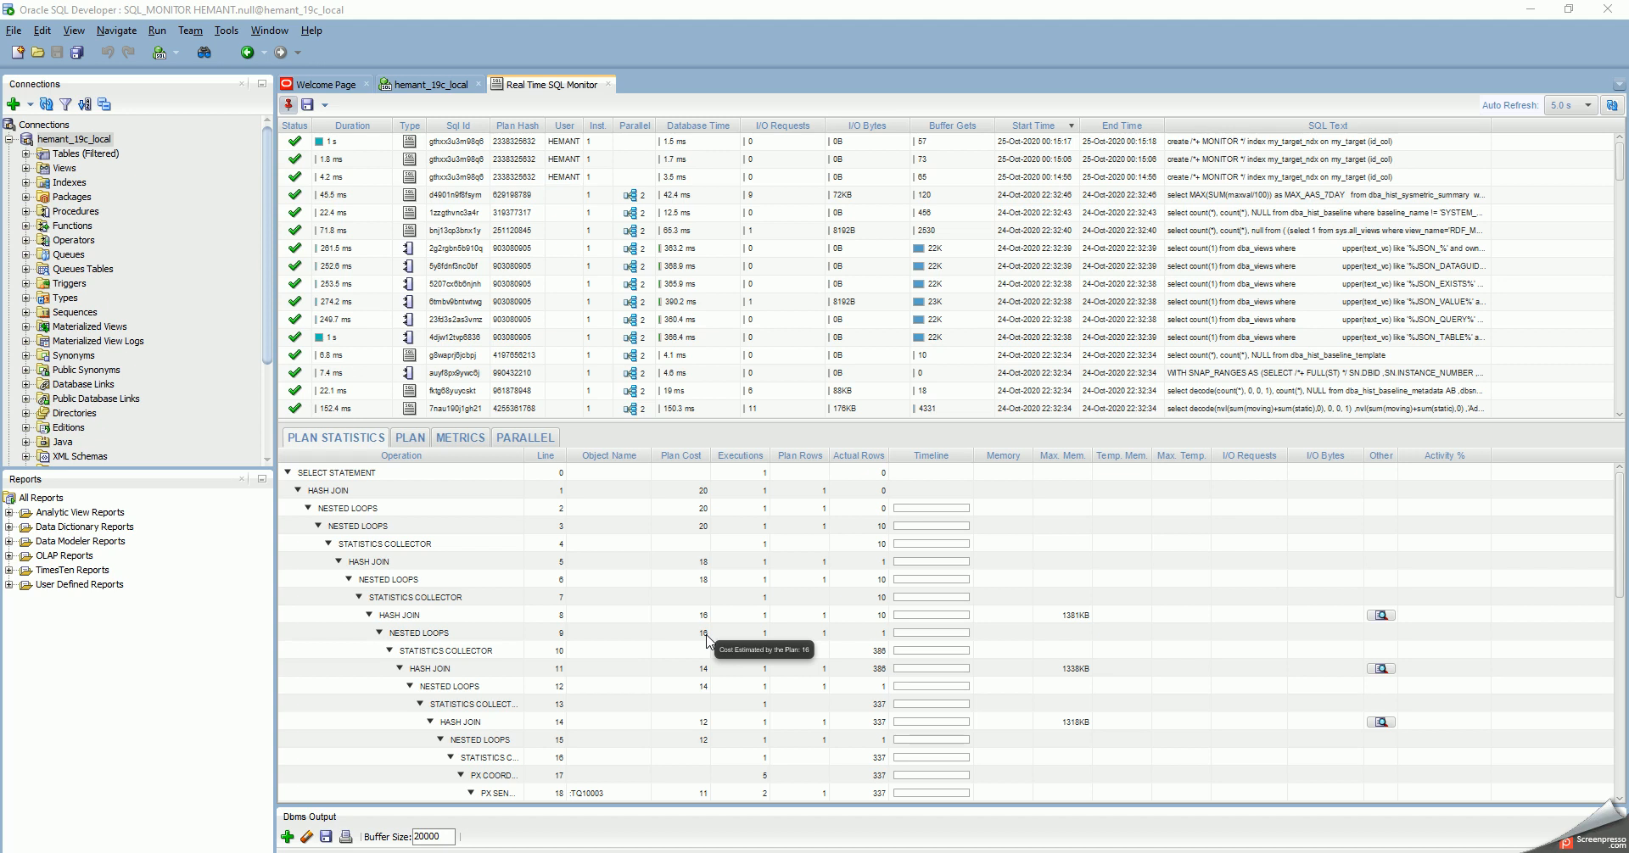
pyautogui.moveTo(707, 641)
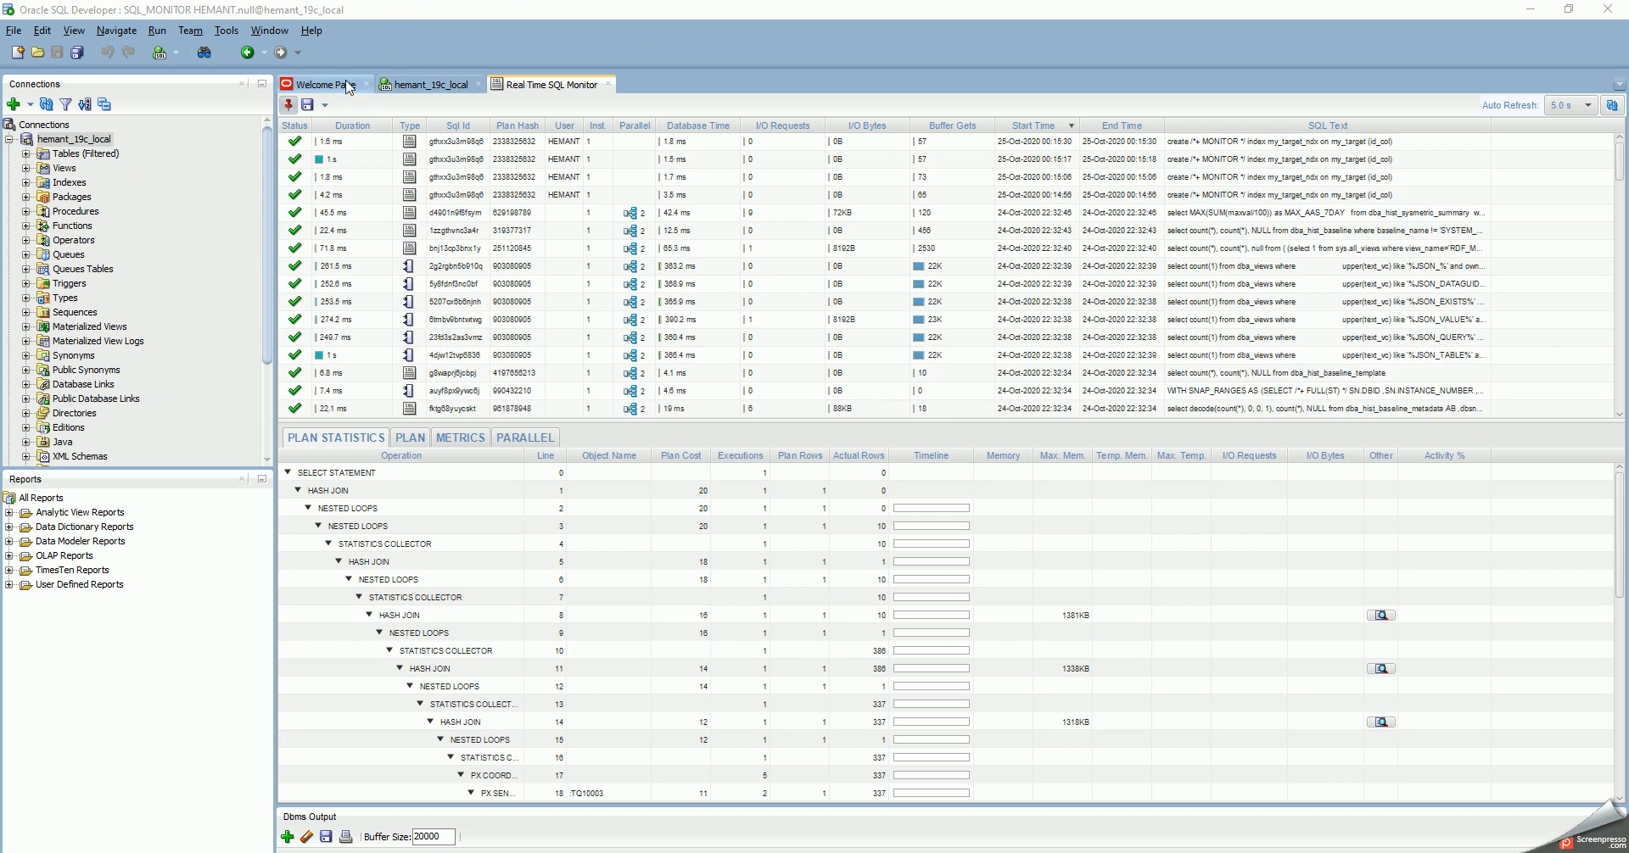
# Step: Reopen Real Time SQL Monitor from the Tools menu to list the newest monitored queries
pyautogui.click(227, 29)
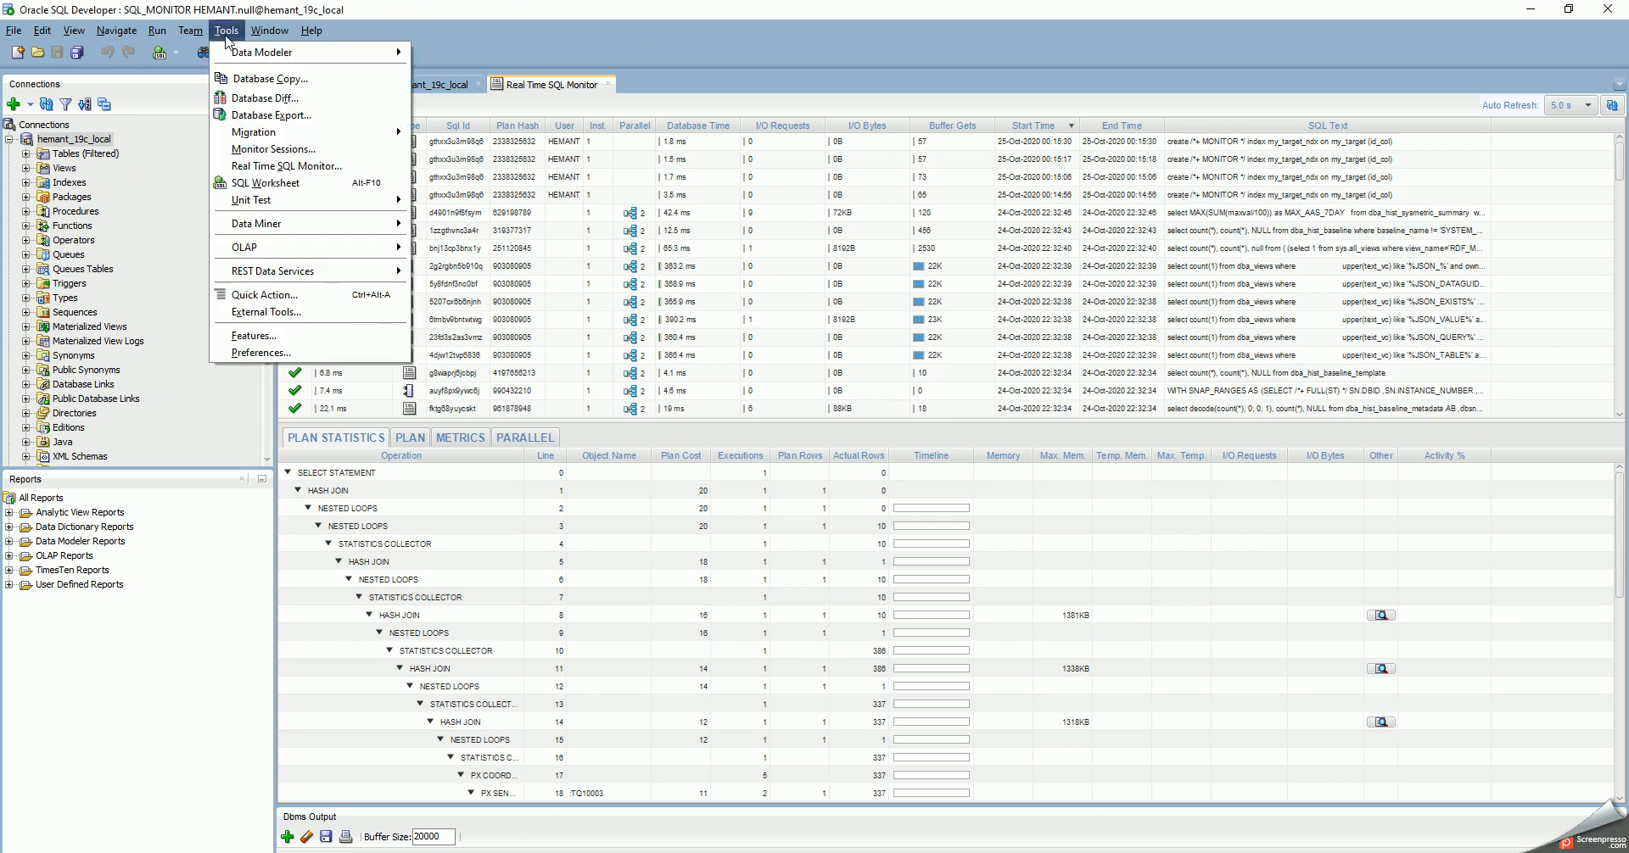
pyautogui.moveTo(273, 149)
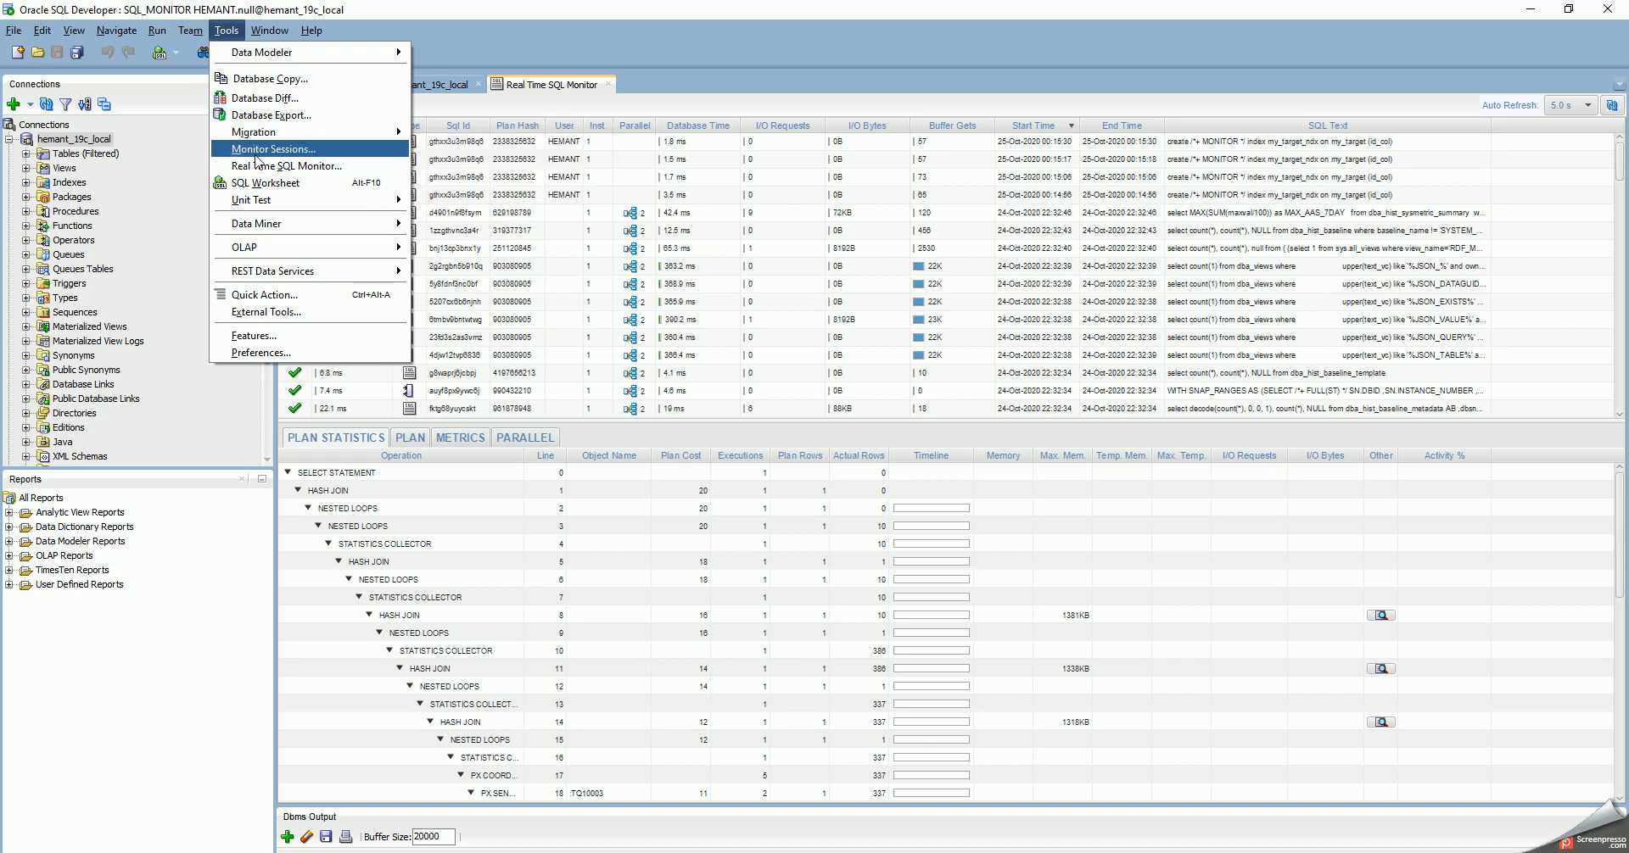
pyautogui.moveTo(286, 165)
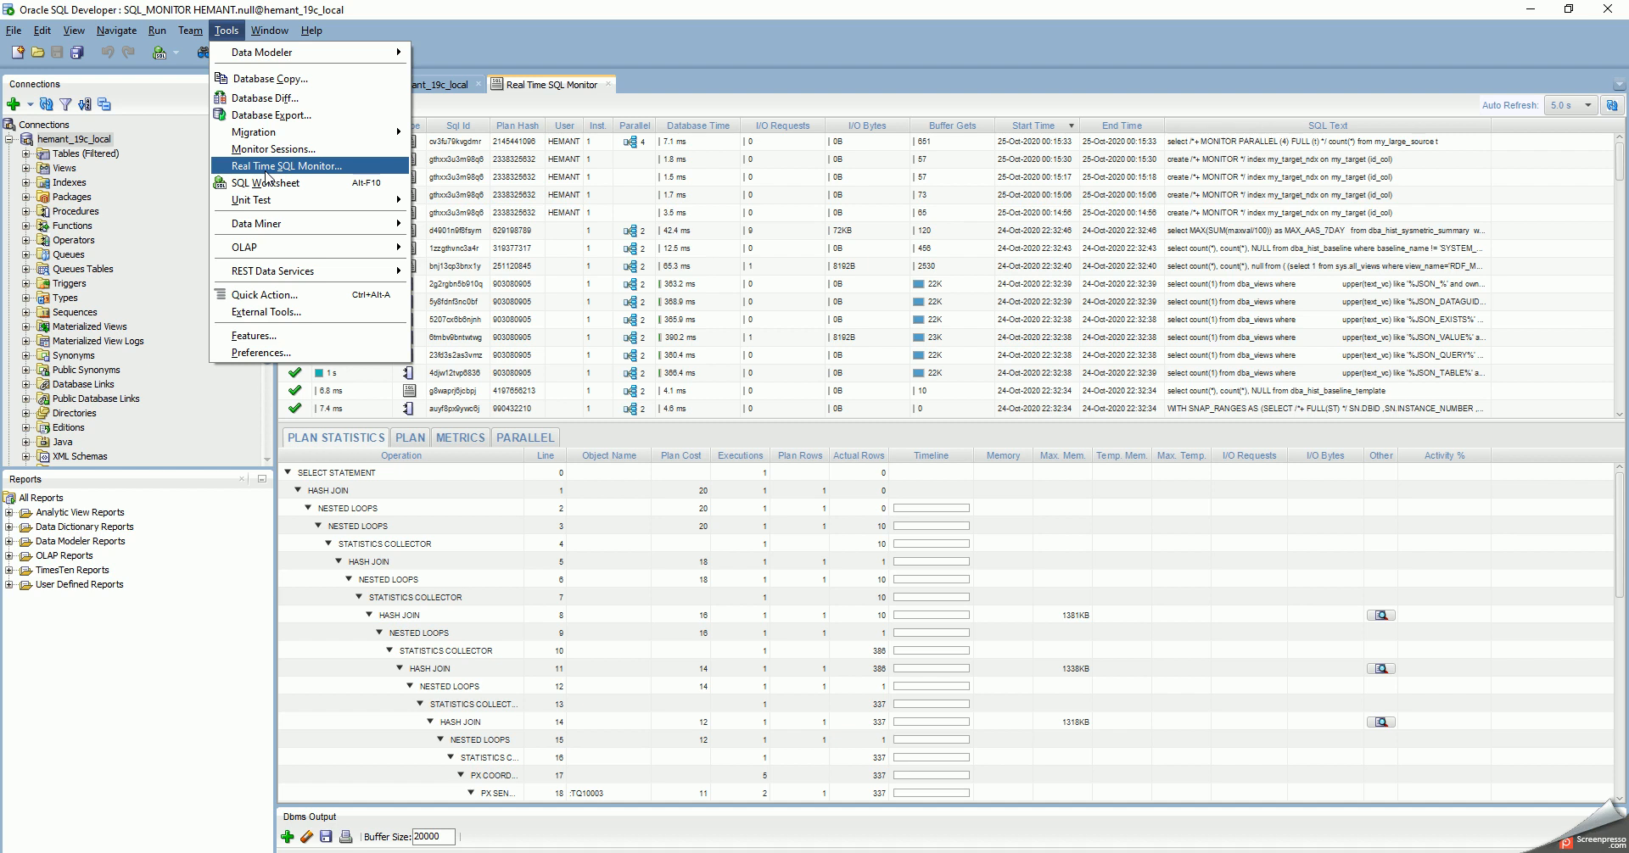
pyautogui.click(283, 166)
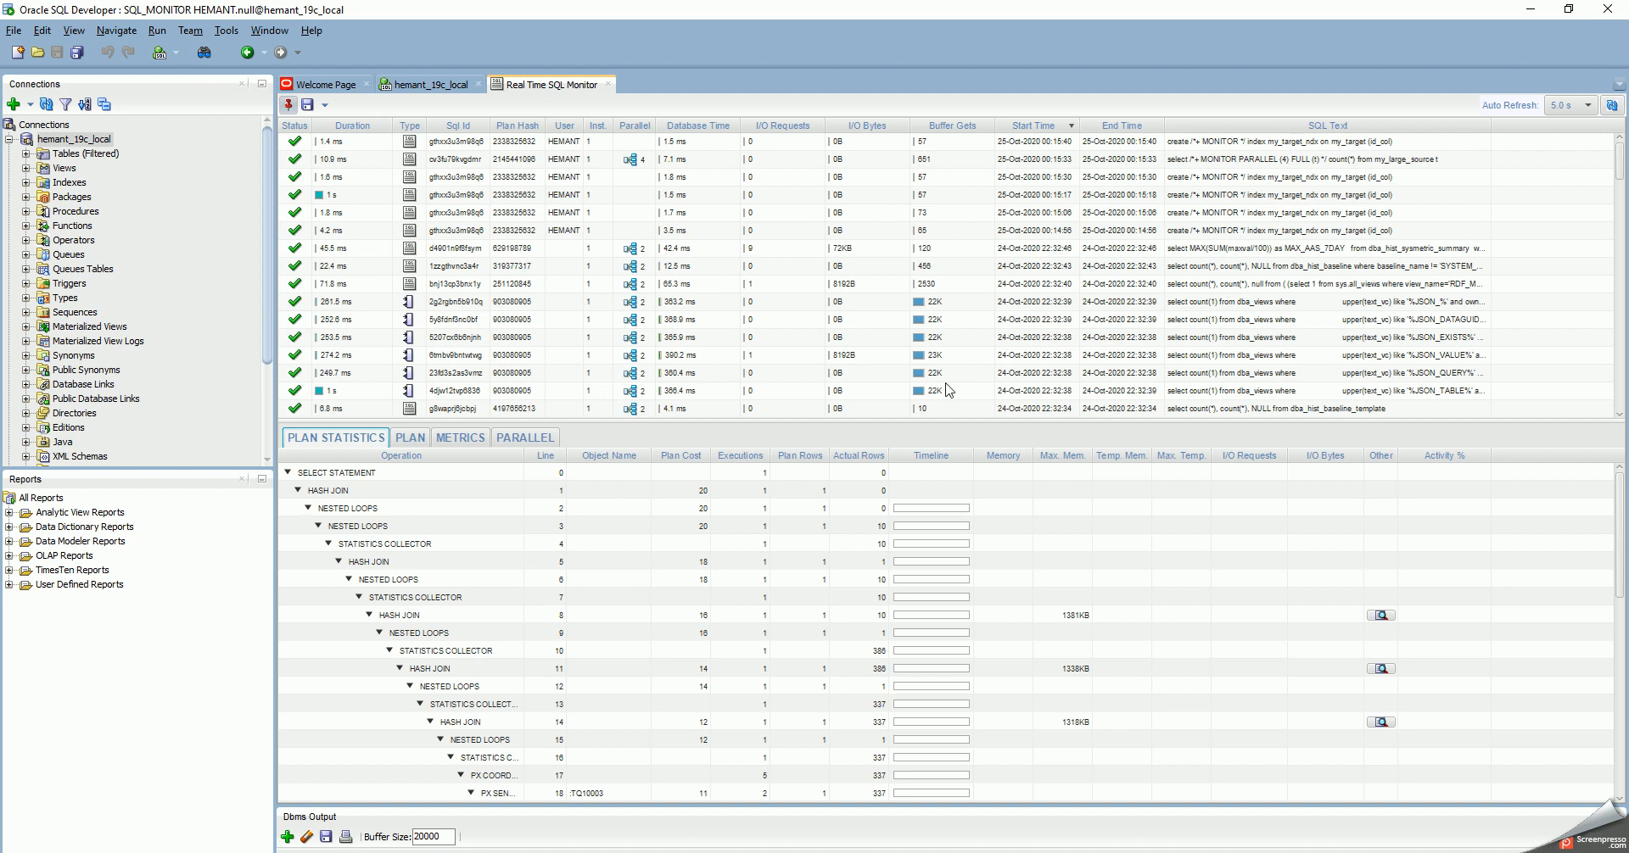
# Step: Scroll the query list and show plan line 8's hash-join build size, fan-out and slot size
pyautogui.scroll(-3)
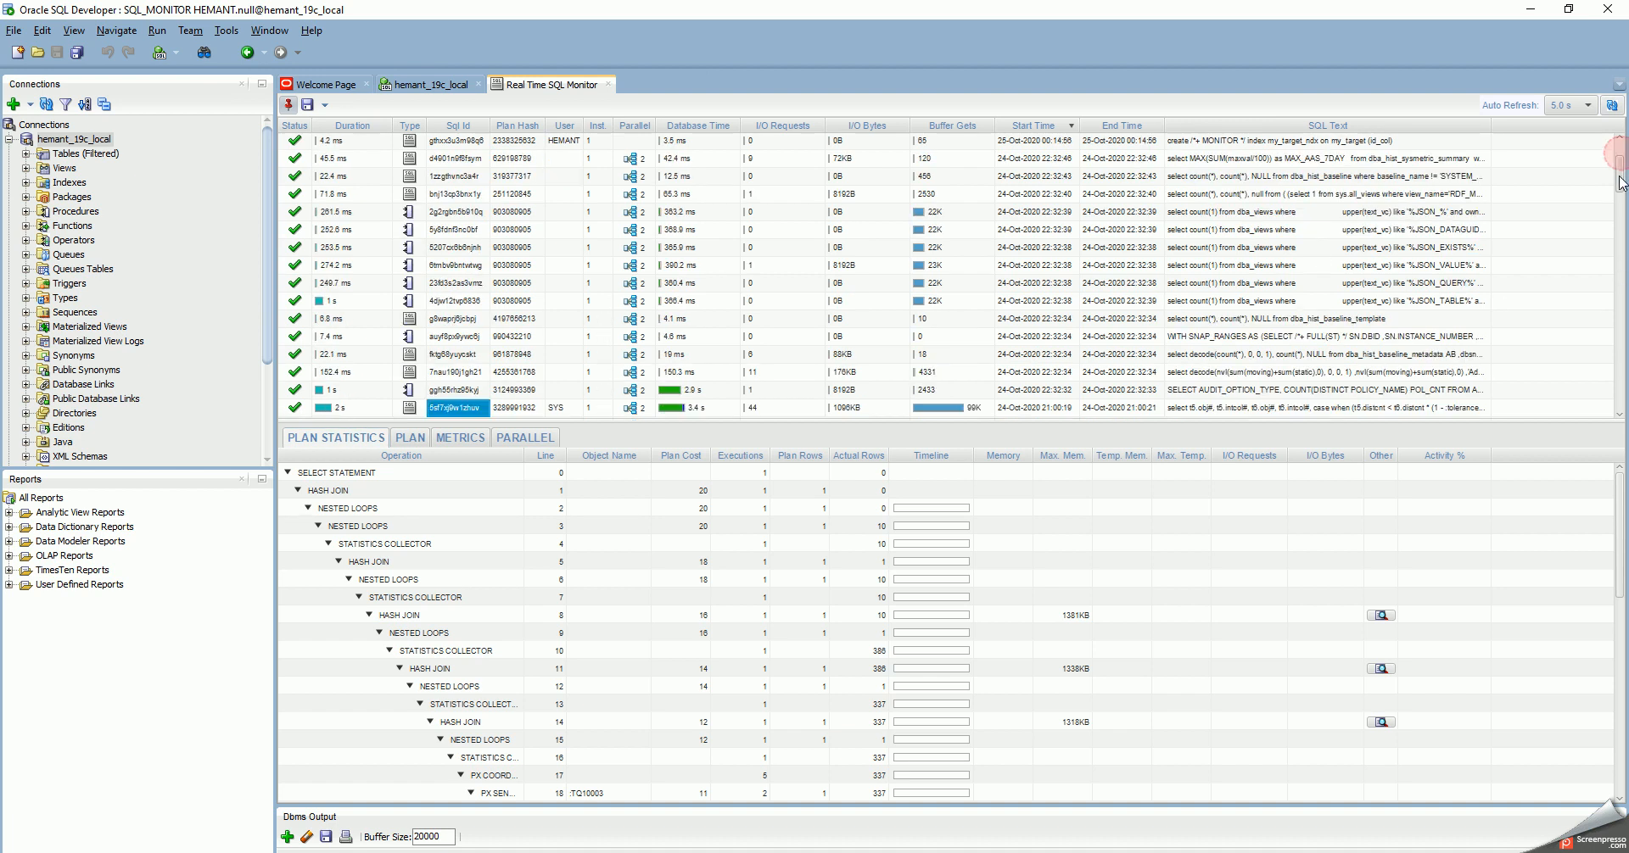
pyautogui.scroll(-3)
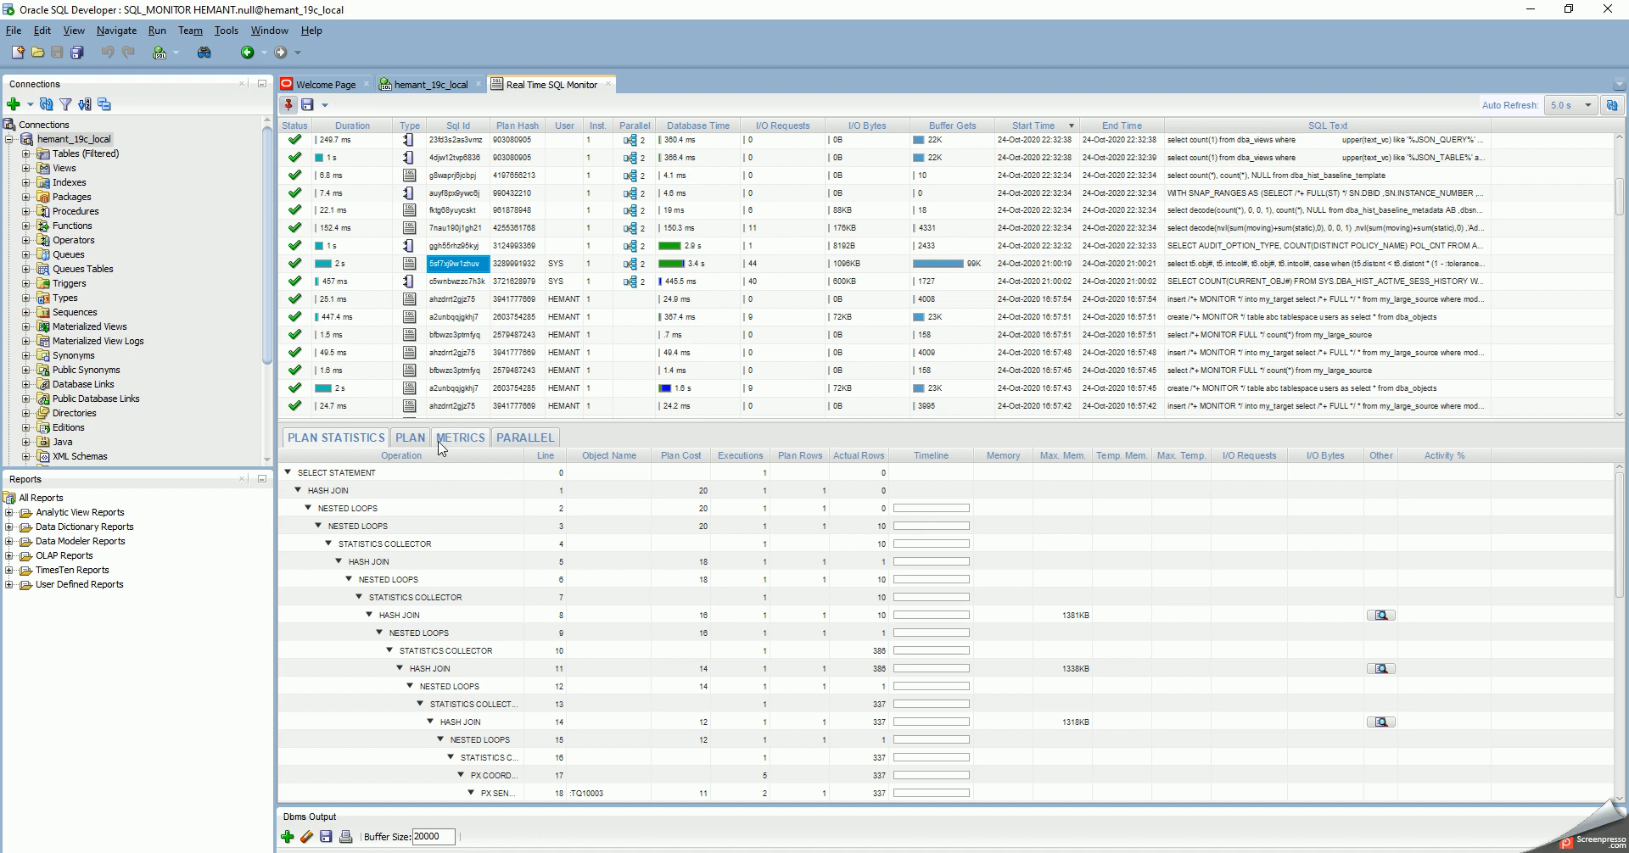
pyautogui.moveTo(1394, 592)
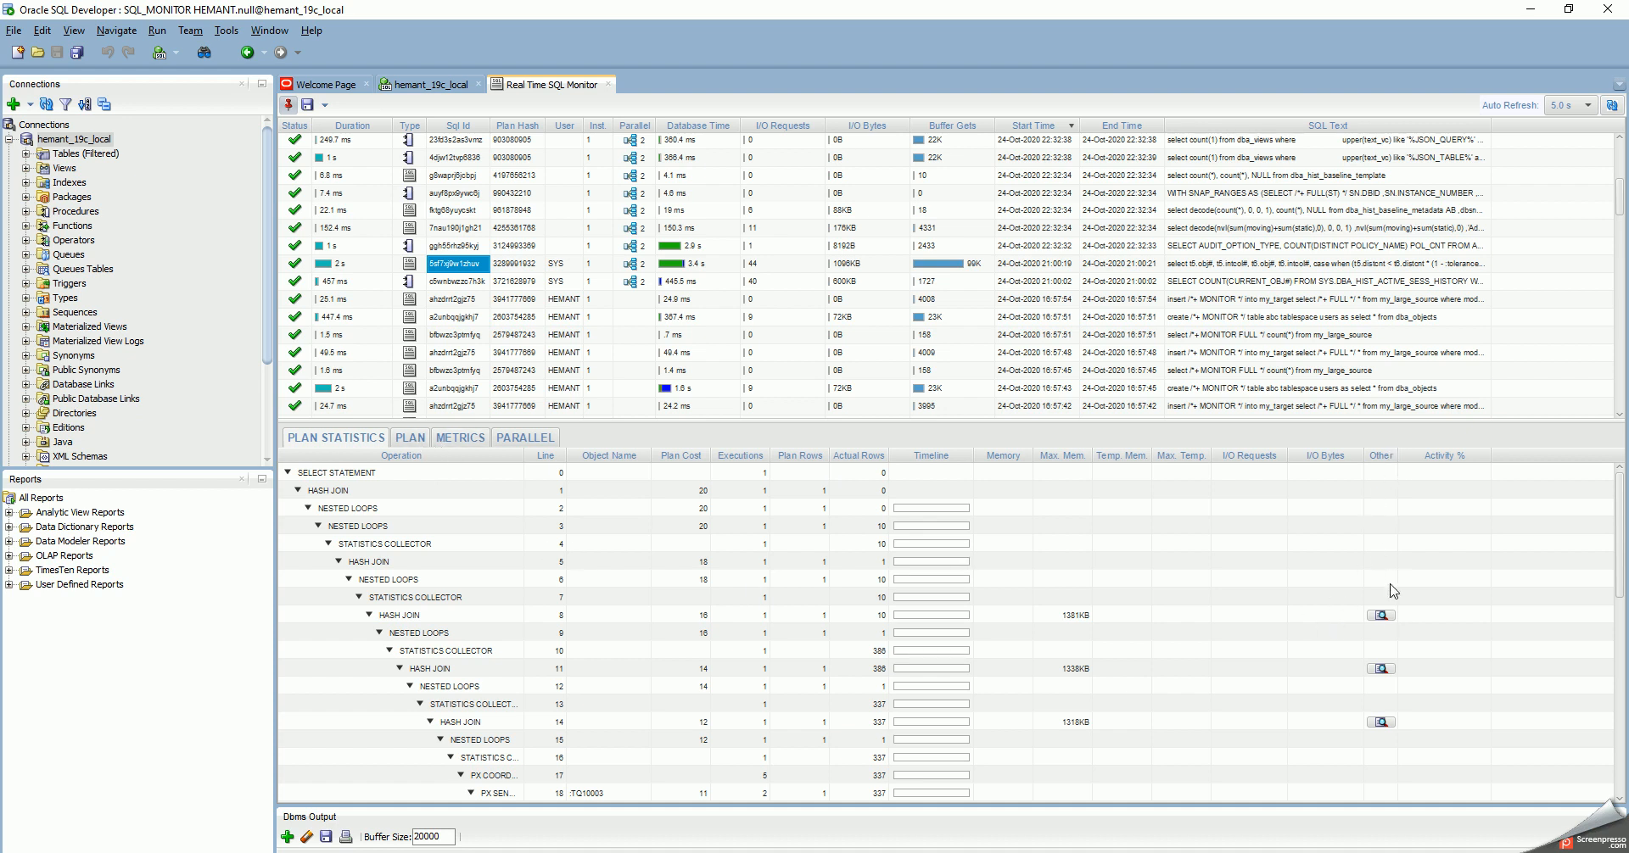
pyautogui.click(1381, 615)
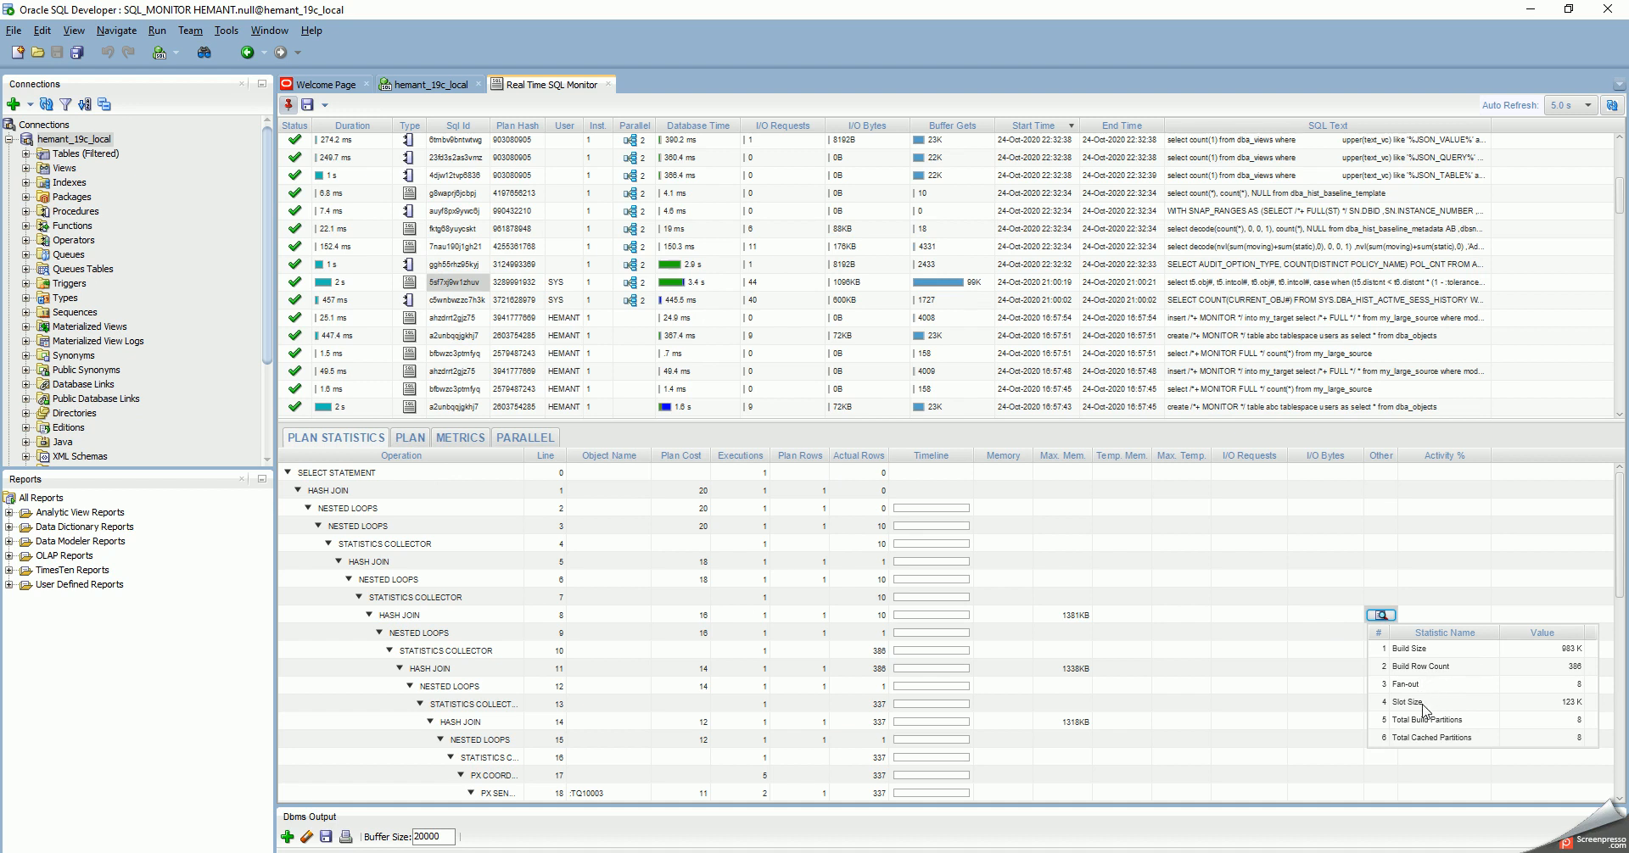
pyautogui.moveTo(1457, 696)
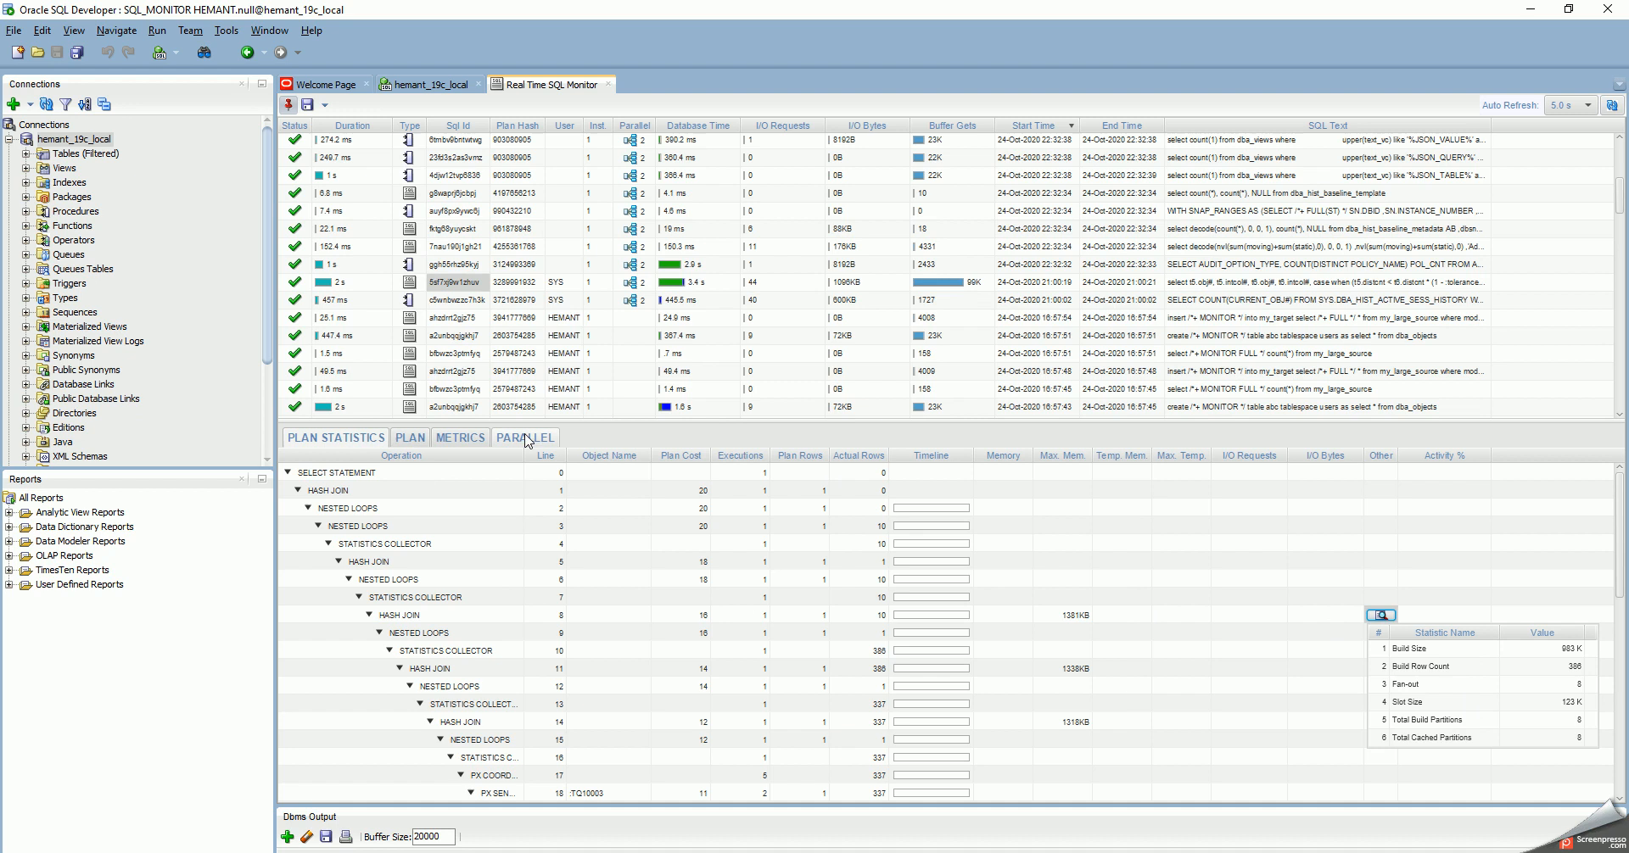
# Step: Show the PARALLEL breakdown: a coordinator plus two sets of two servers
pyautogui.click(524, 437)
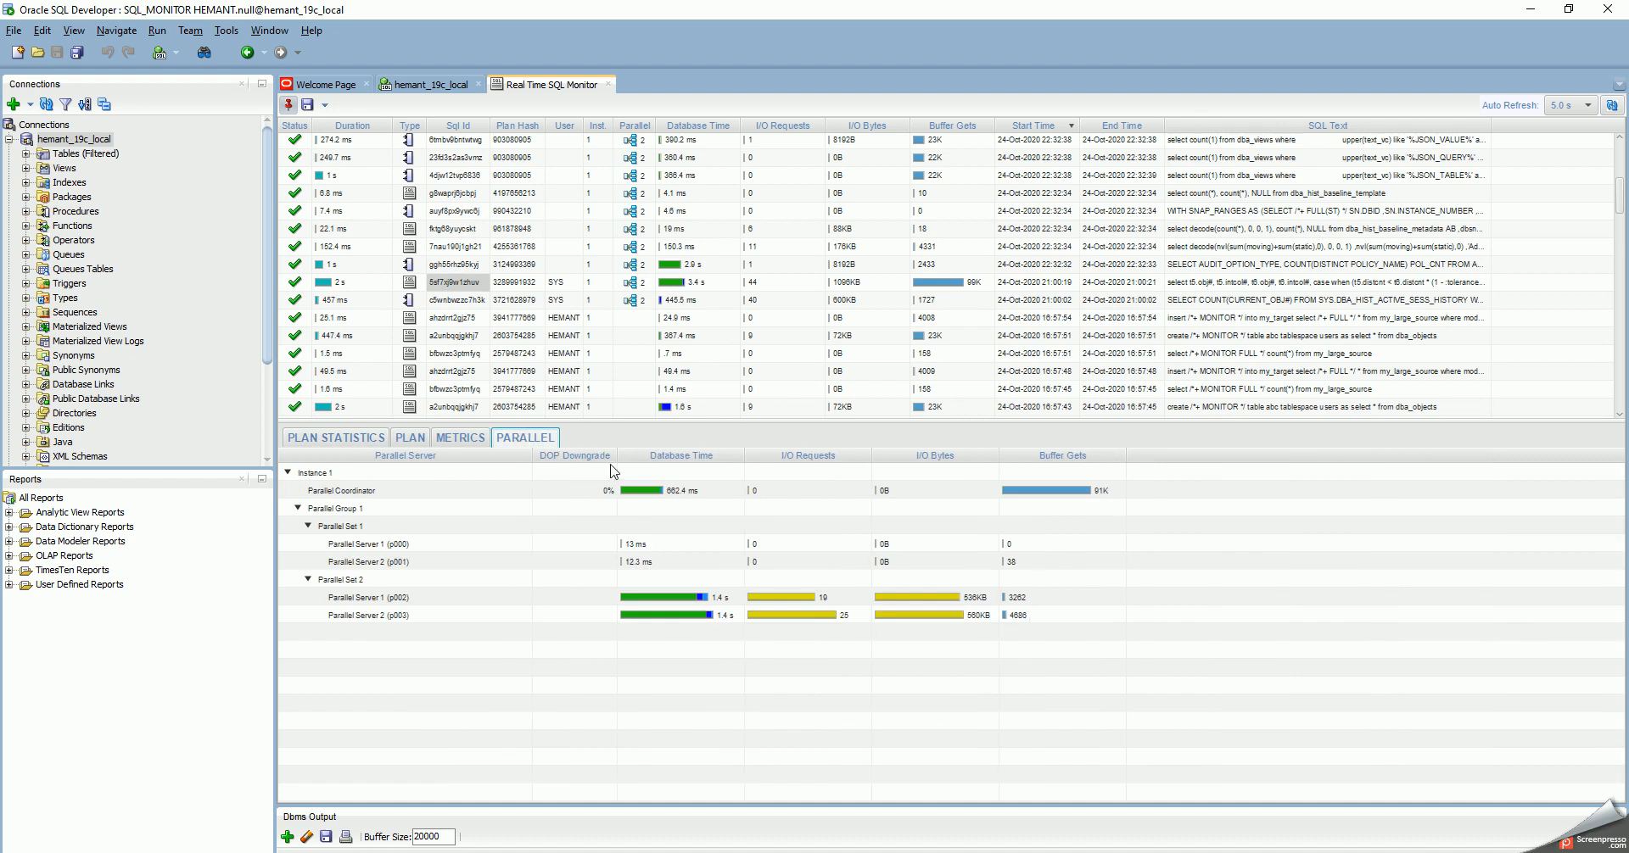
pyautogui.moveTo(388, 617)
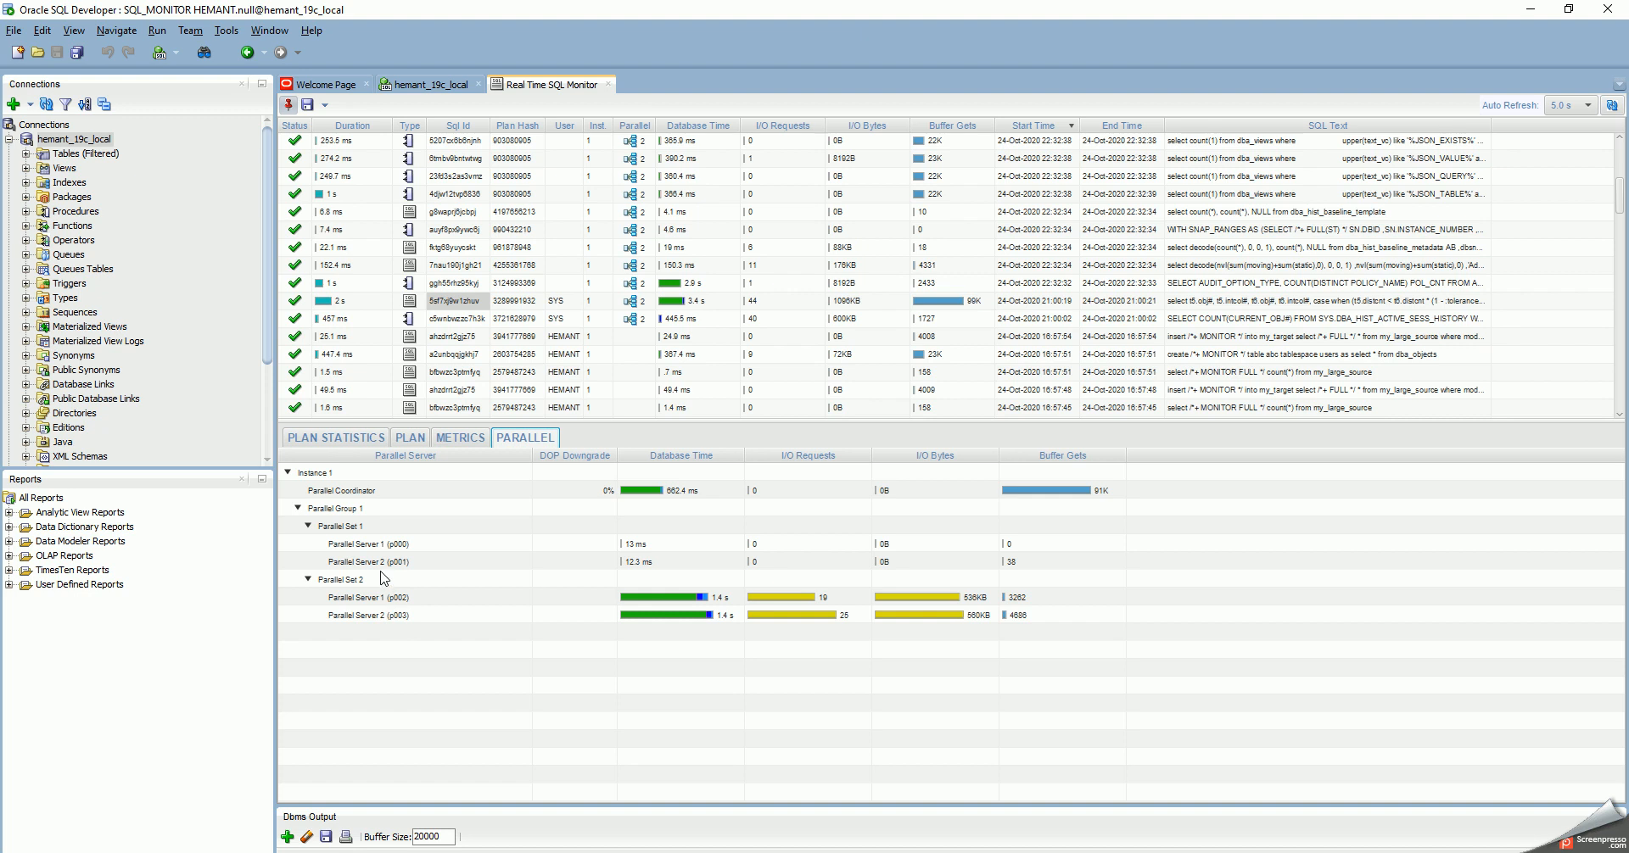
pyautogui.moveTo(400, 608)
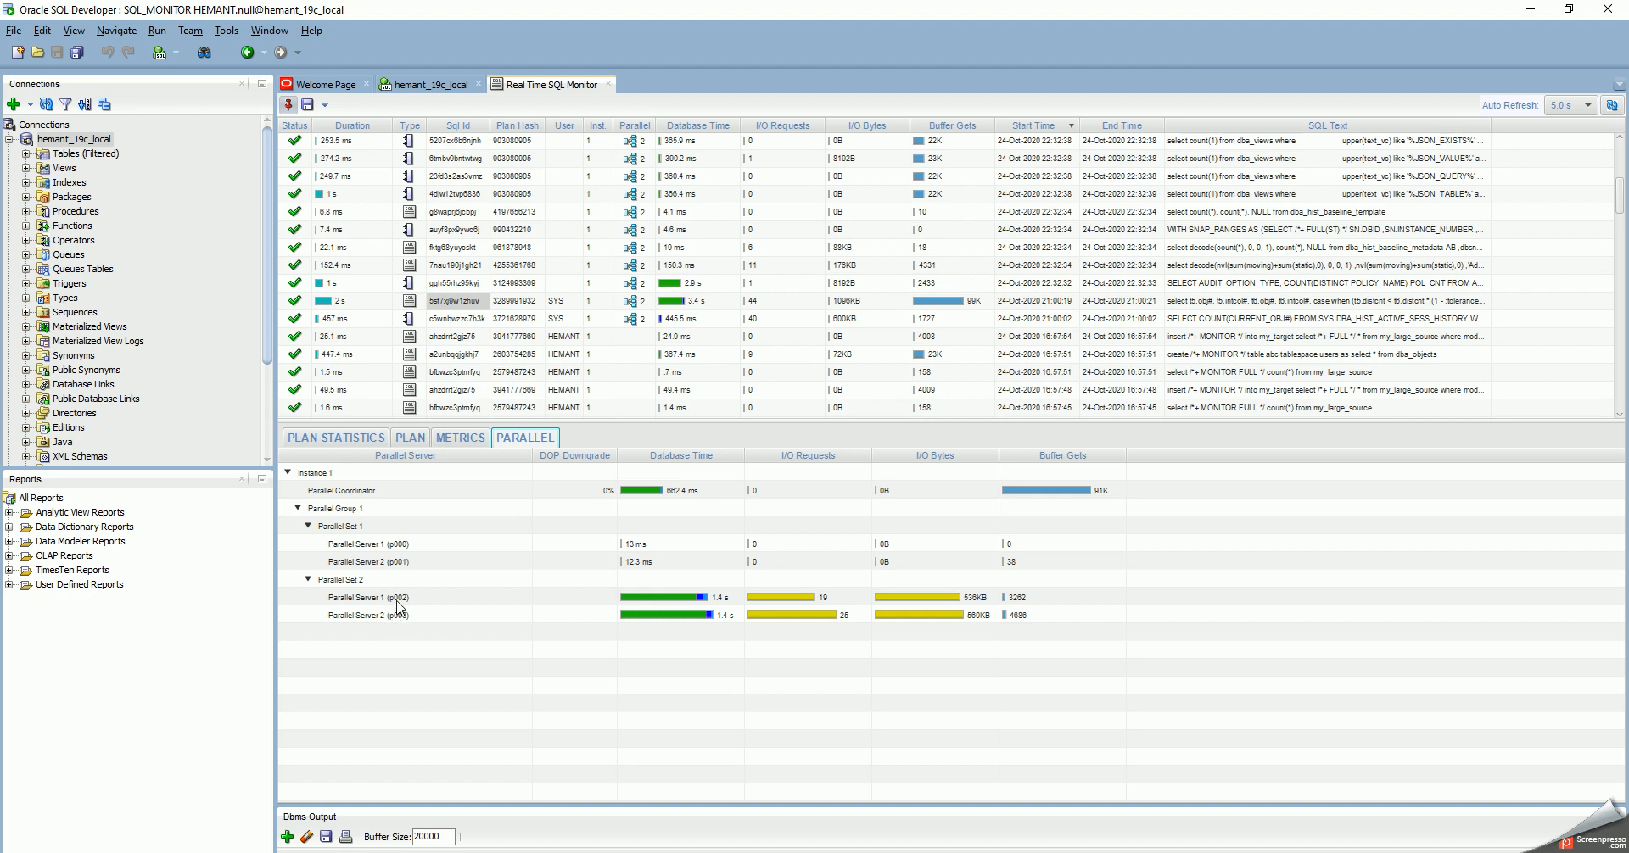
pyautogui.moveTo(395, 558)
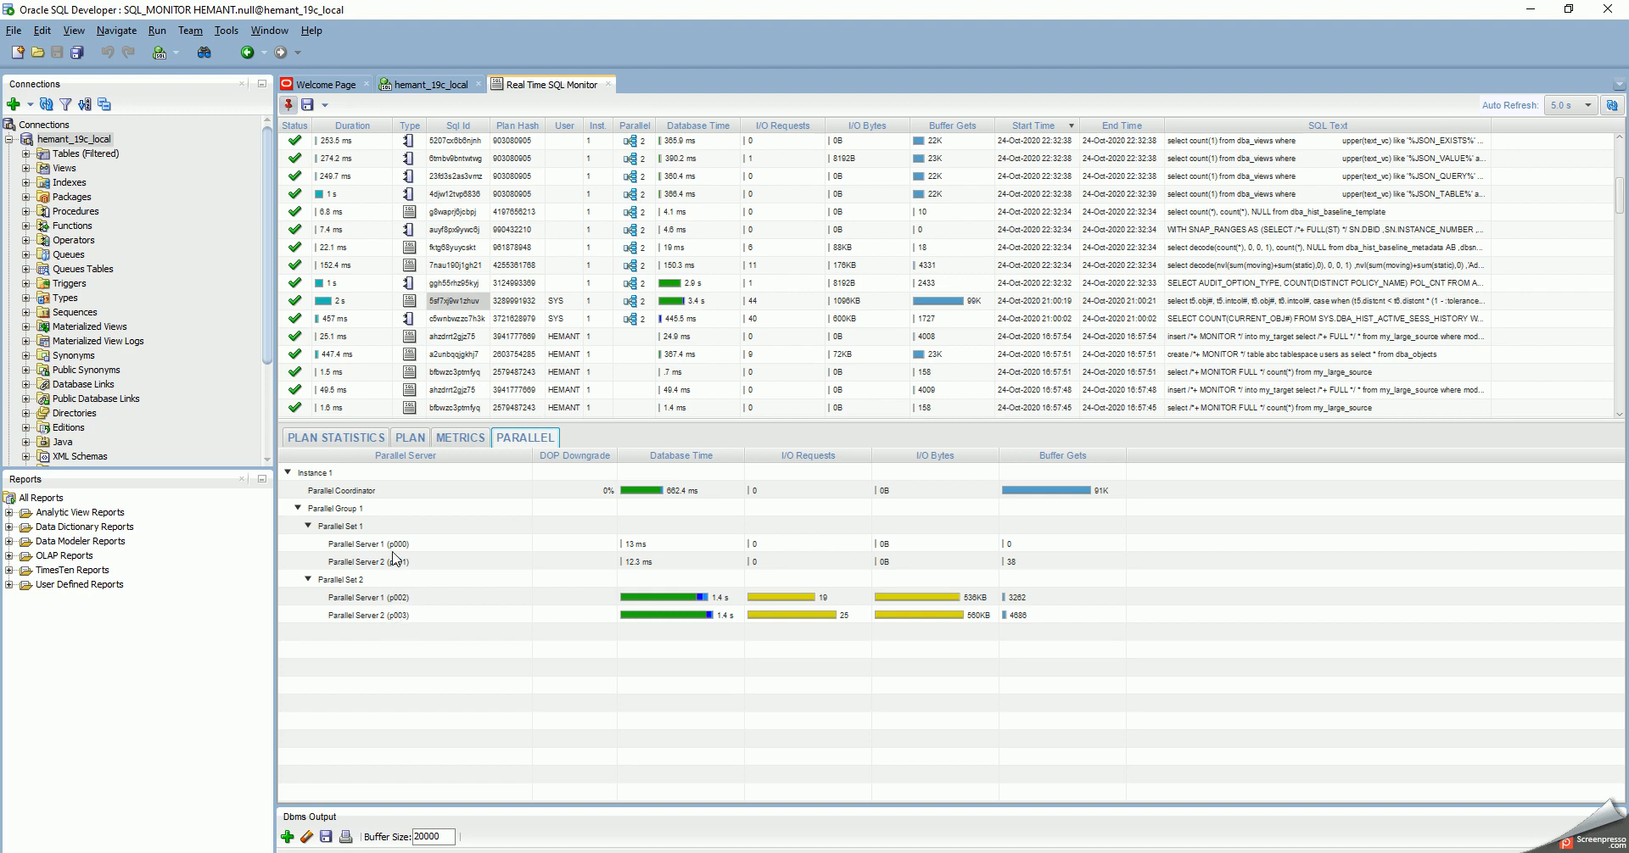
pyautogui.moveTo(393, 560)
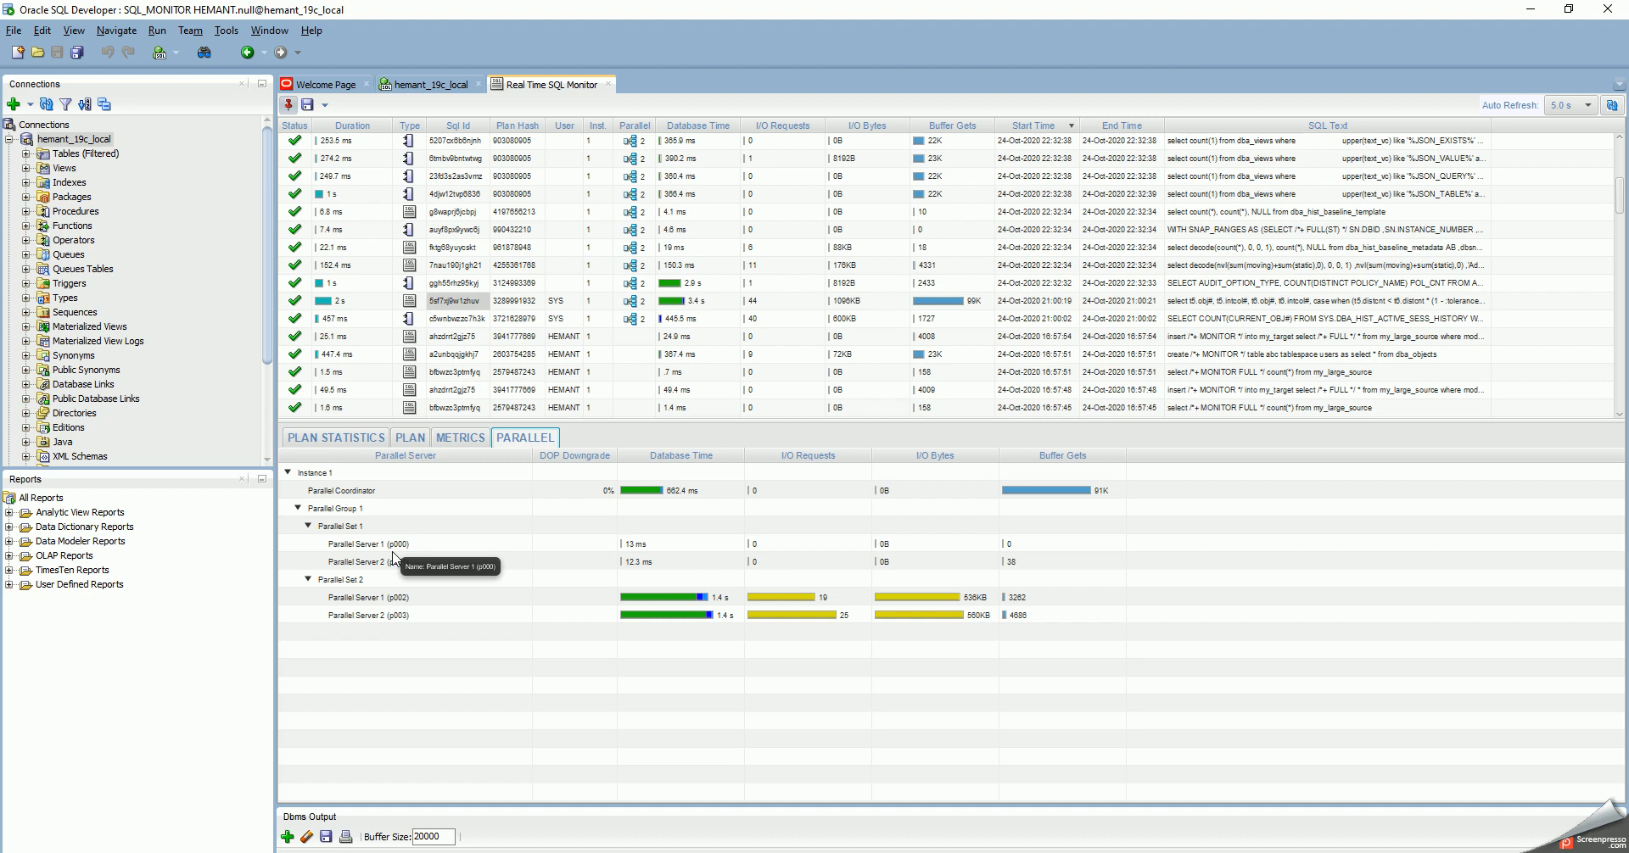
pyautogui.moveTo(384, 505)
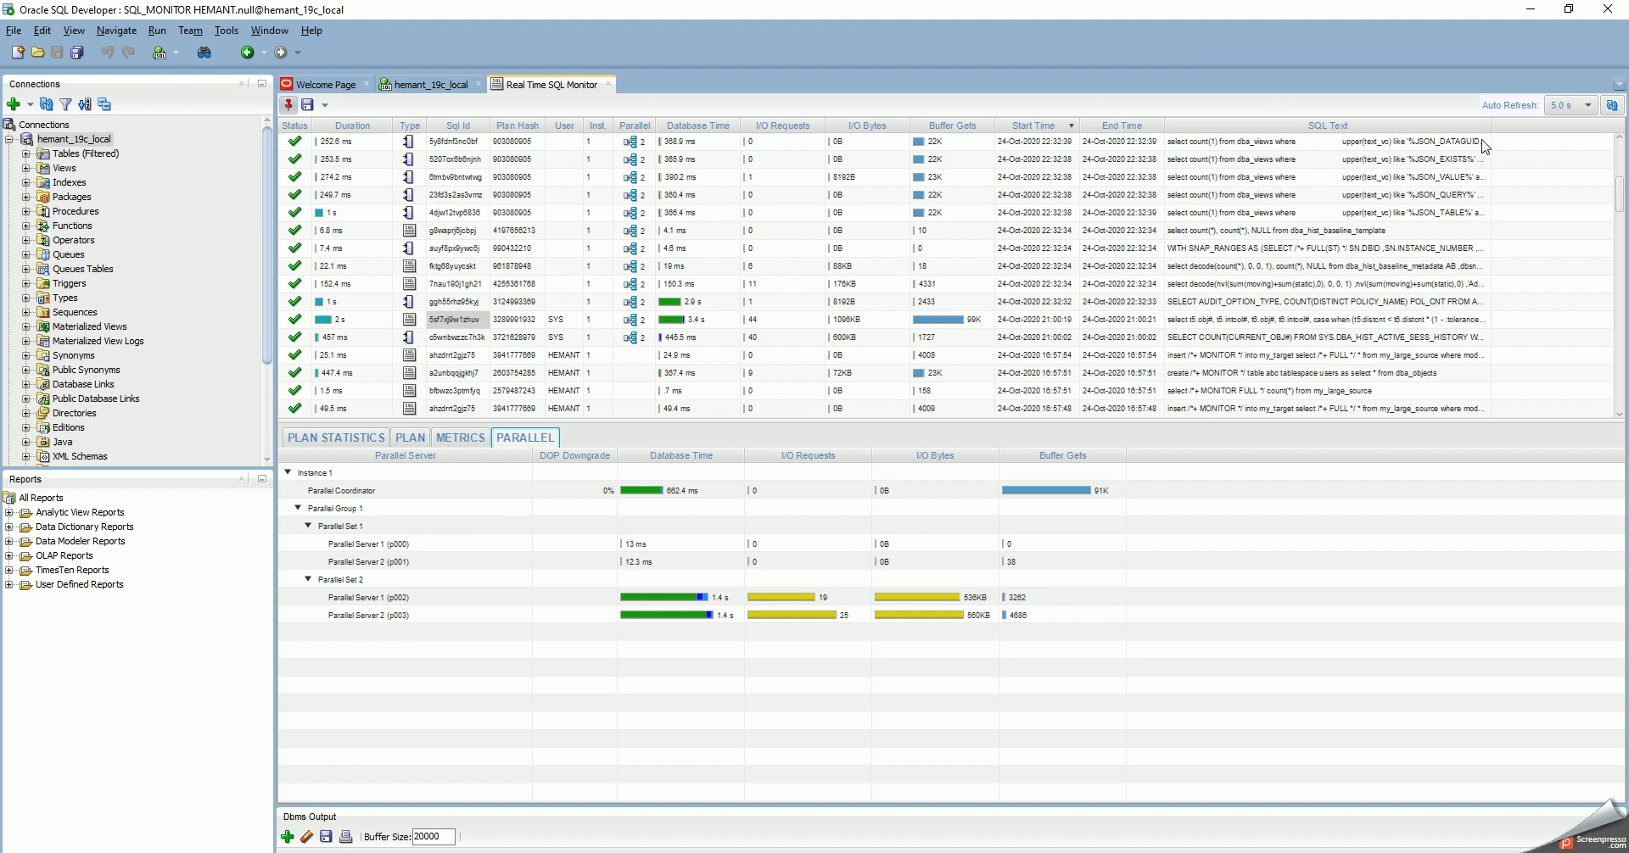
pyautogui.moveTo(1174, 344)
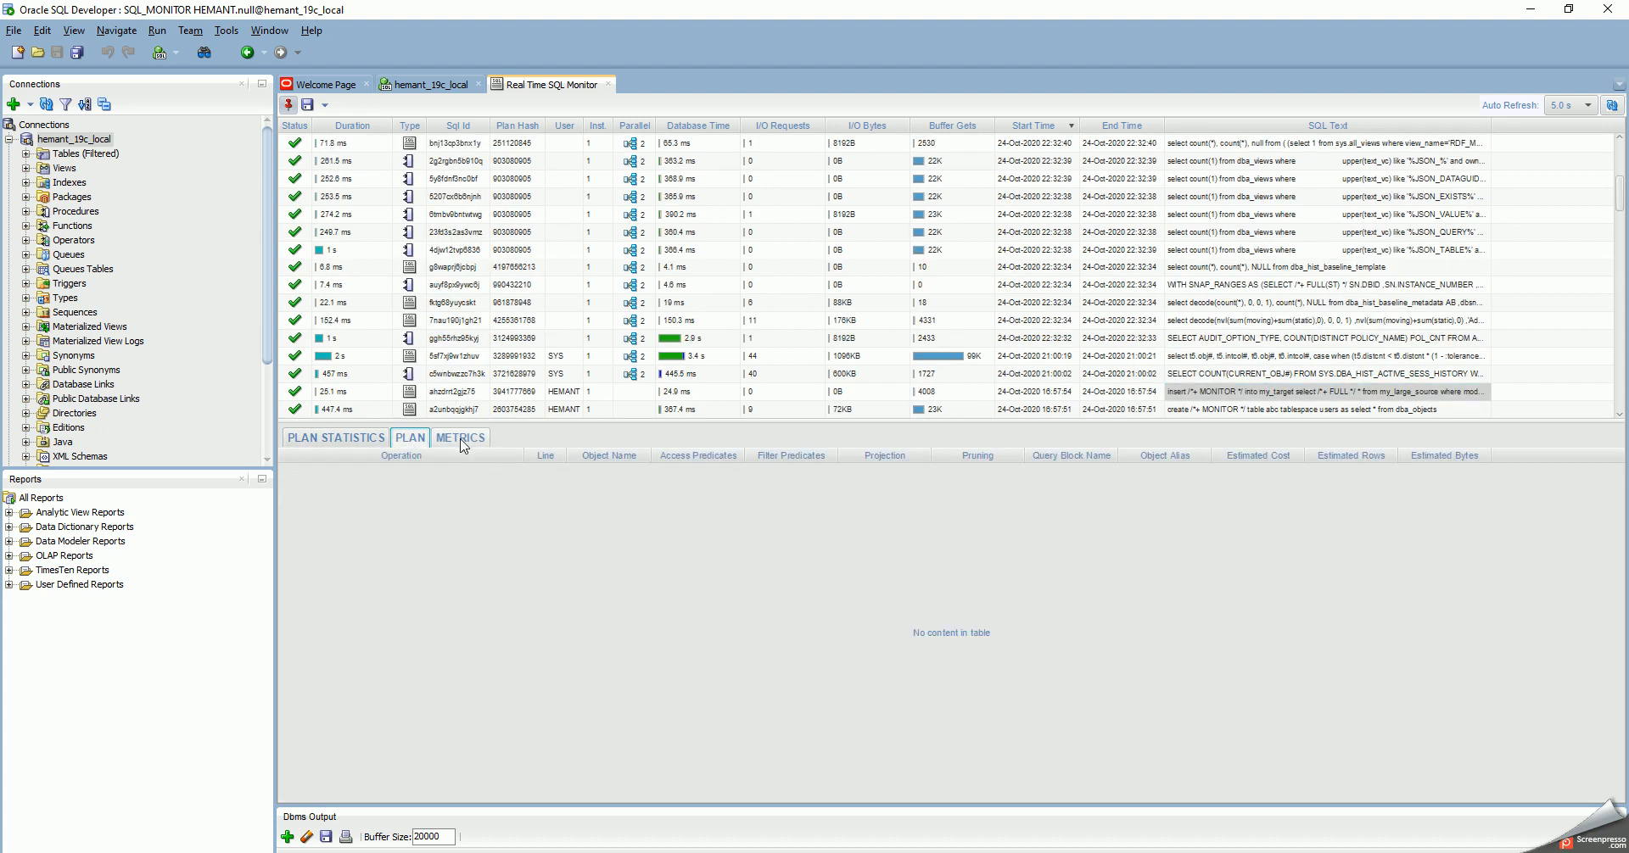
# Step: Review the gather_schema_stats job's CPU, memory and I/O charts, parallel groups and plan statistics
pyautogui.click(459, 437)
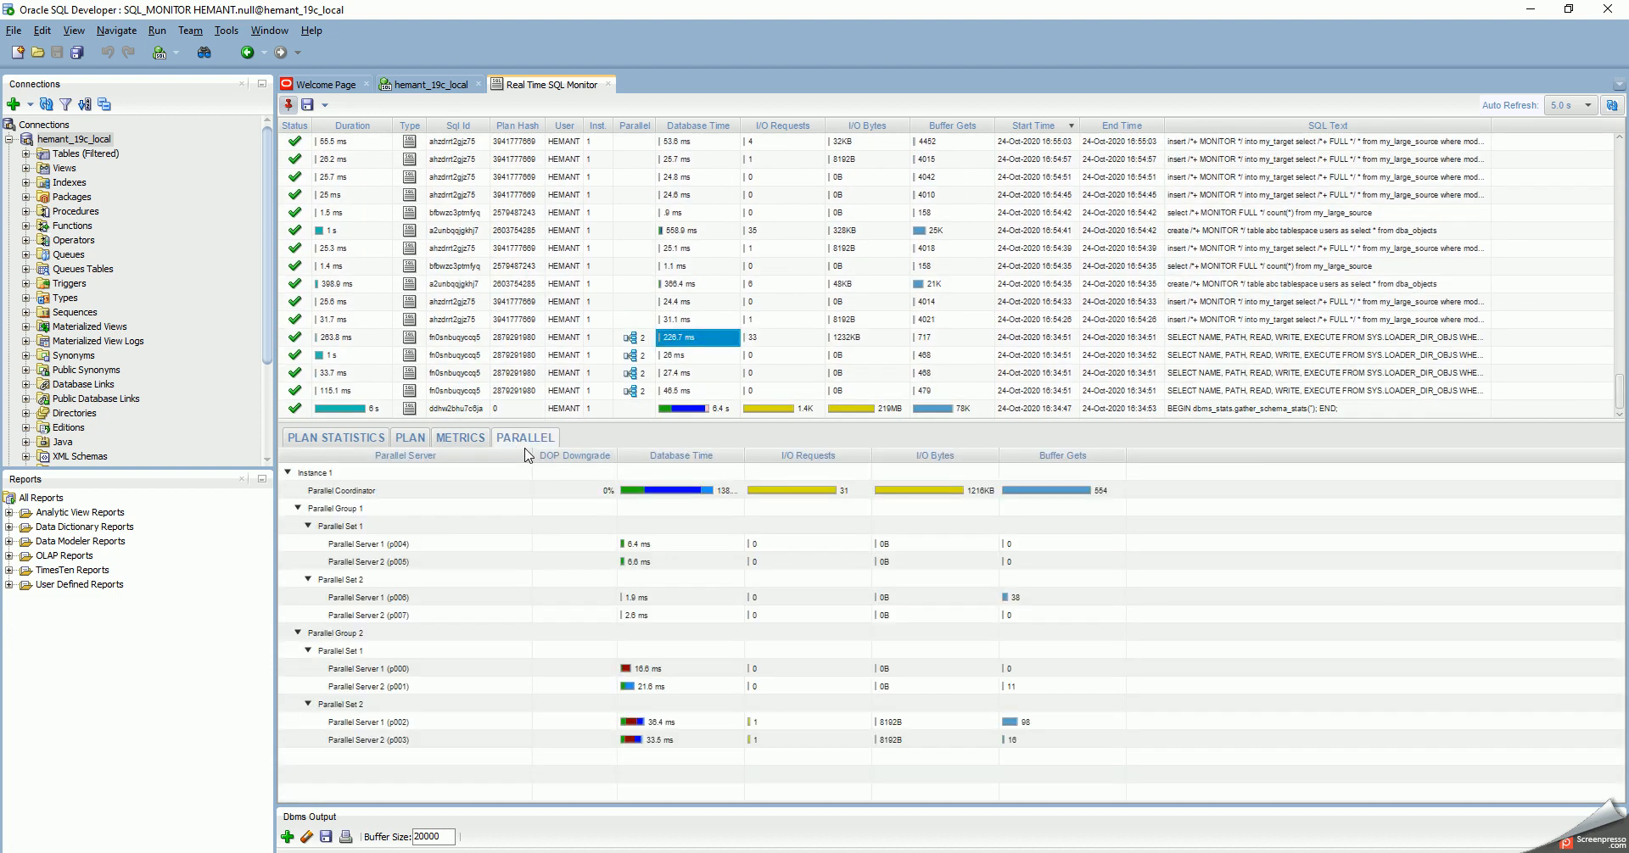
pyautogui.click(459, 437)
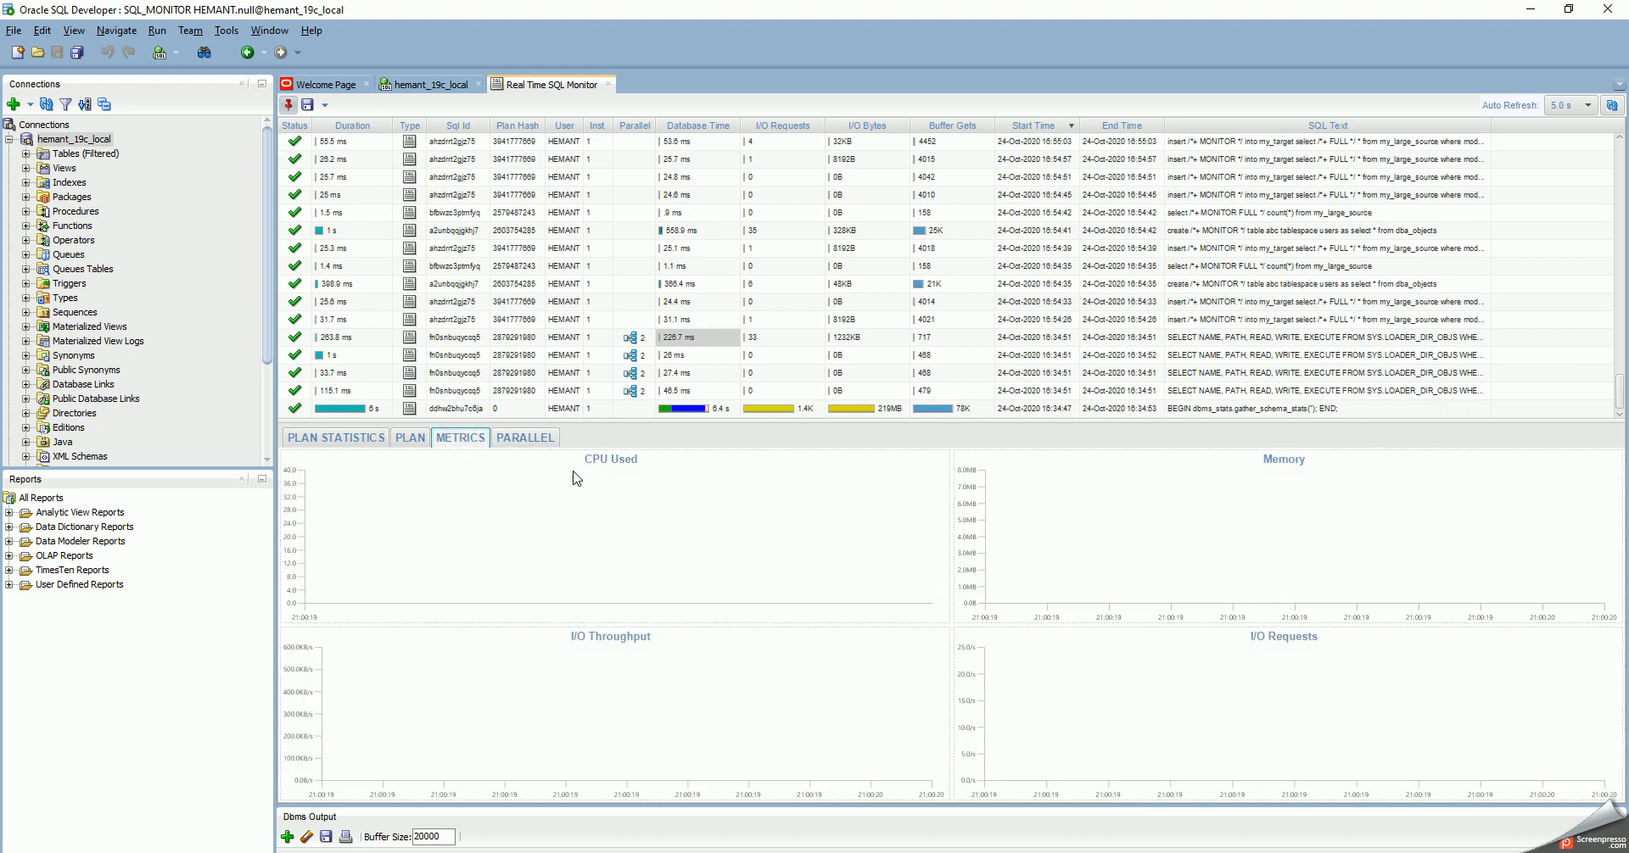
pyautogui.click(524, 437)
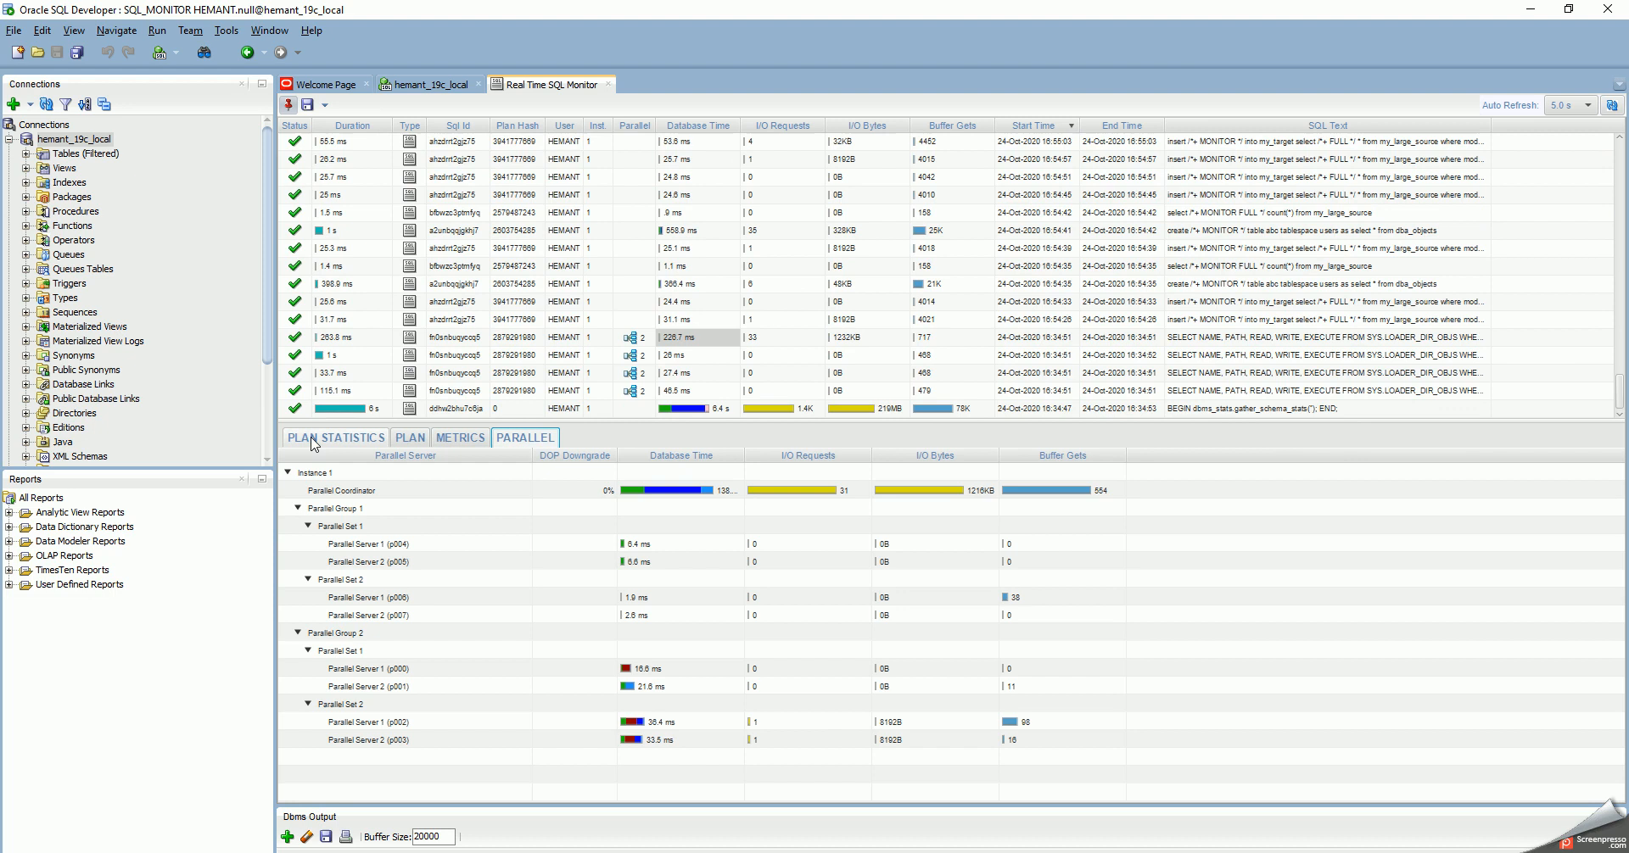
pyautogui.click(334, 437)
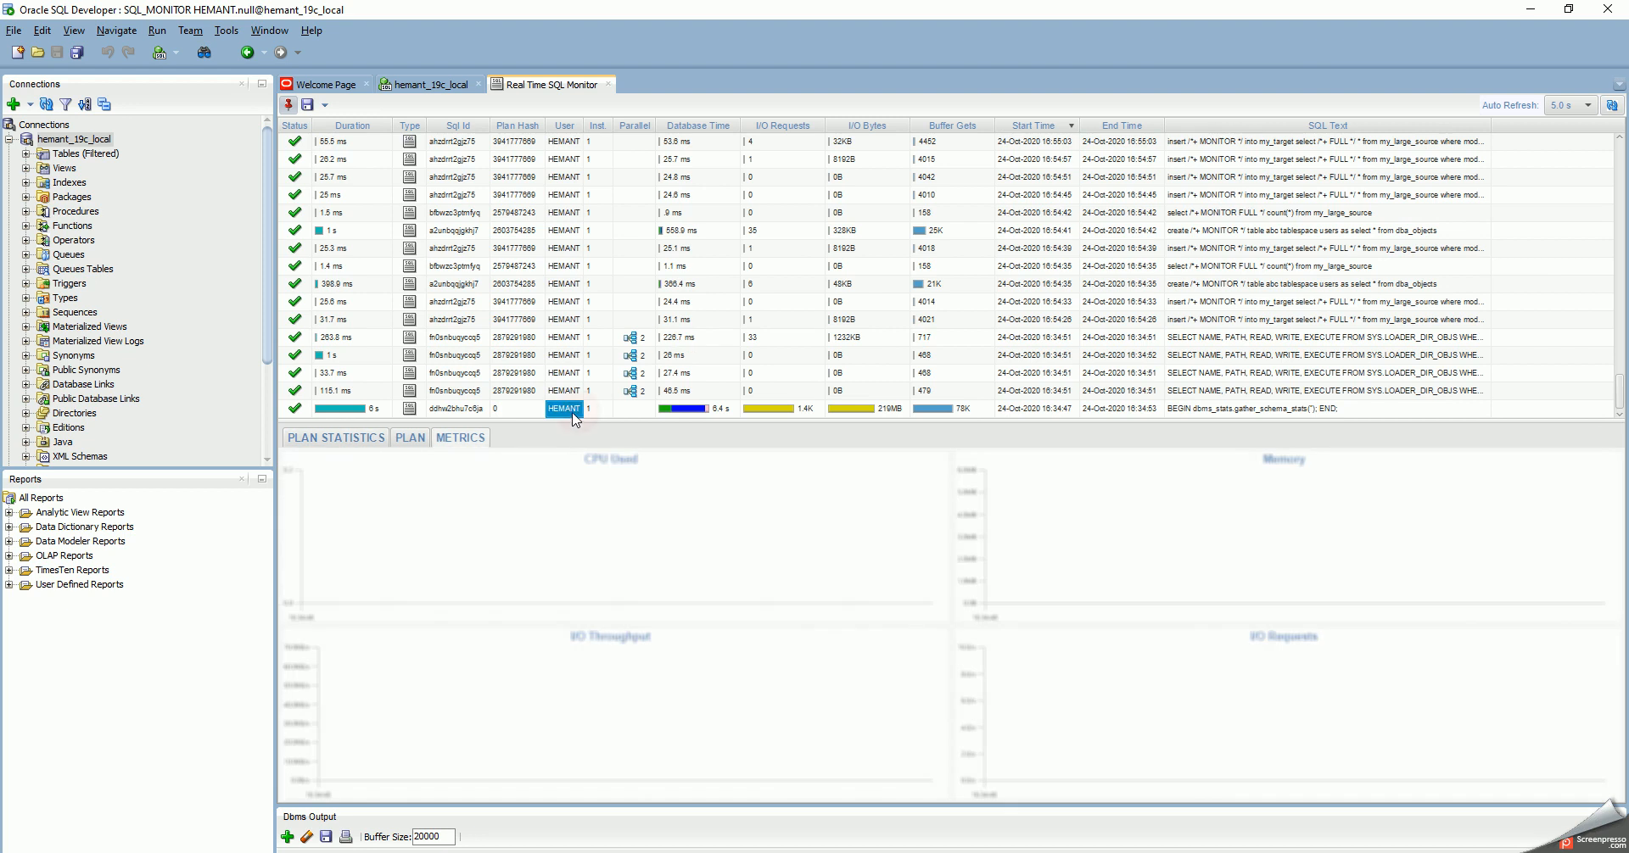
pyautogui.click(353, 408)
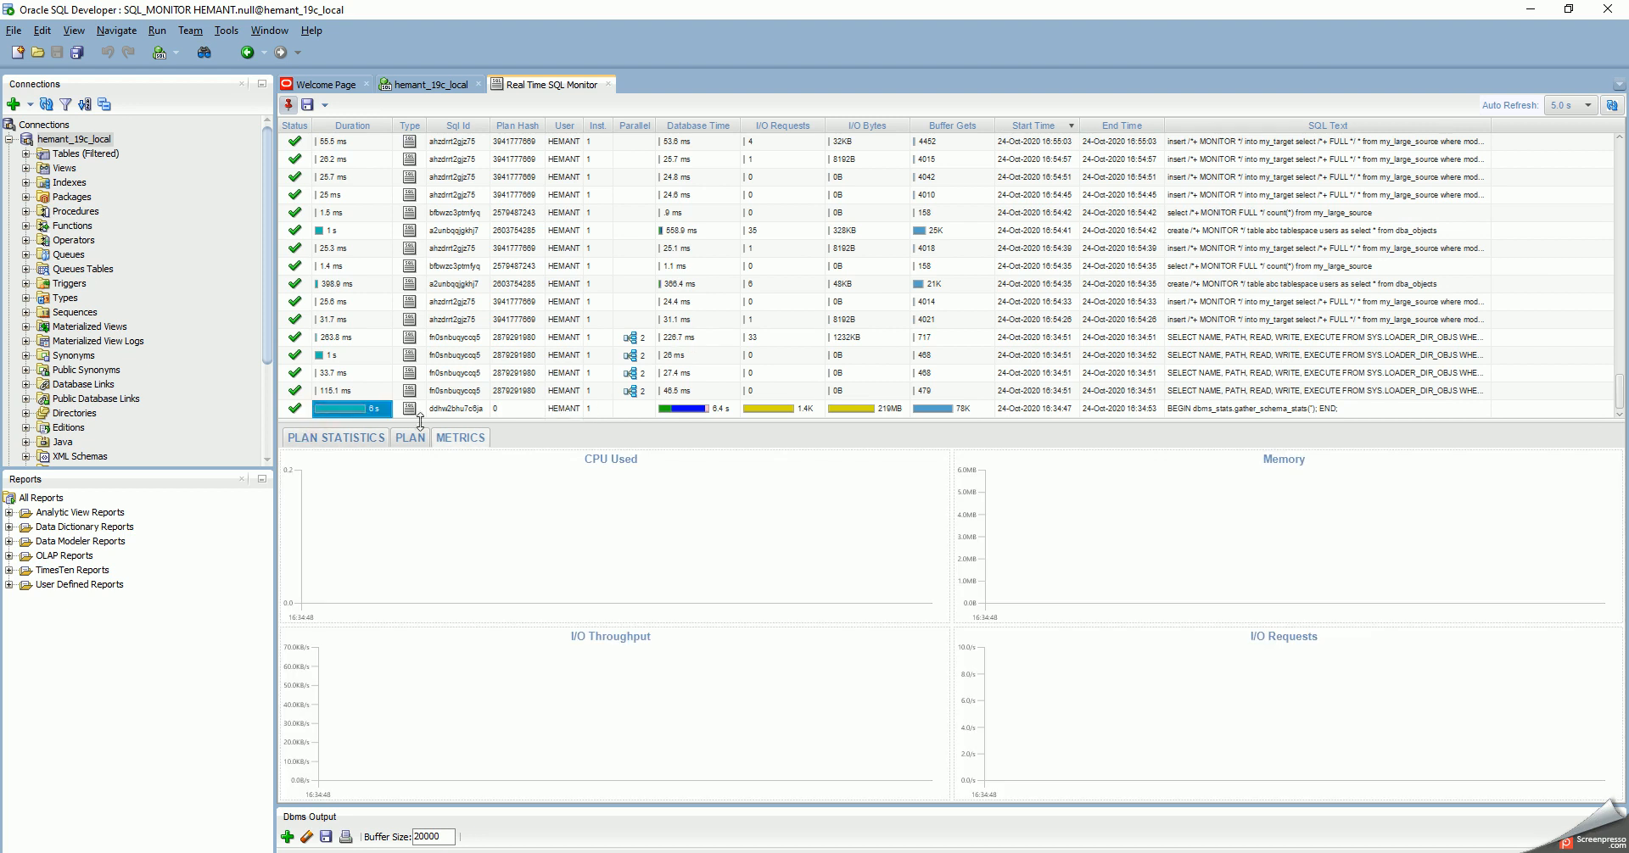
pyautogui.click(334, 437)
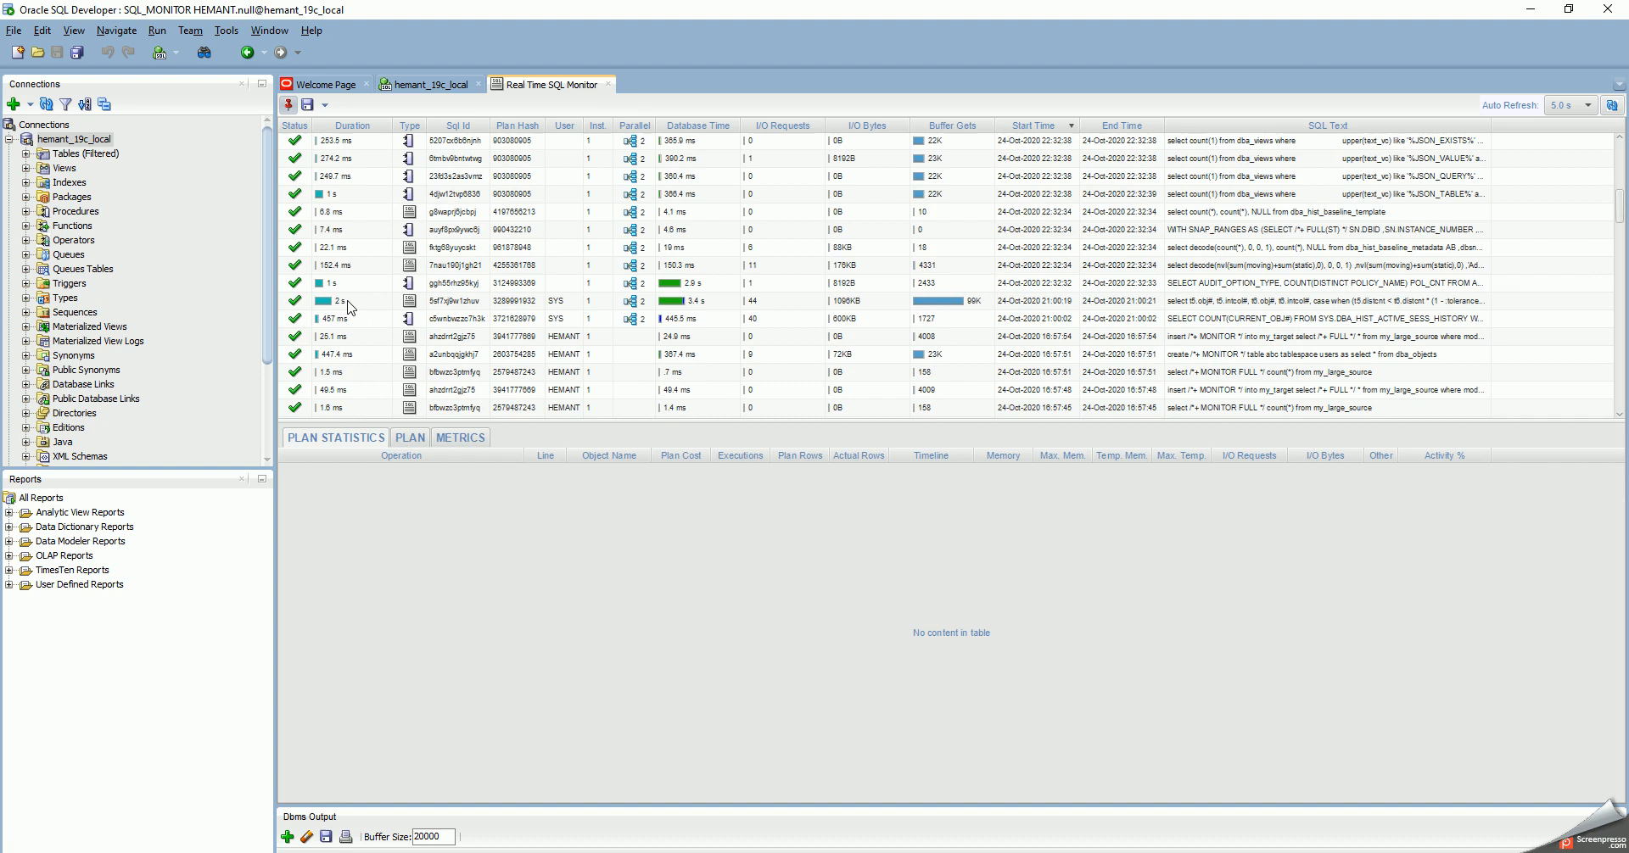
# Step: View the 2 s SYS query's metrics charts, parallel servers and hash-join plan statistics
pyautogui.click(459, 437)
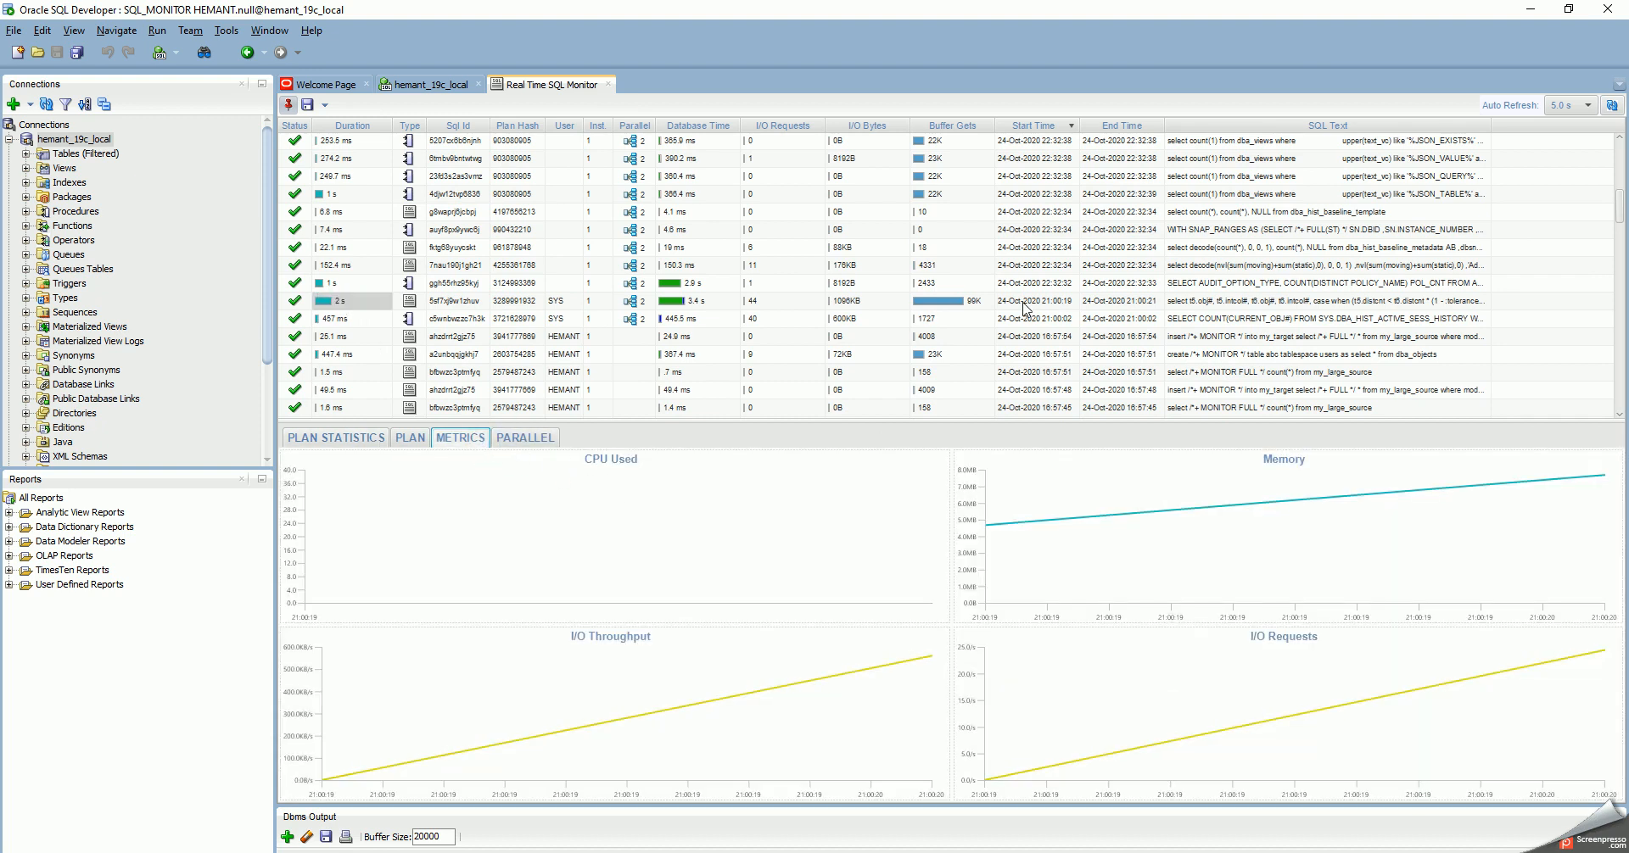
pyautogui.moveTo(1118, 509)
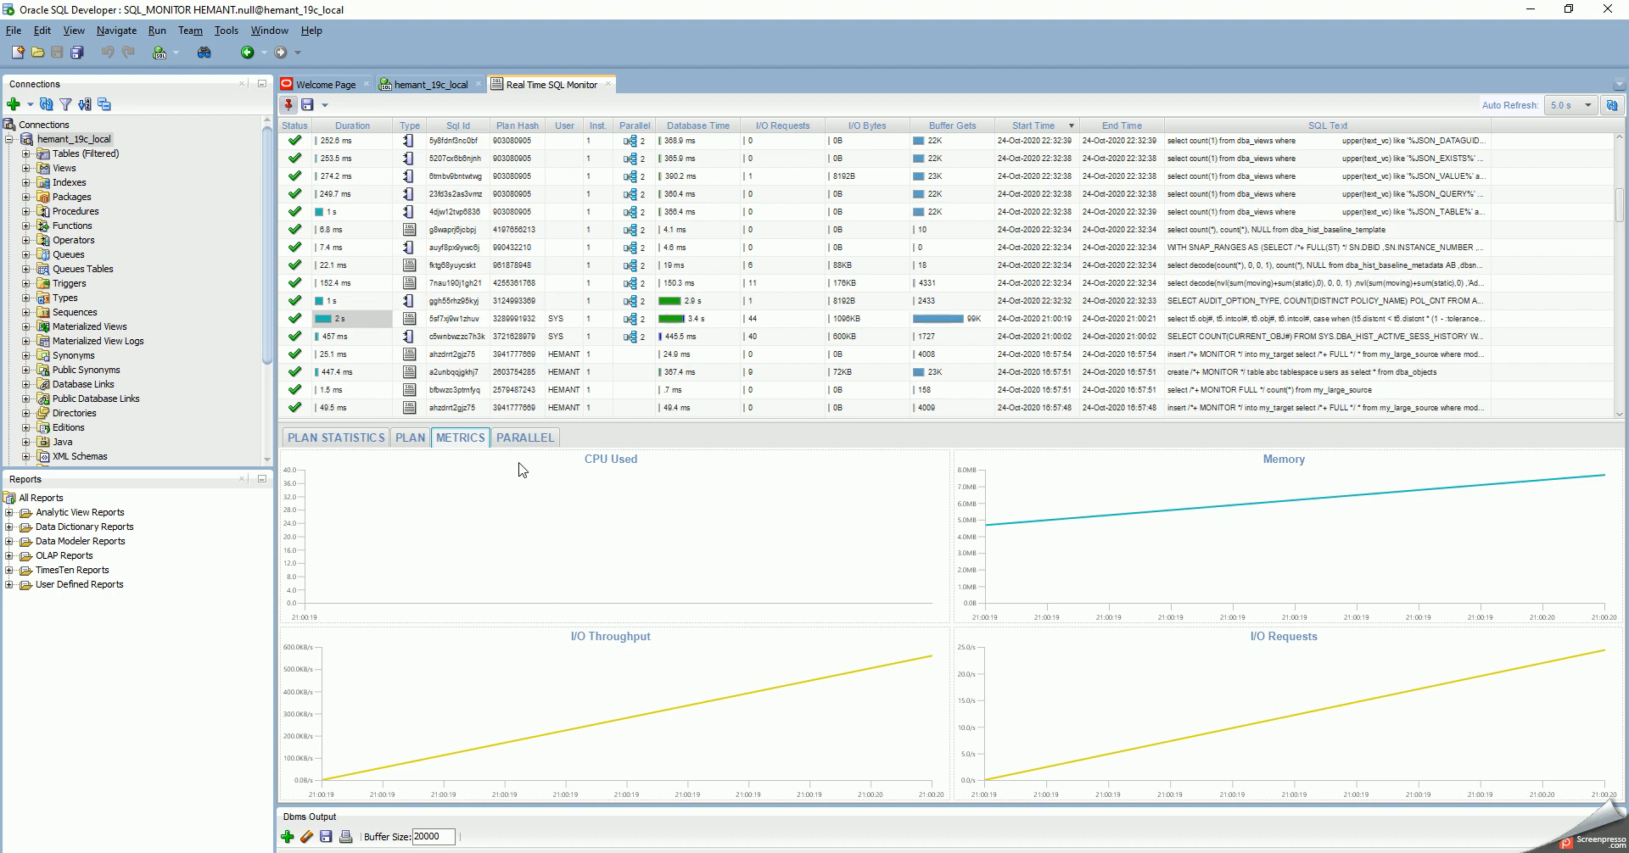
pyautogui.click(526, 437)
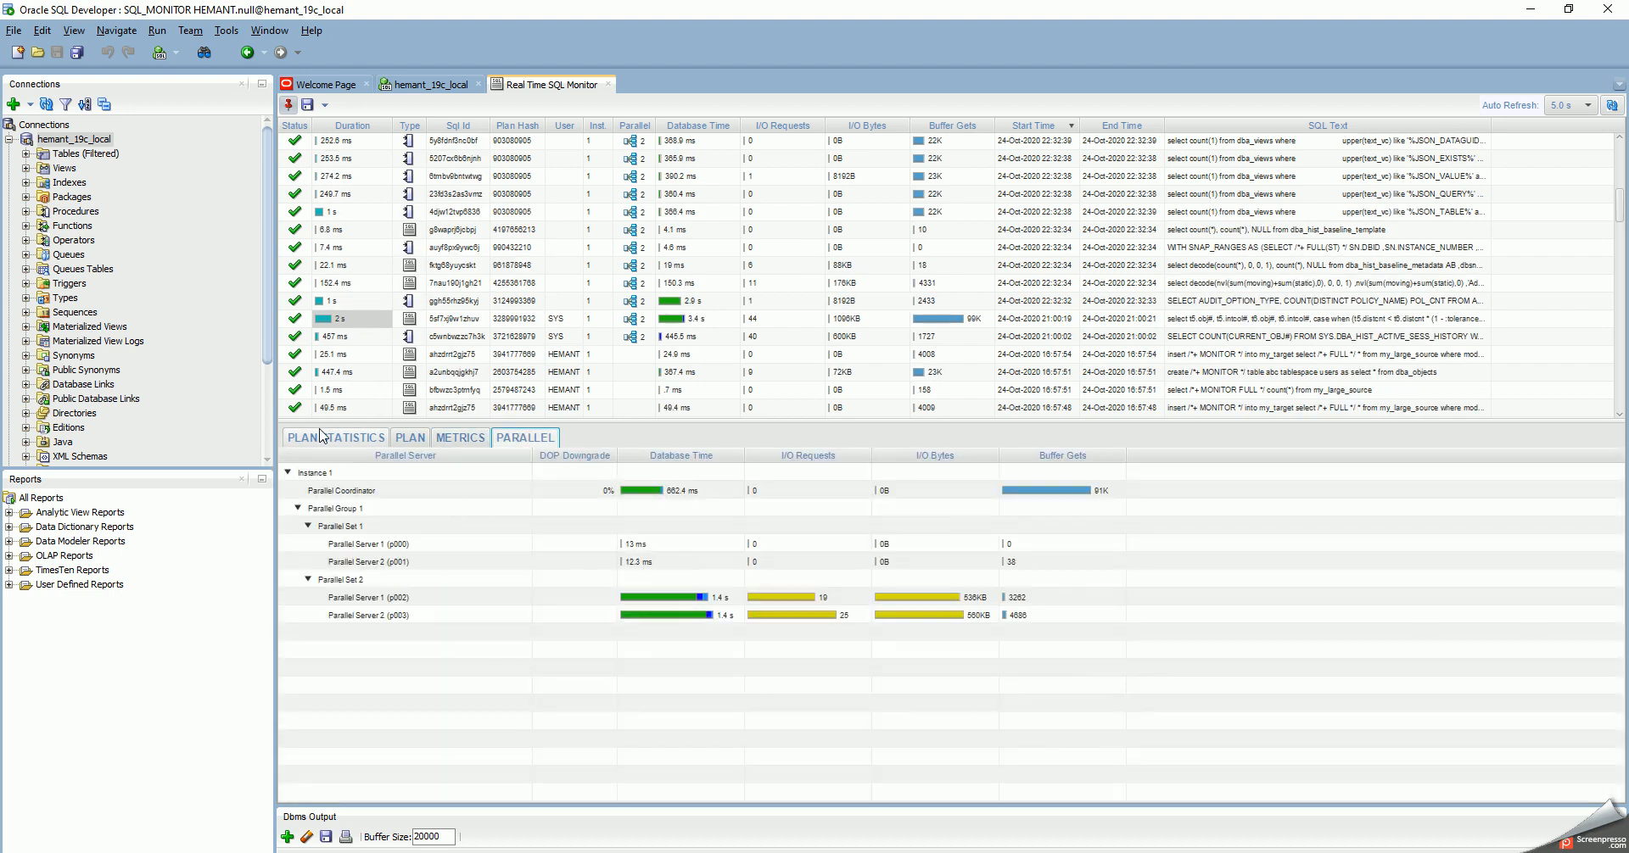
pyautogui.click(334, 437)
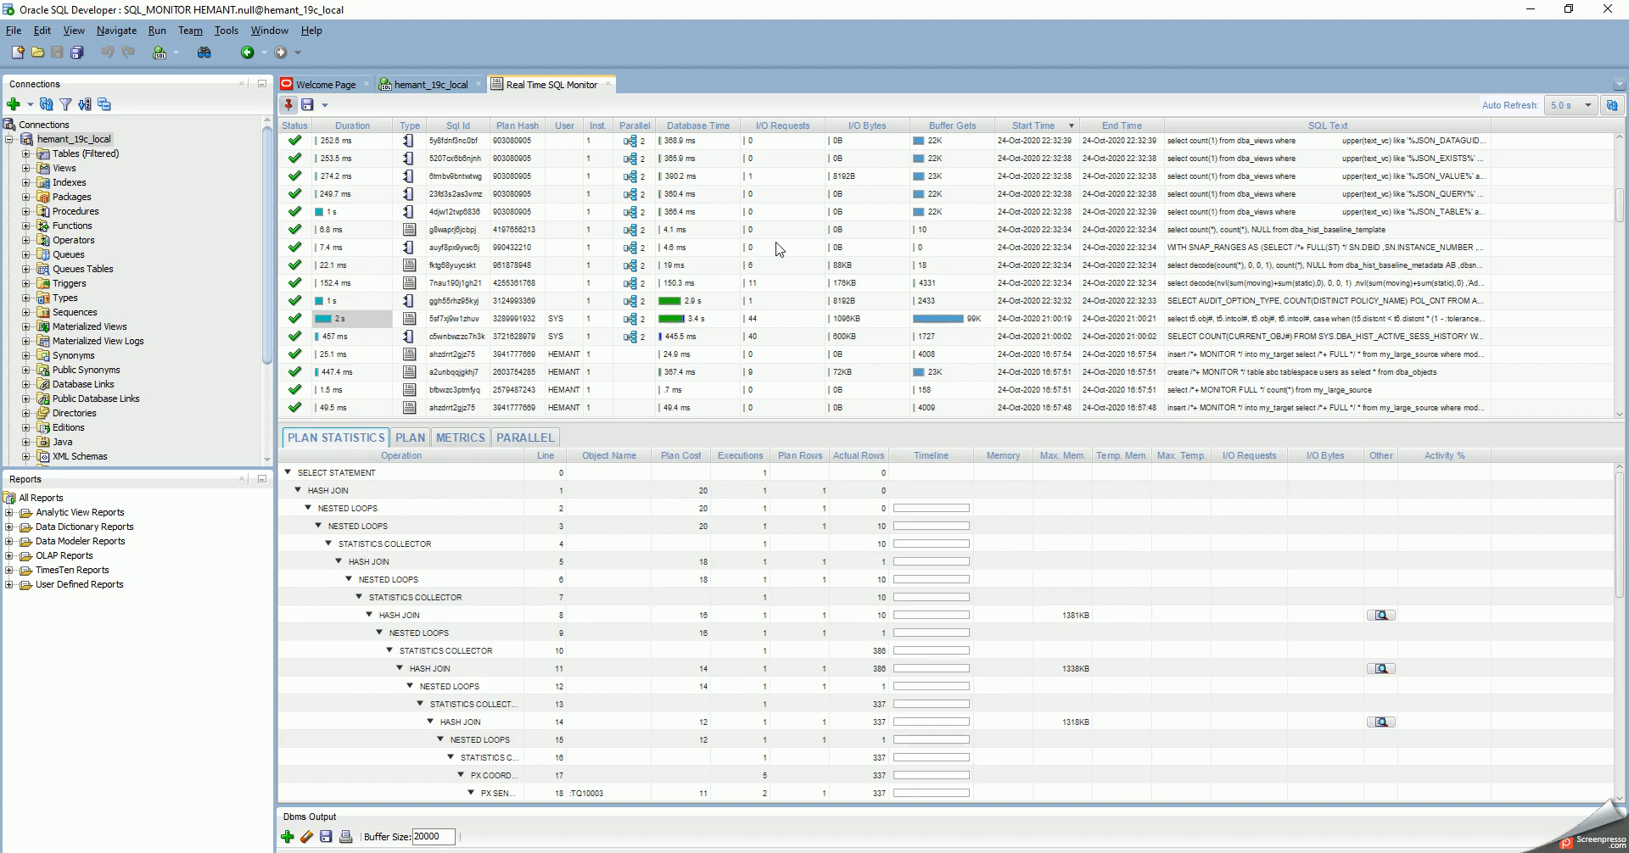
pyautogui.moveTo(779, 250)
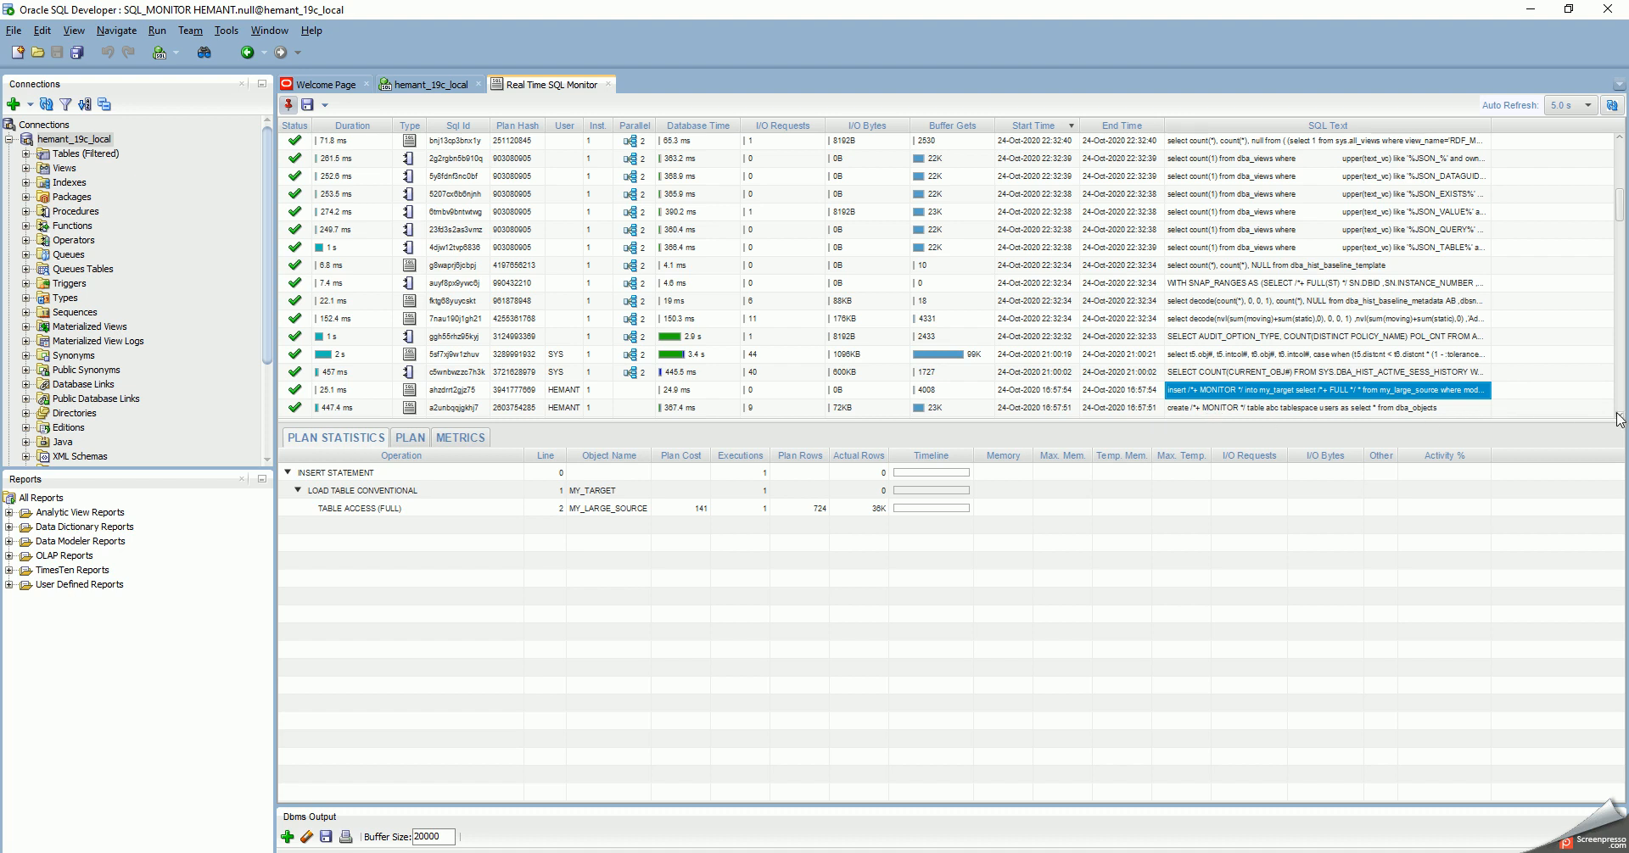
pyautogui.click(1320, 393)
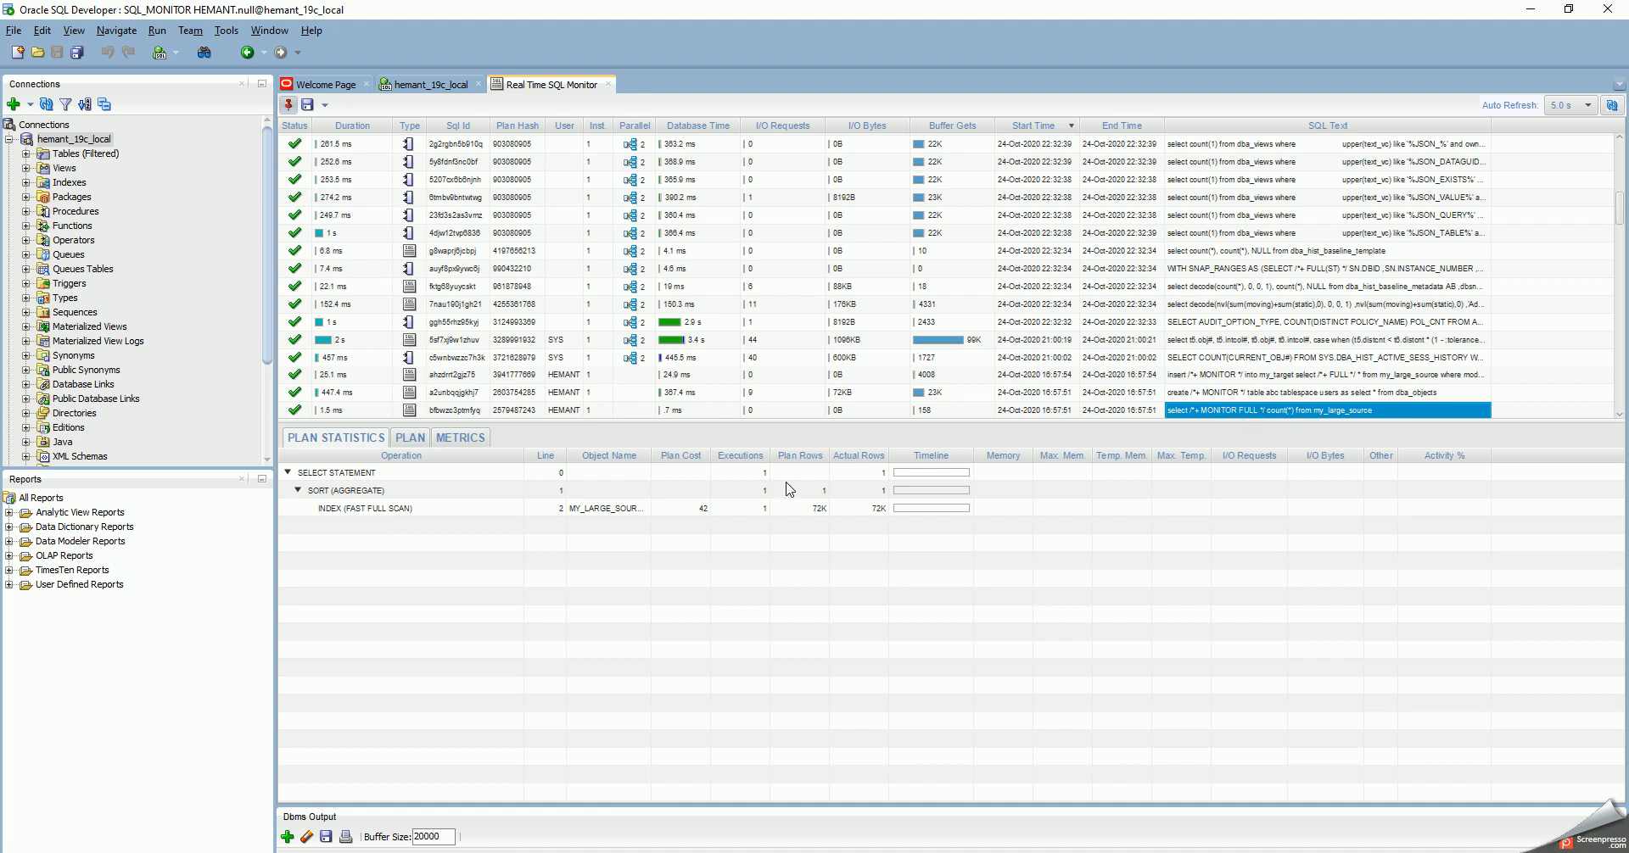
pyautogui.moveTo(1512, 405)
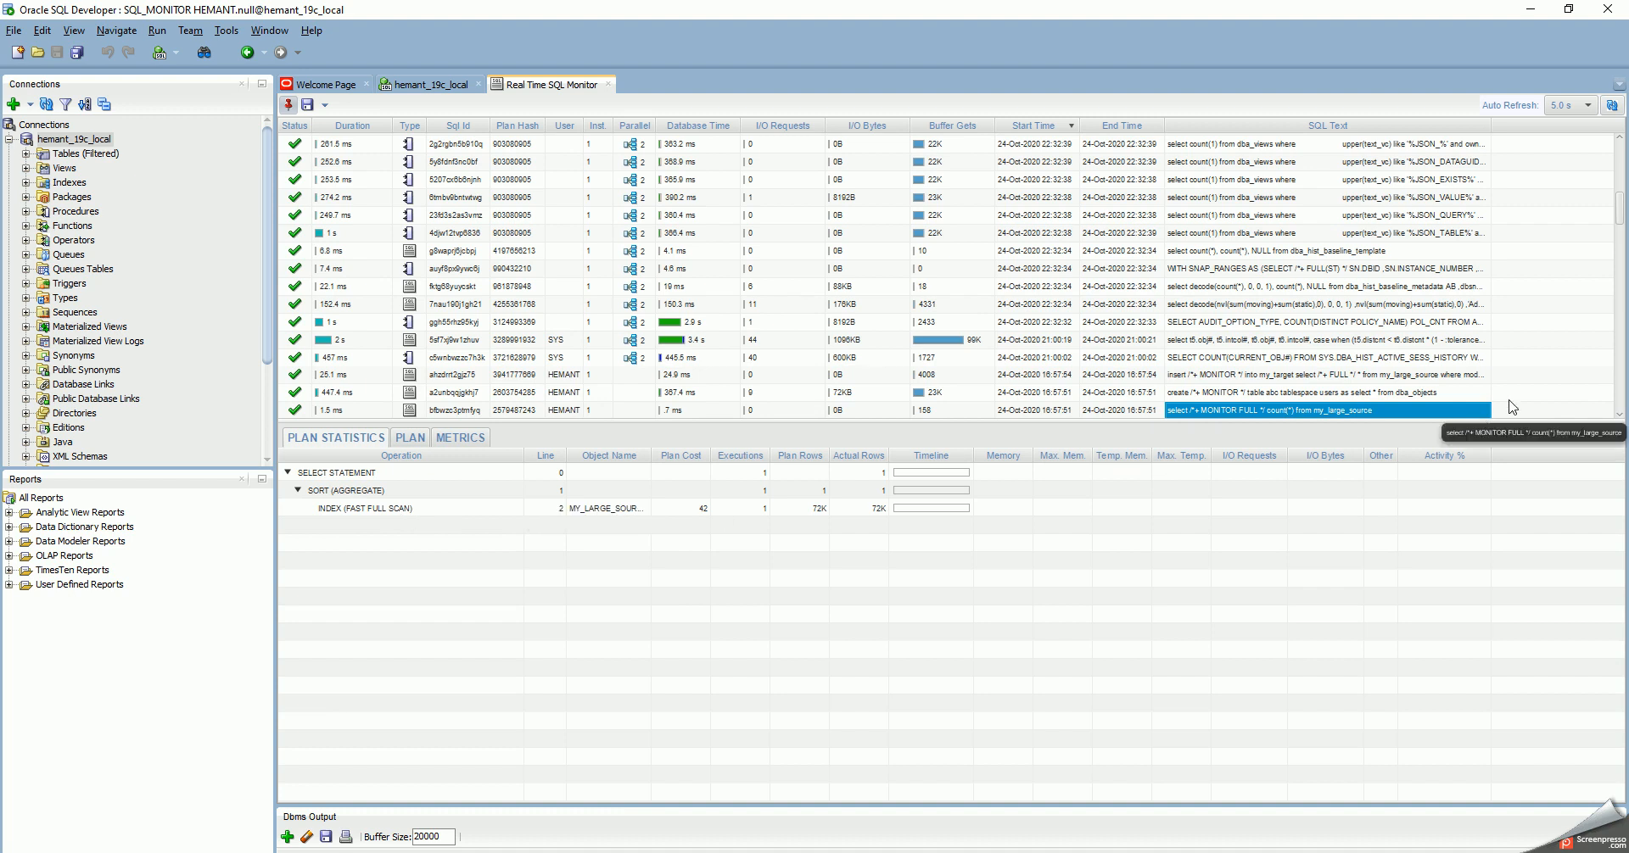
pyautogui.scroll(-3)
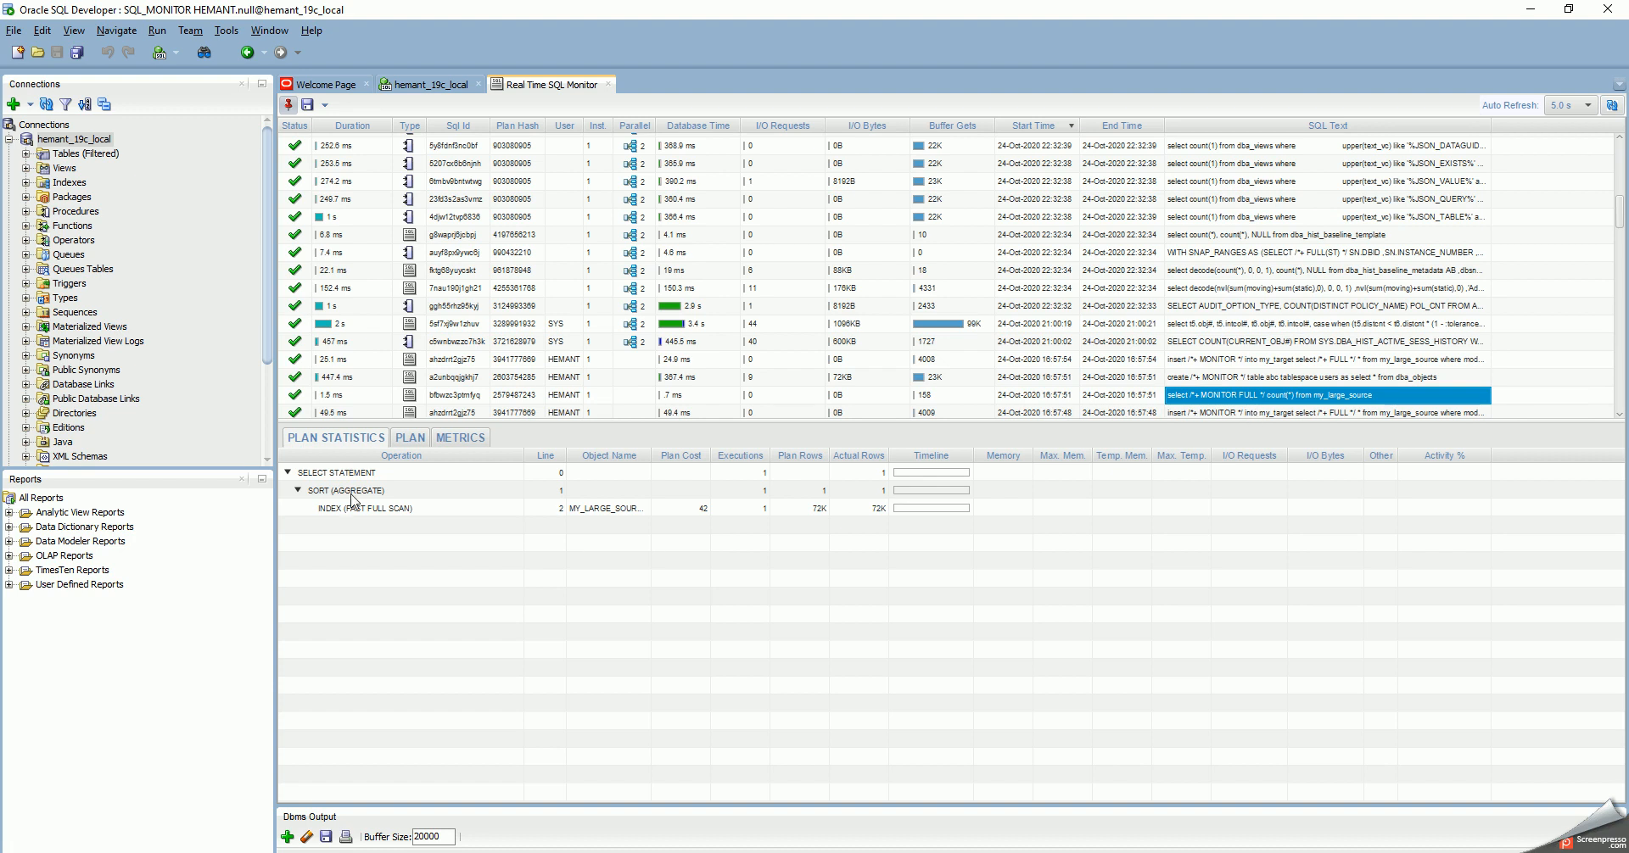
pyautogui.click(409, 437)
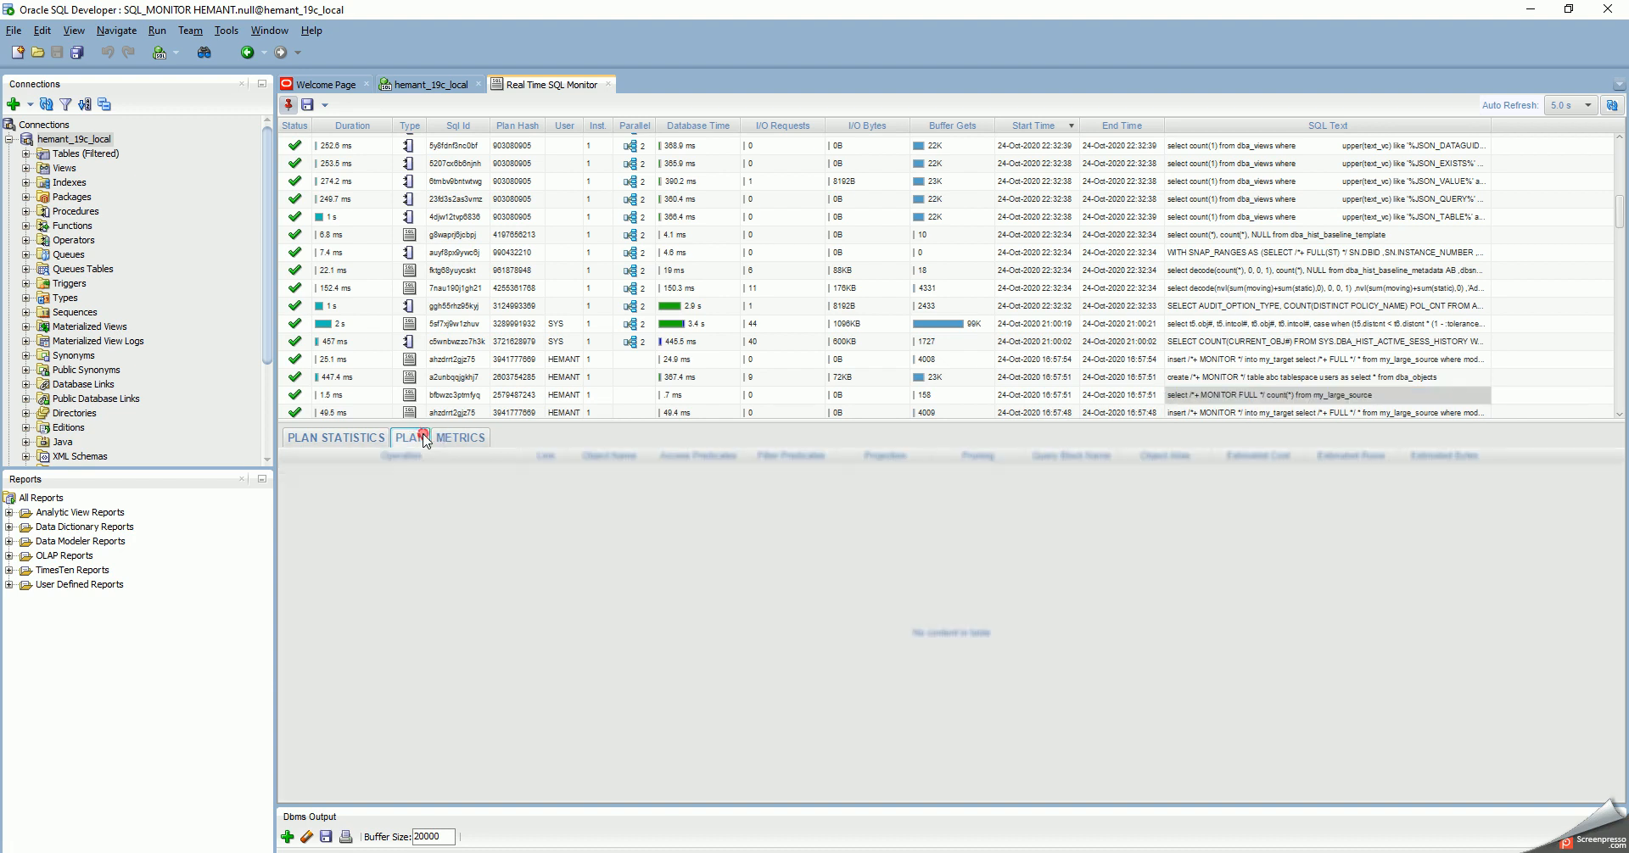
pyautogui.click(409, 437)
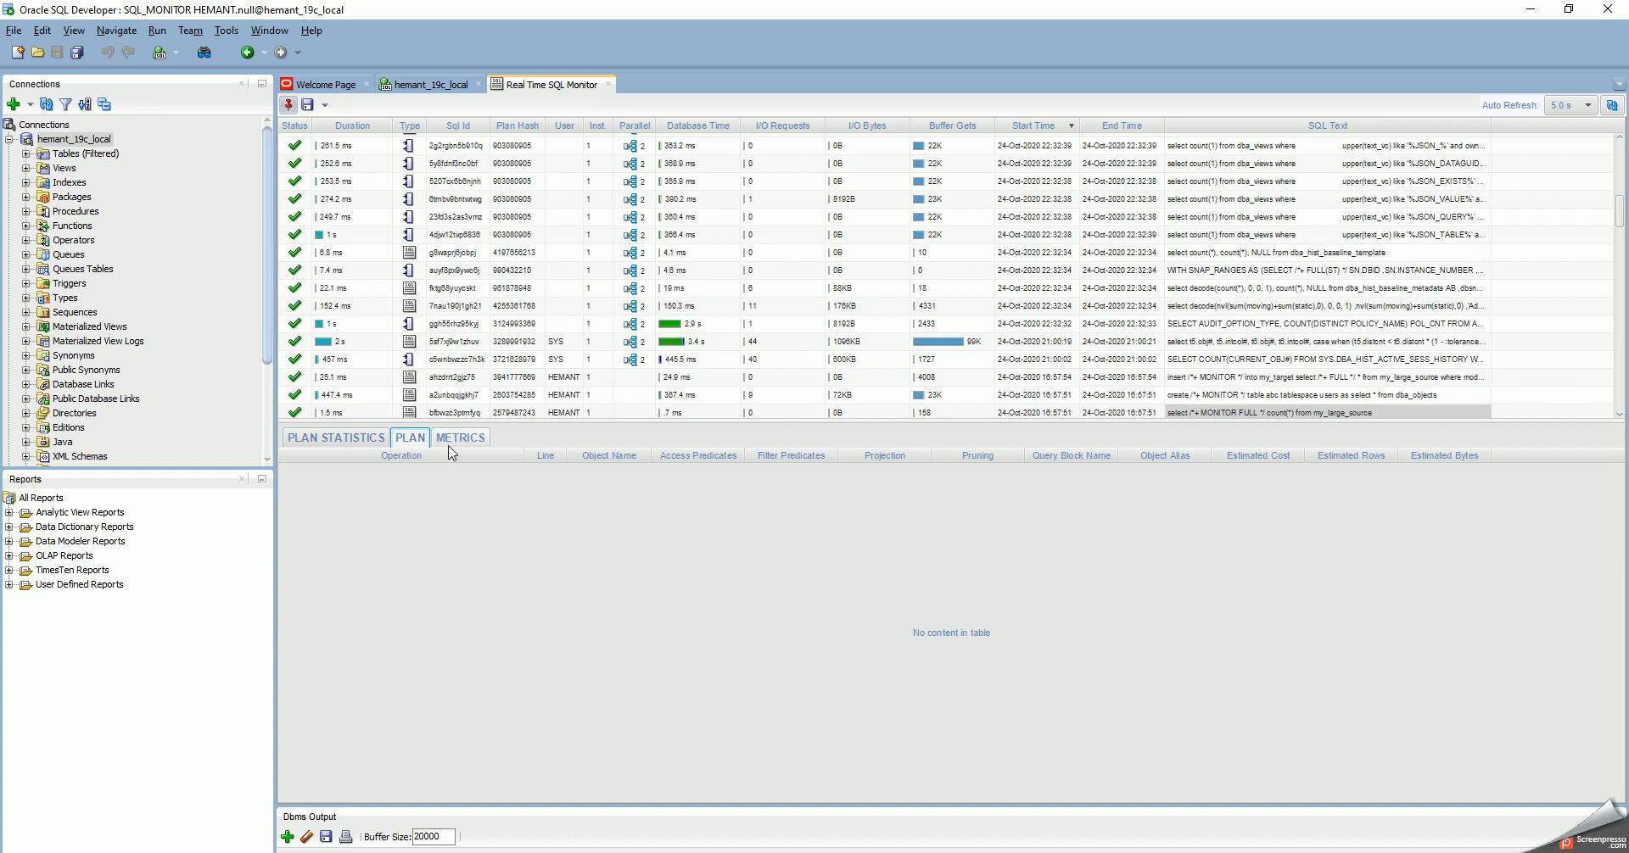
pyautogui.click(409, 437)
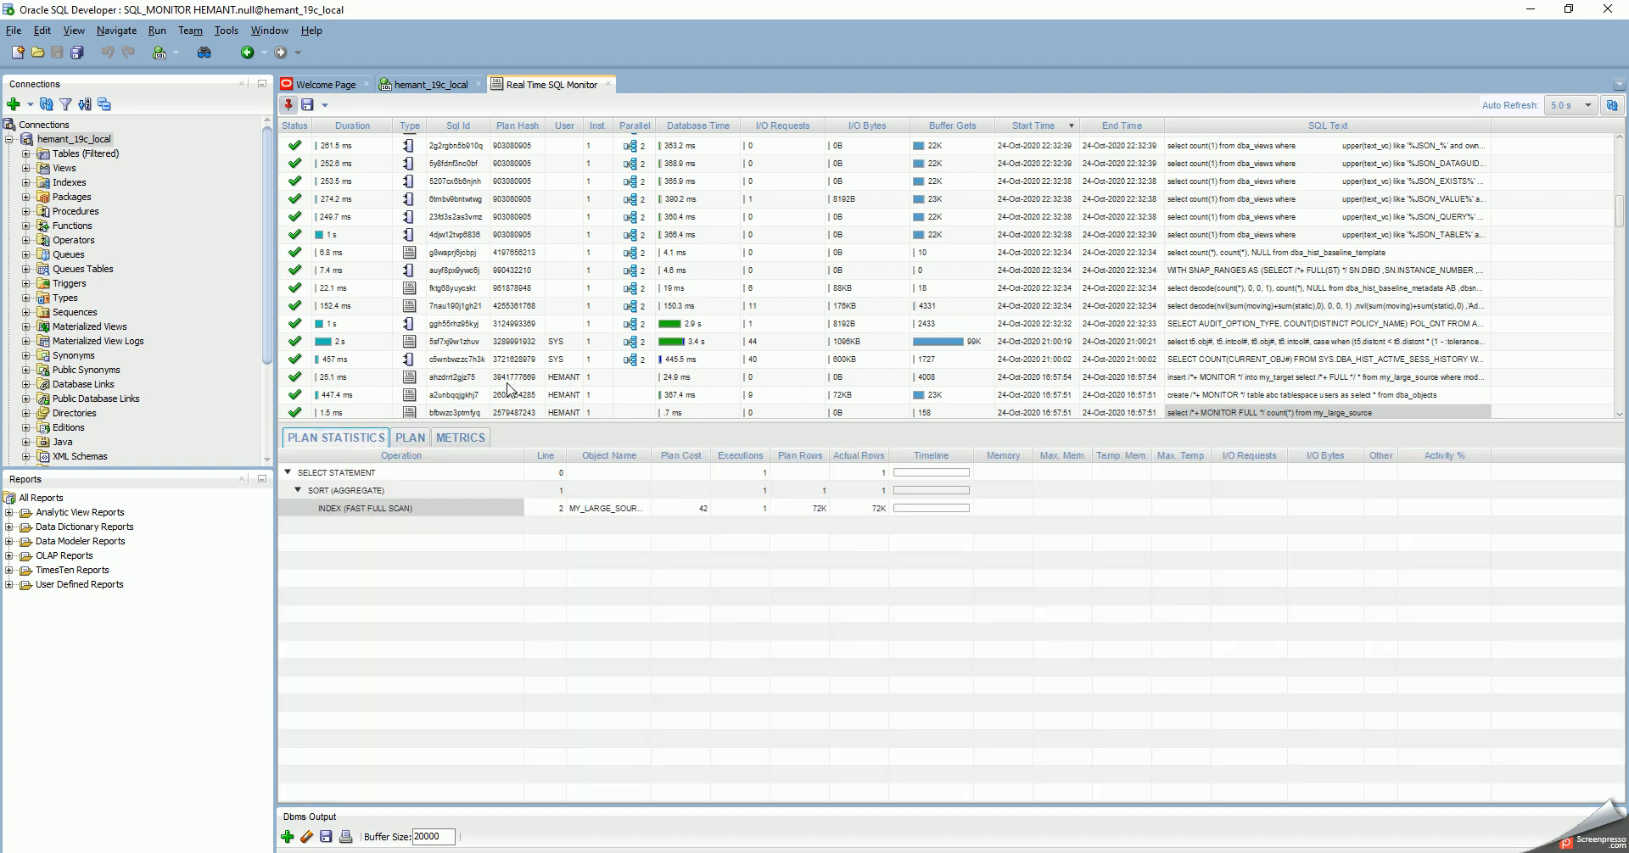
# Step: Select the SYS query with 99K buffer gets and view its metrics and one-set parallel breakdown
pyautogui.click(956, 341)
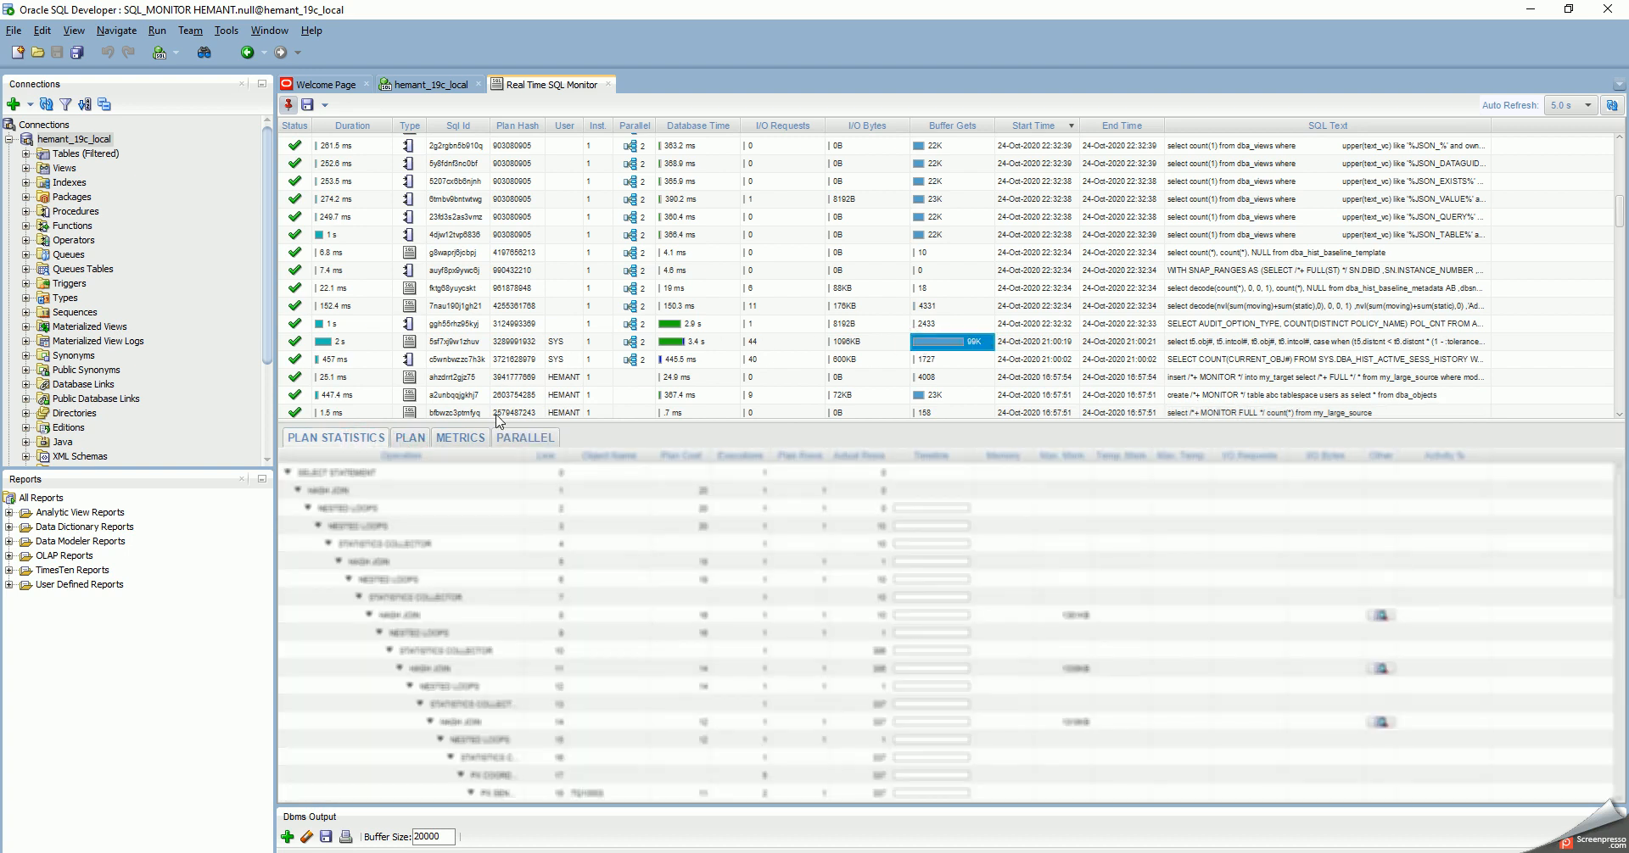
pyautogui.click(459, 437)
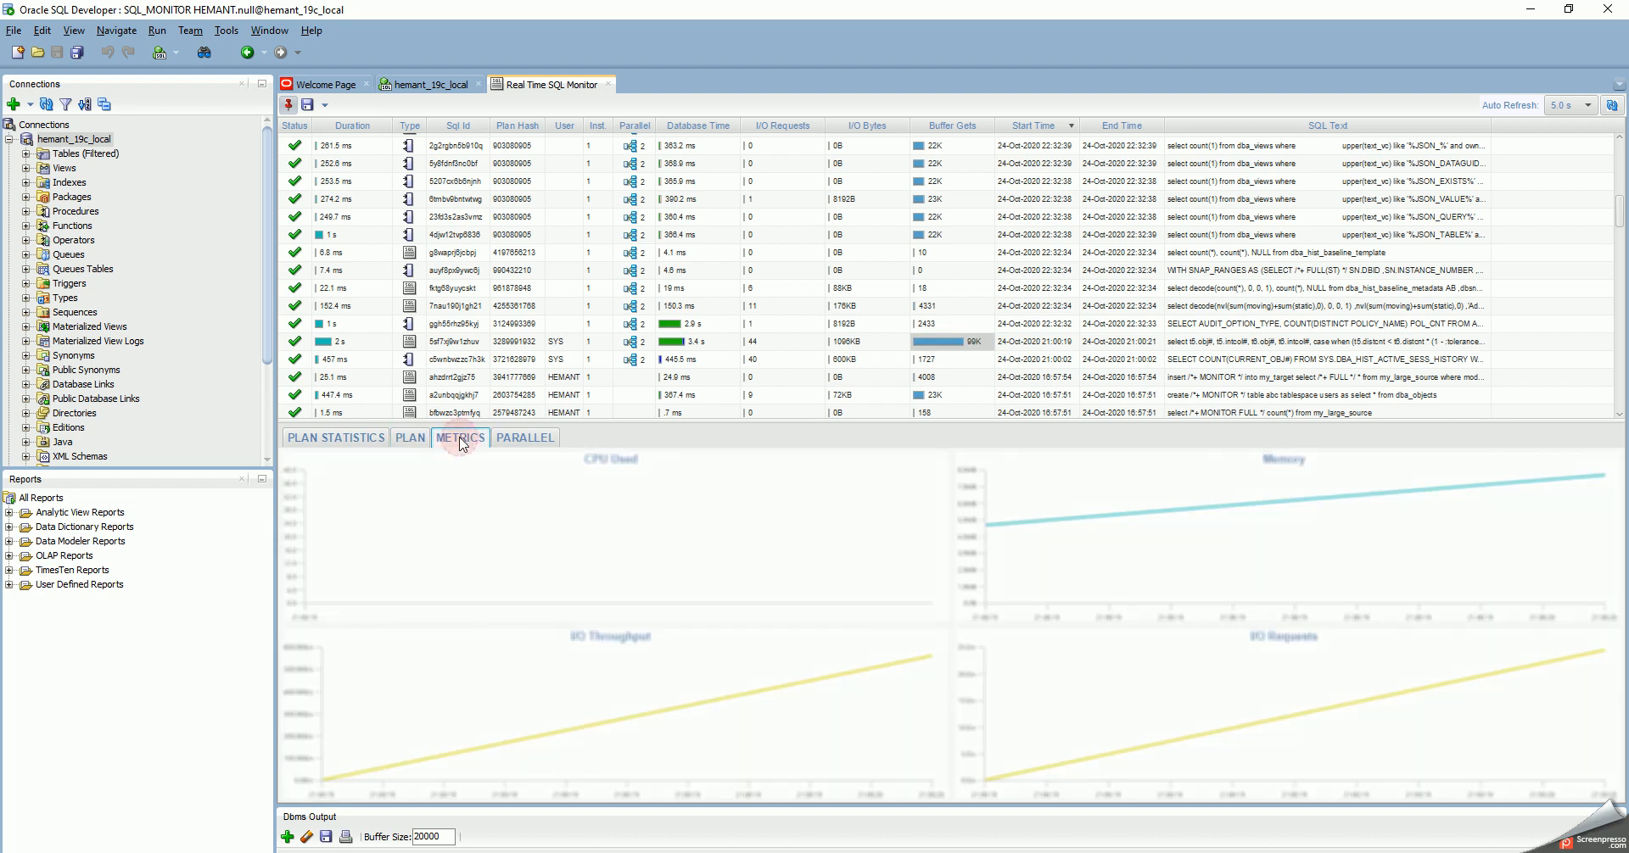
pyautogui.click(524, 437)
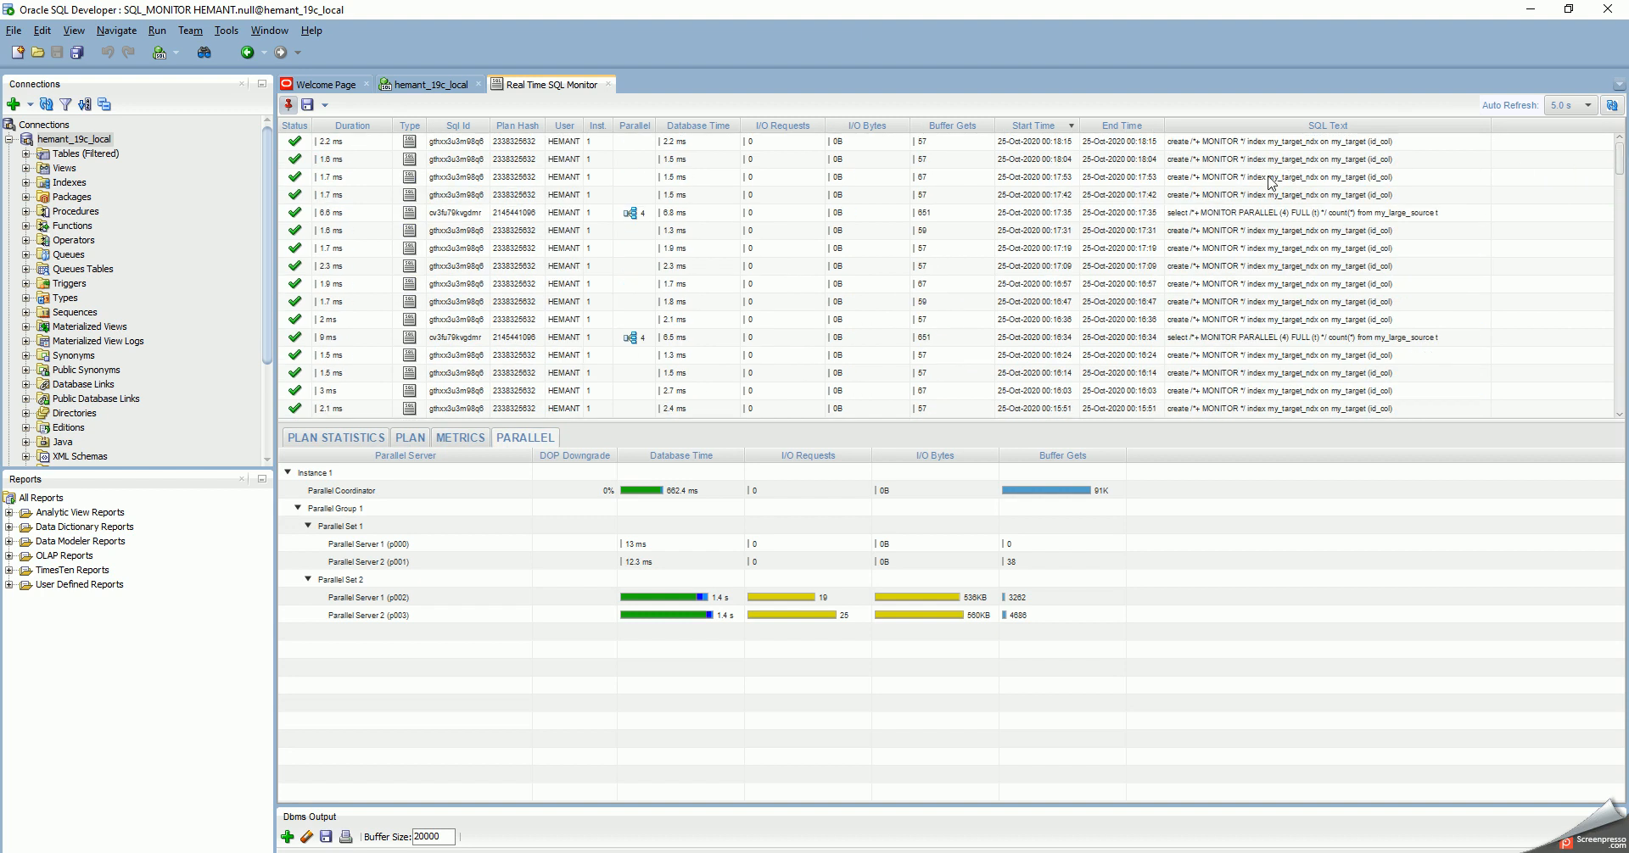
pyautogui.scroll(-3)
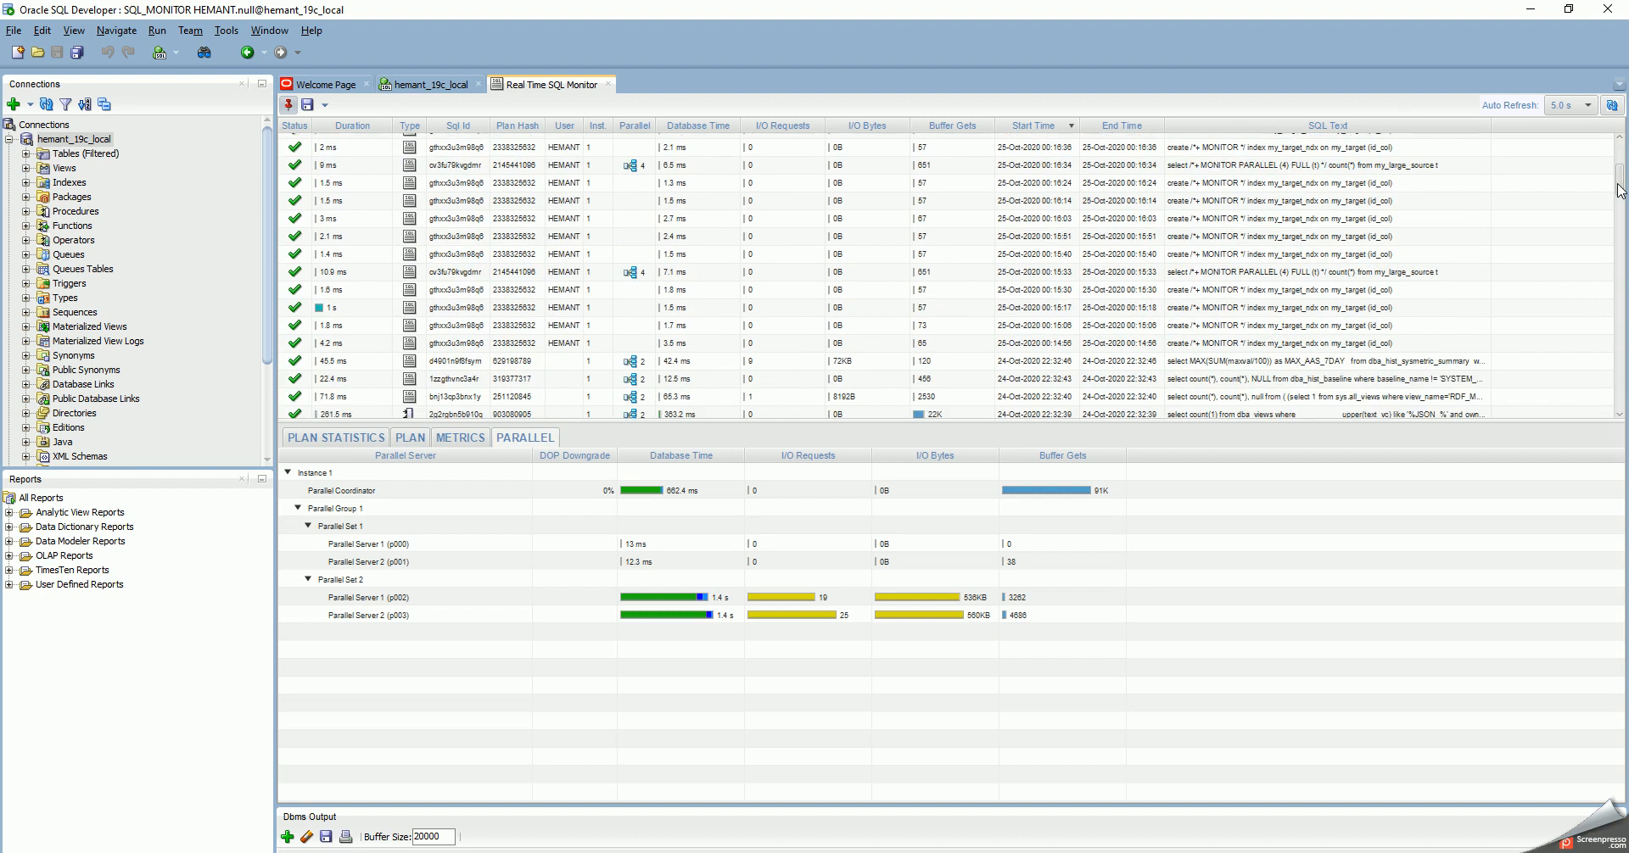
pyautogui.scroll(-3)
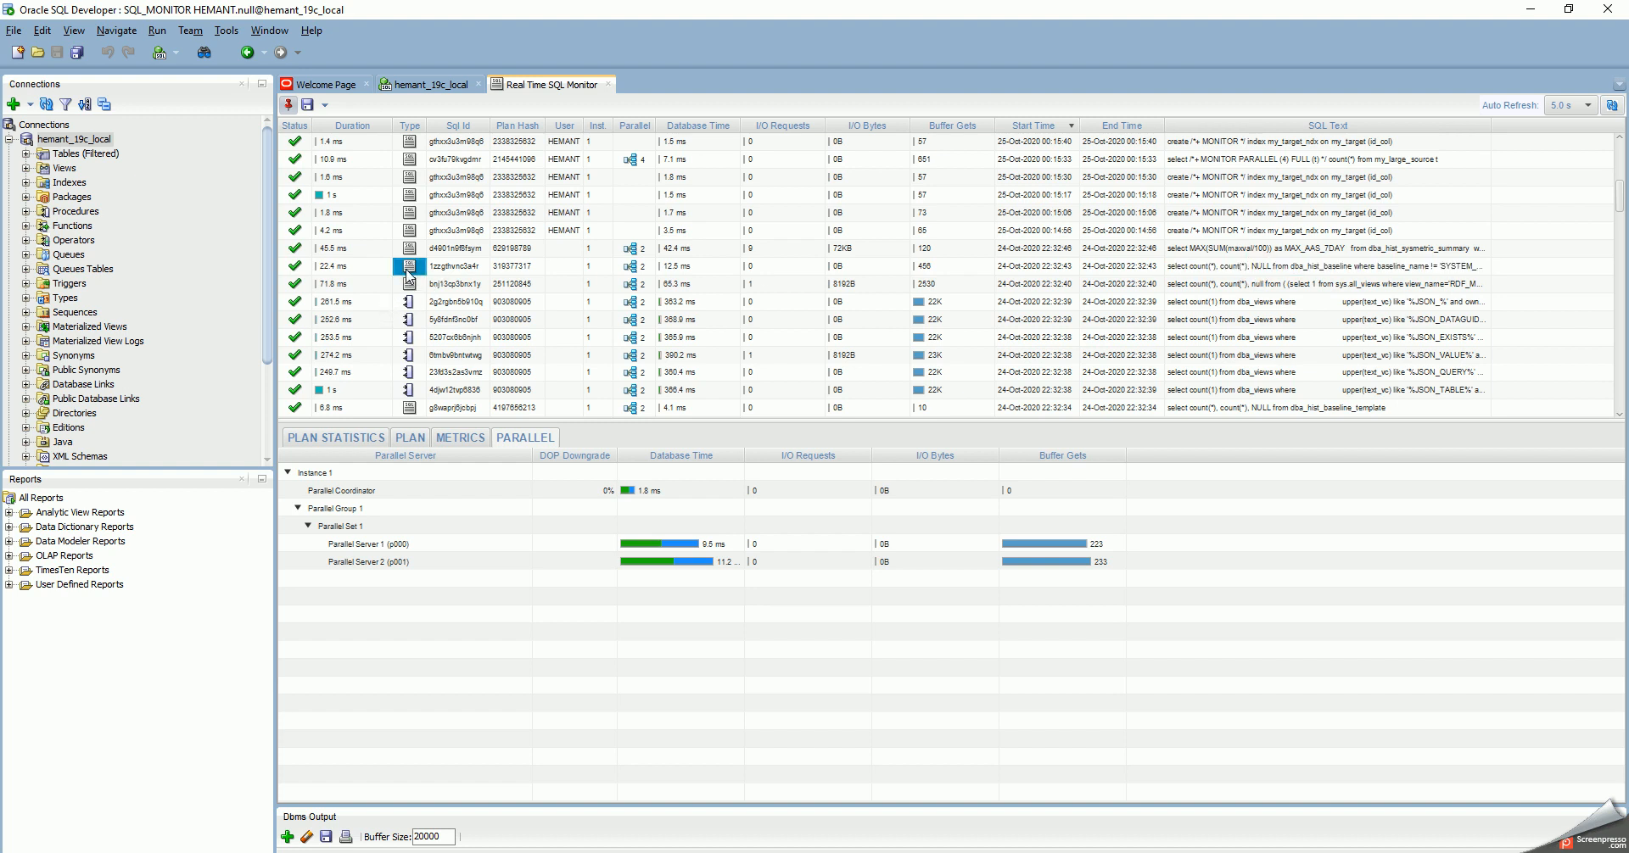
pyautogui.rightClick(410, 267)
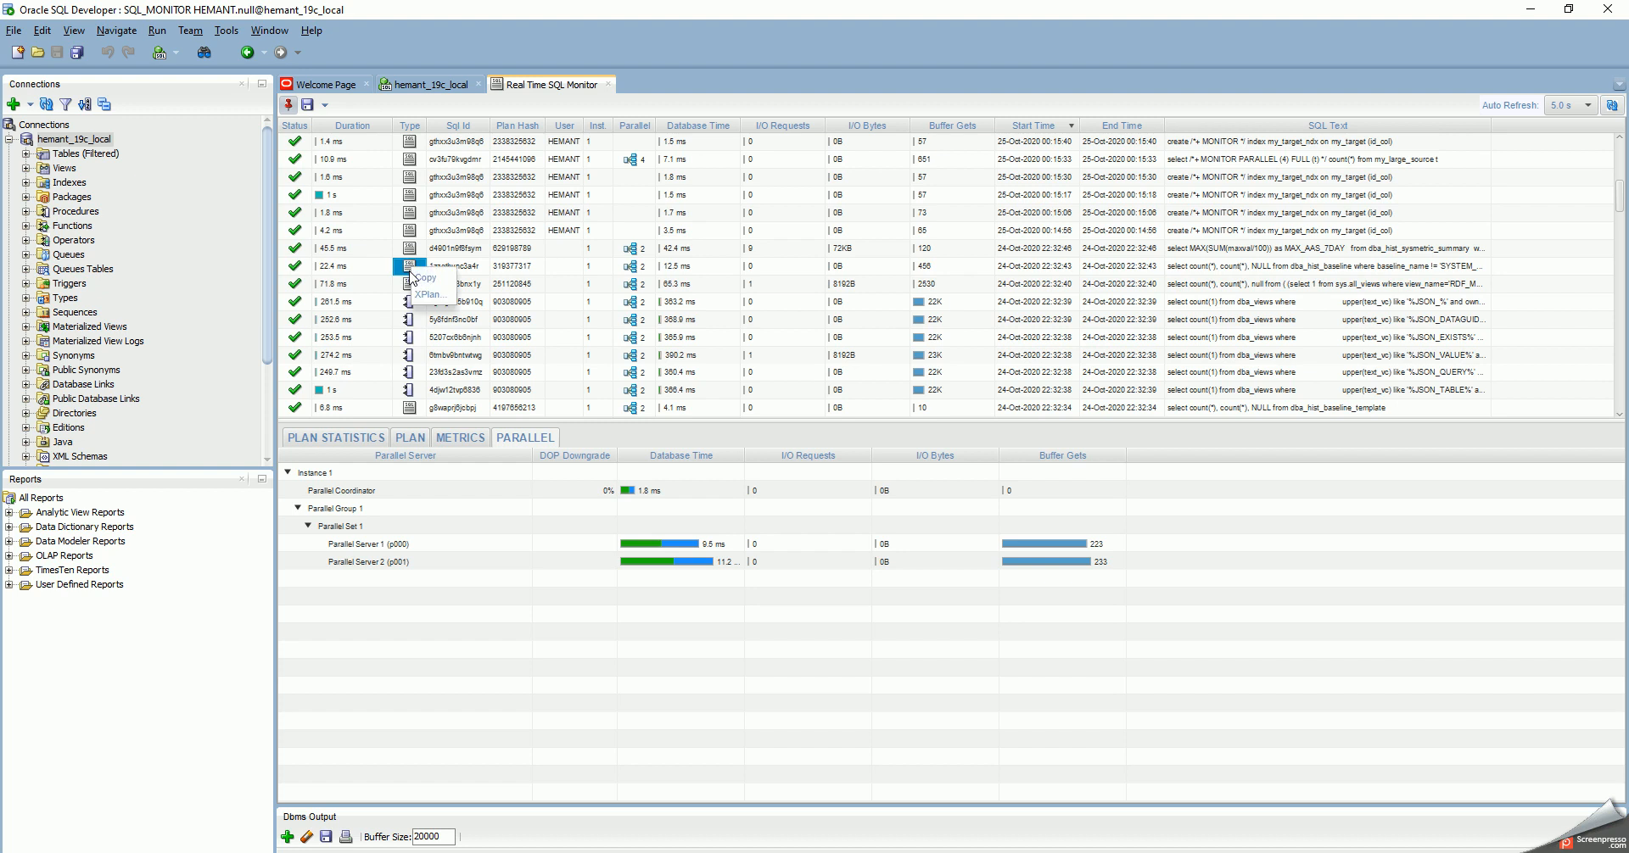
pyautogui.click(426, 294)
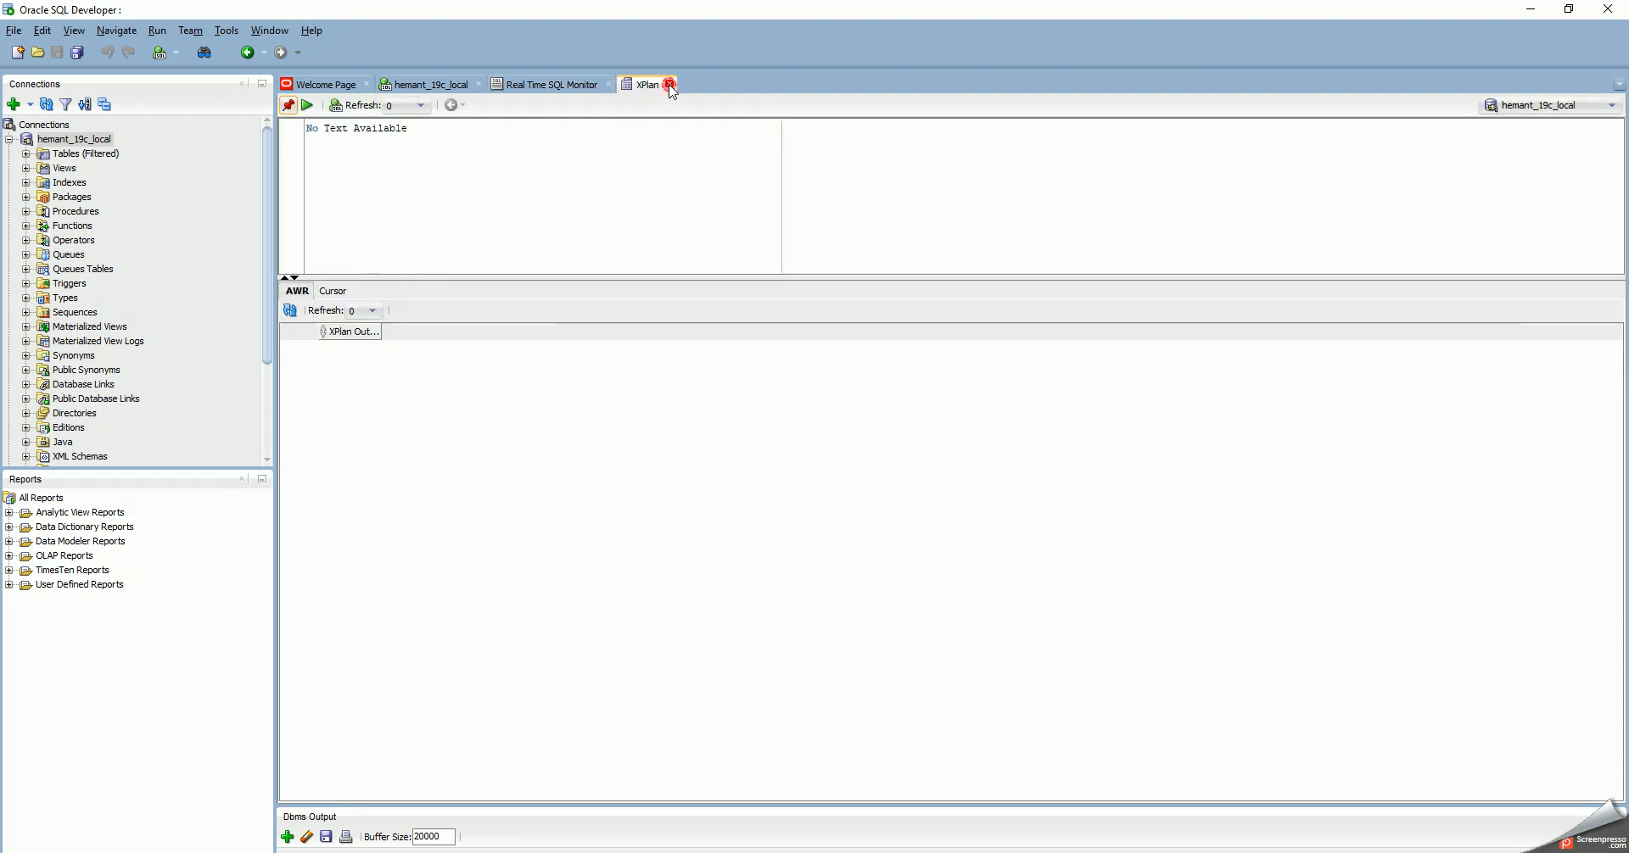
pyautogui.click(670, 84)
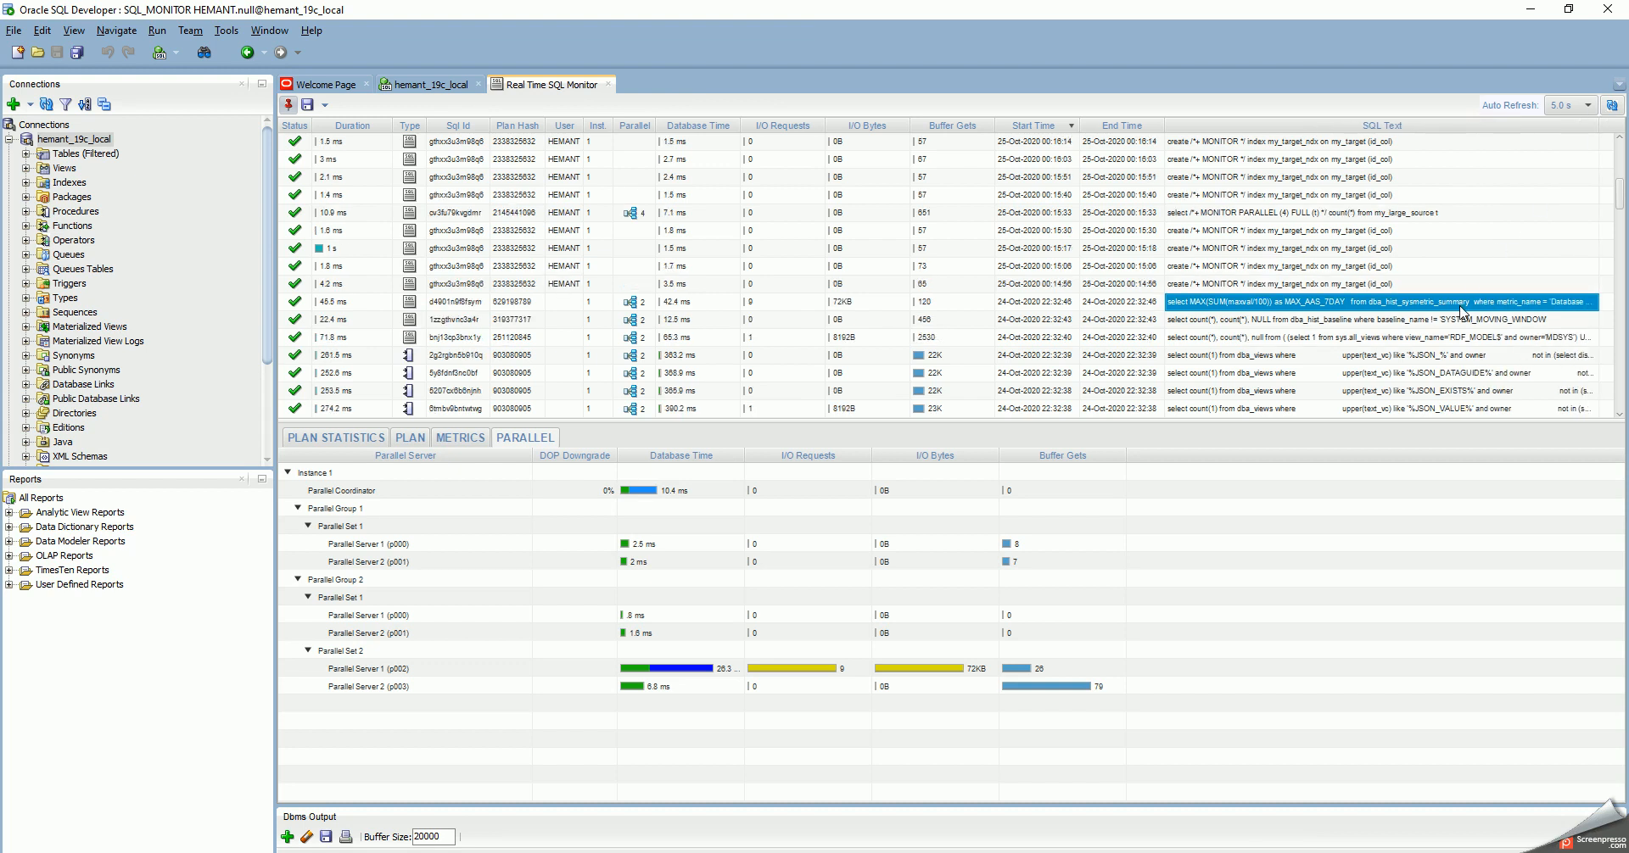
pyautogui.moveTo(1460, 311)
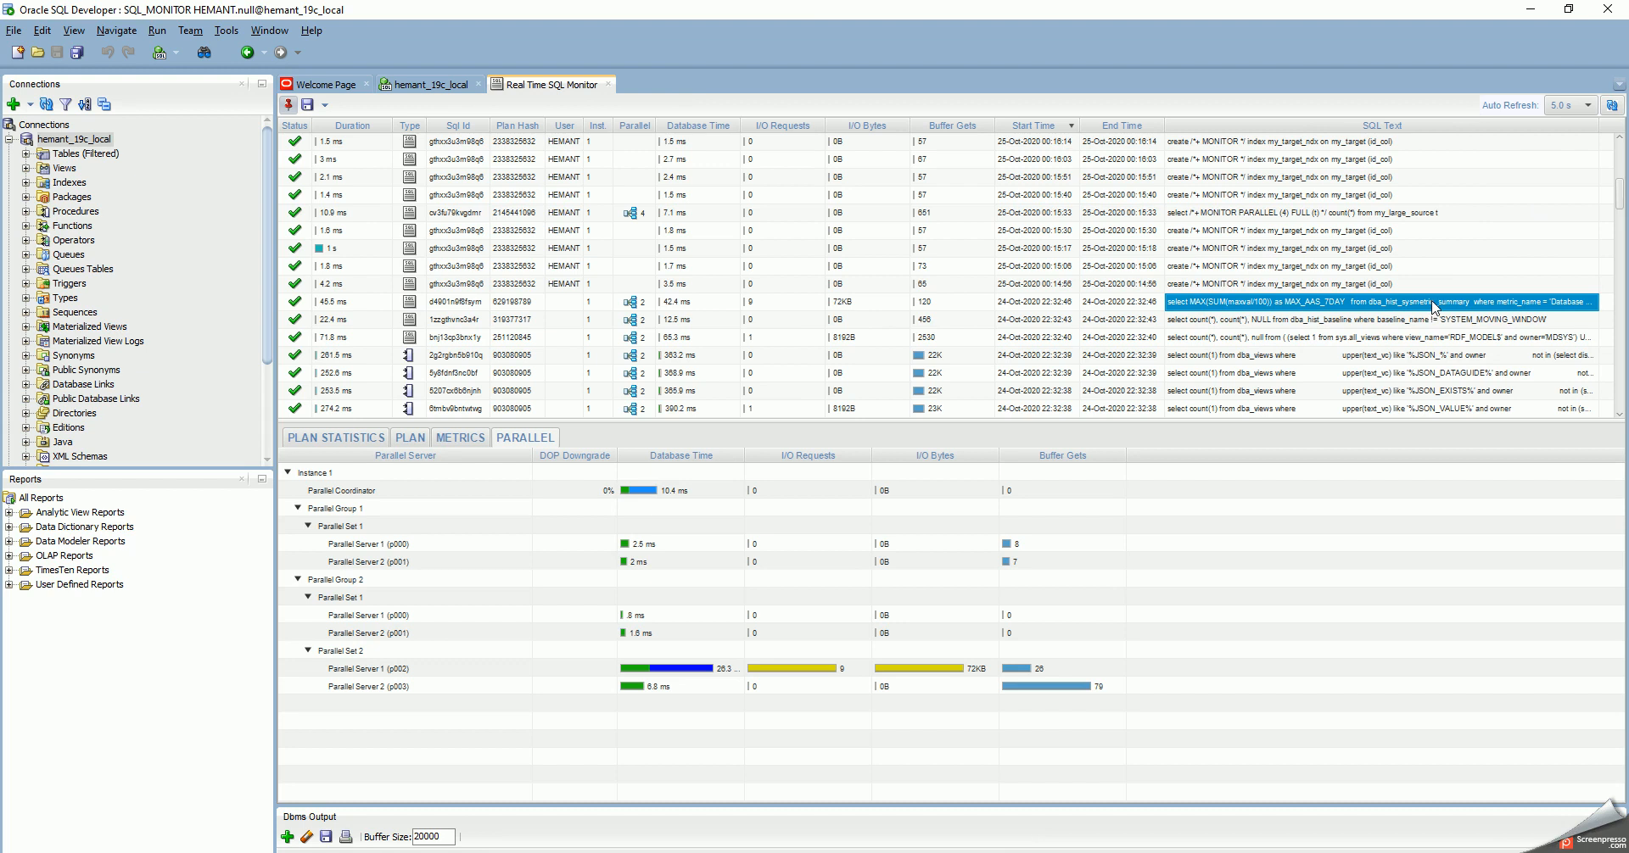
pyautogui.moveTo(1439, 303)
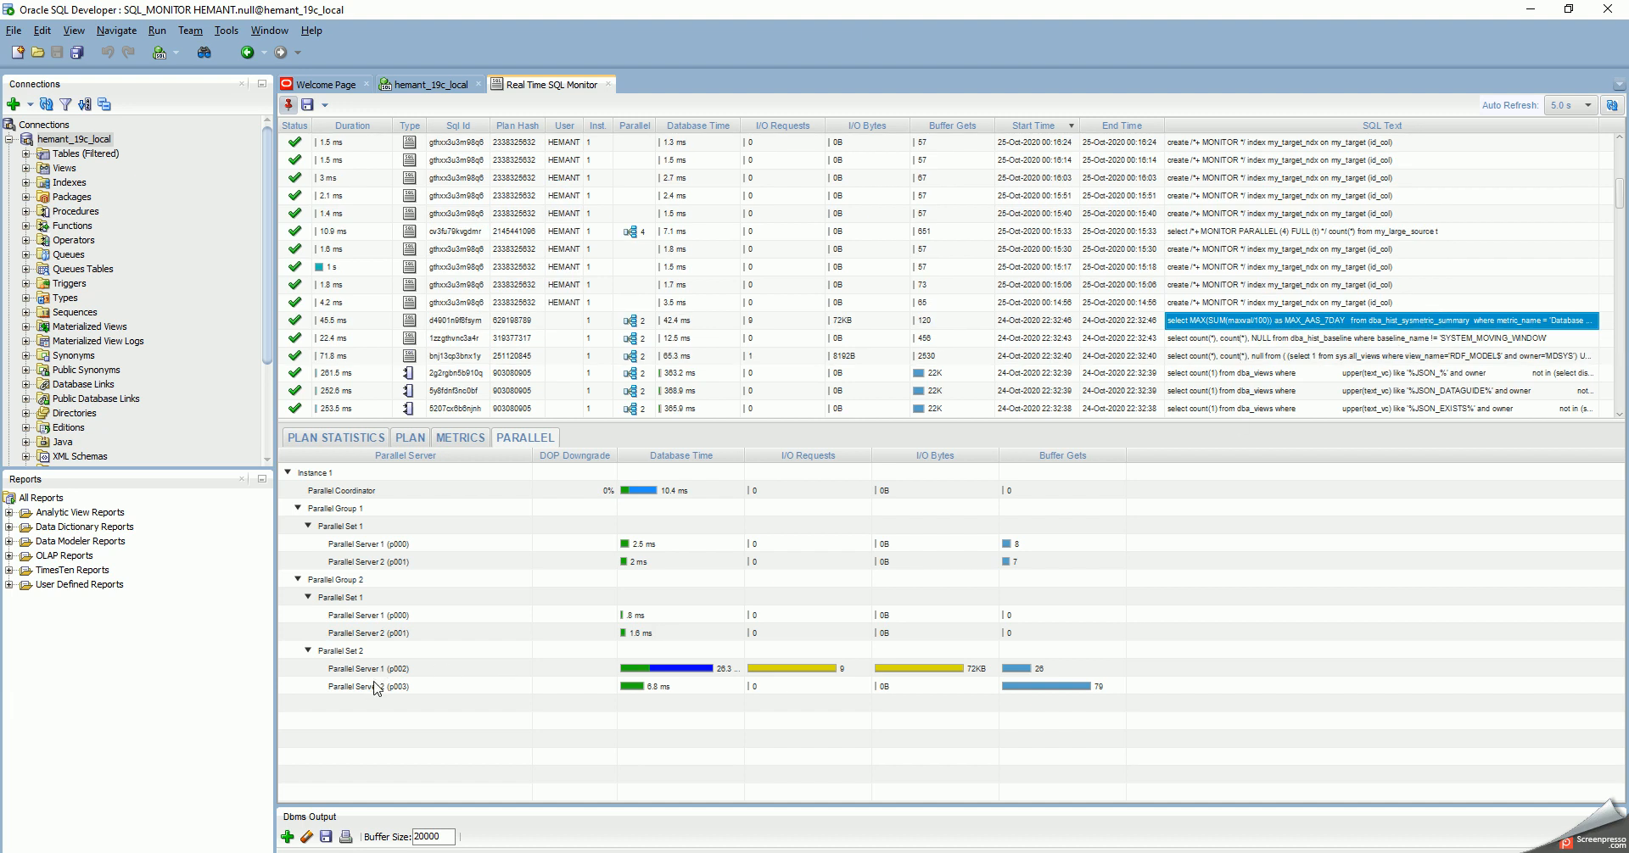
pyautogui.moveTo(403, 615)
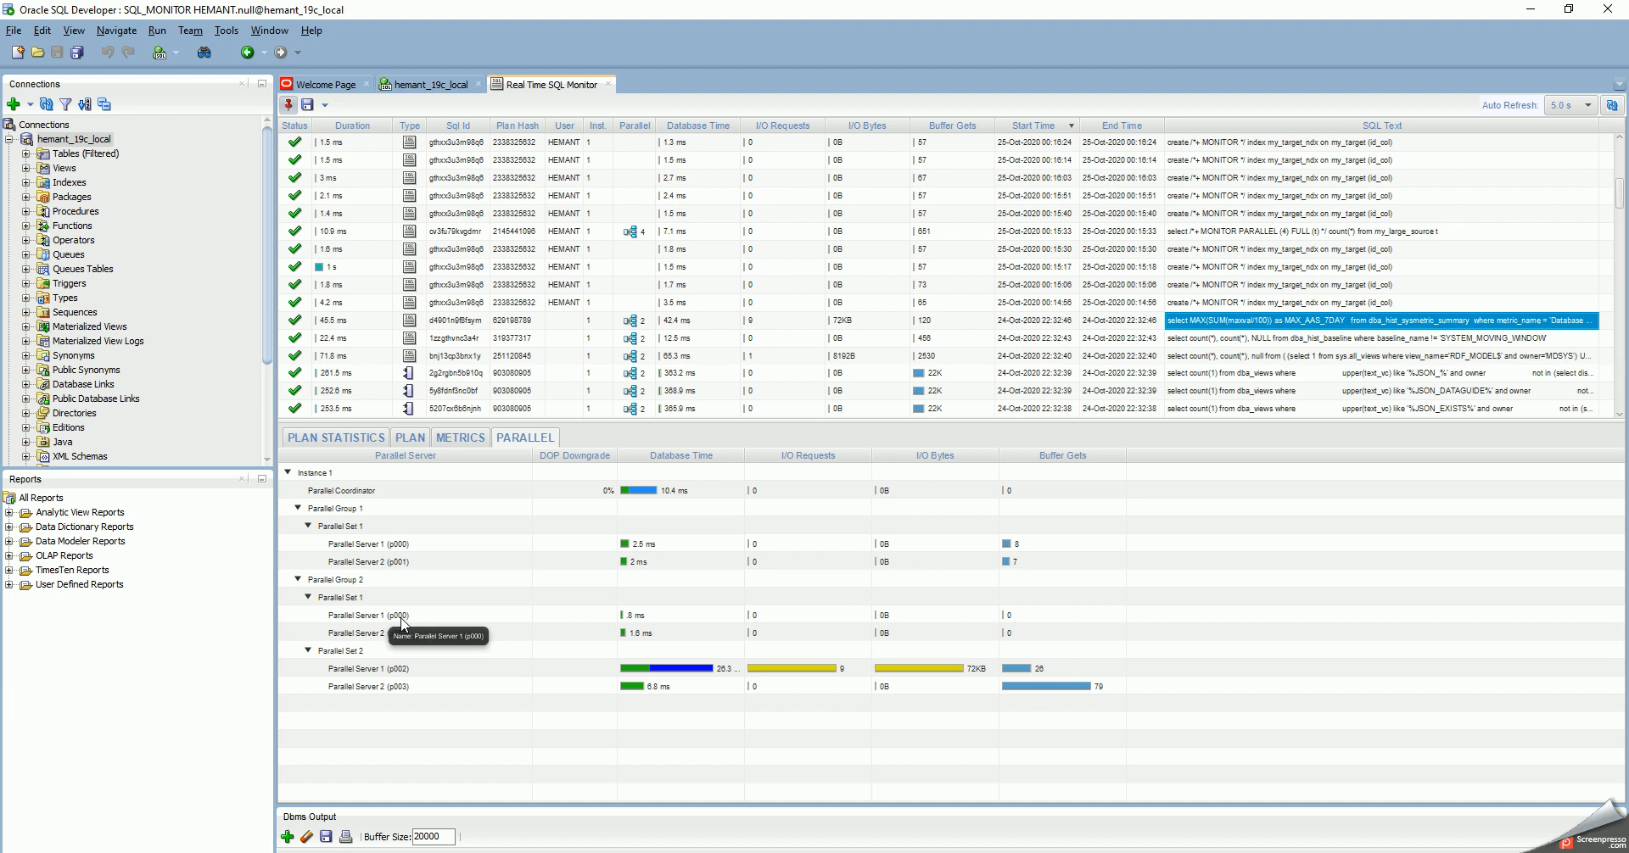
pyautogui.moveTo(1432, 320)
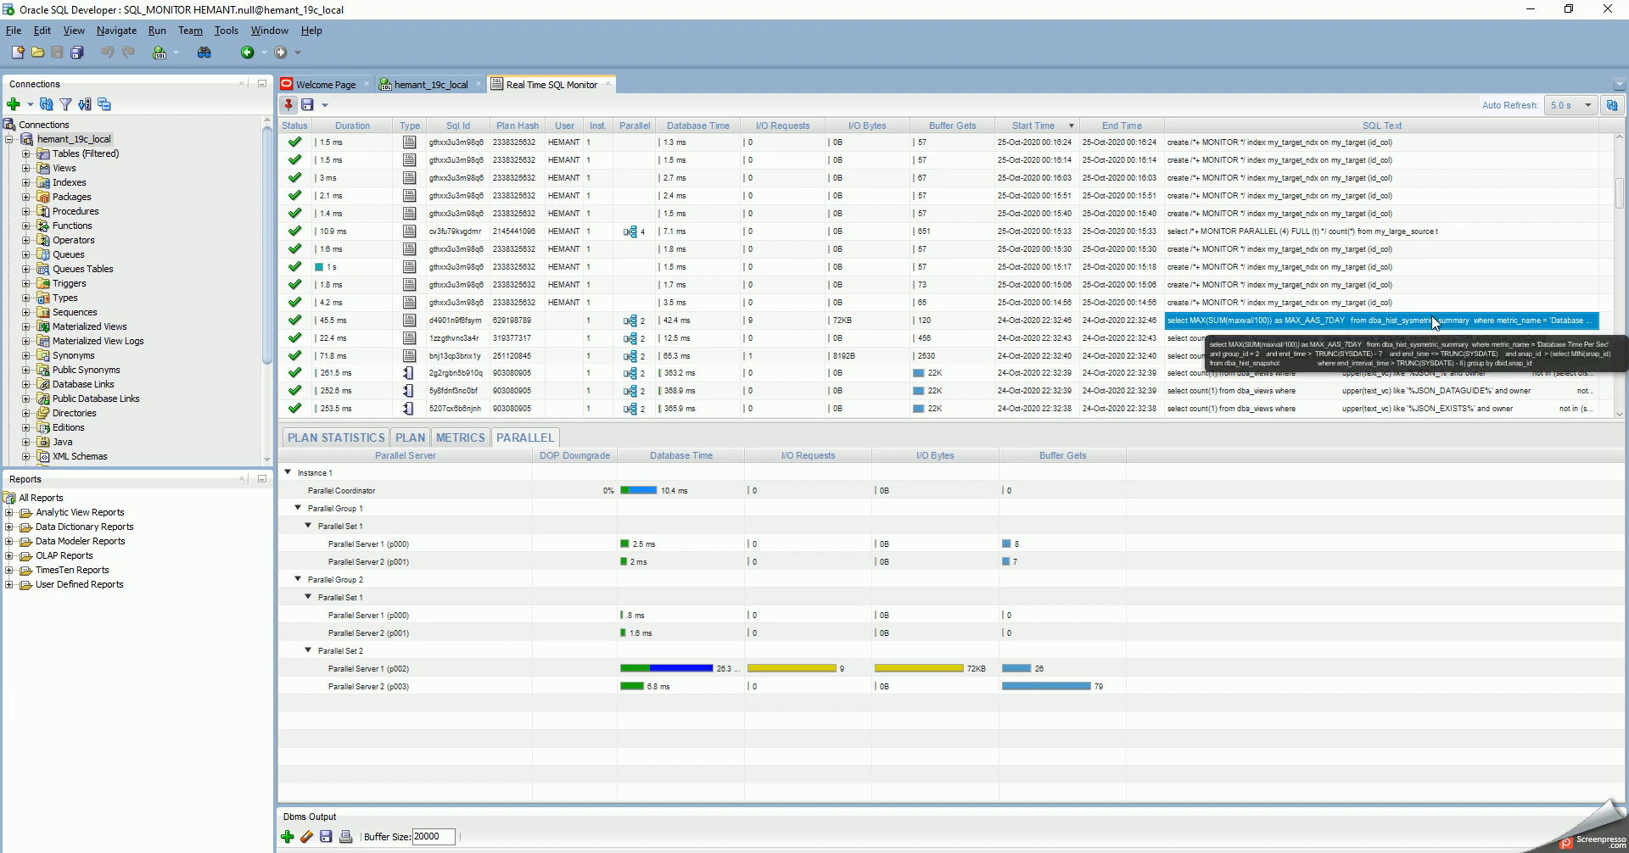
pyautogui.moveTo(1291, 394)
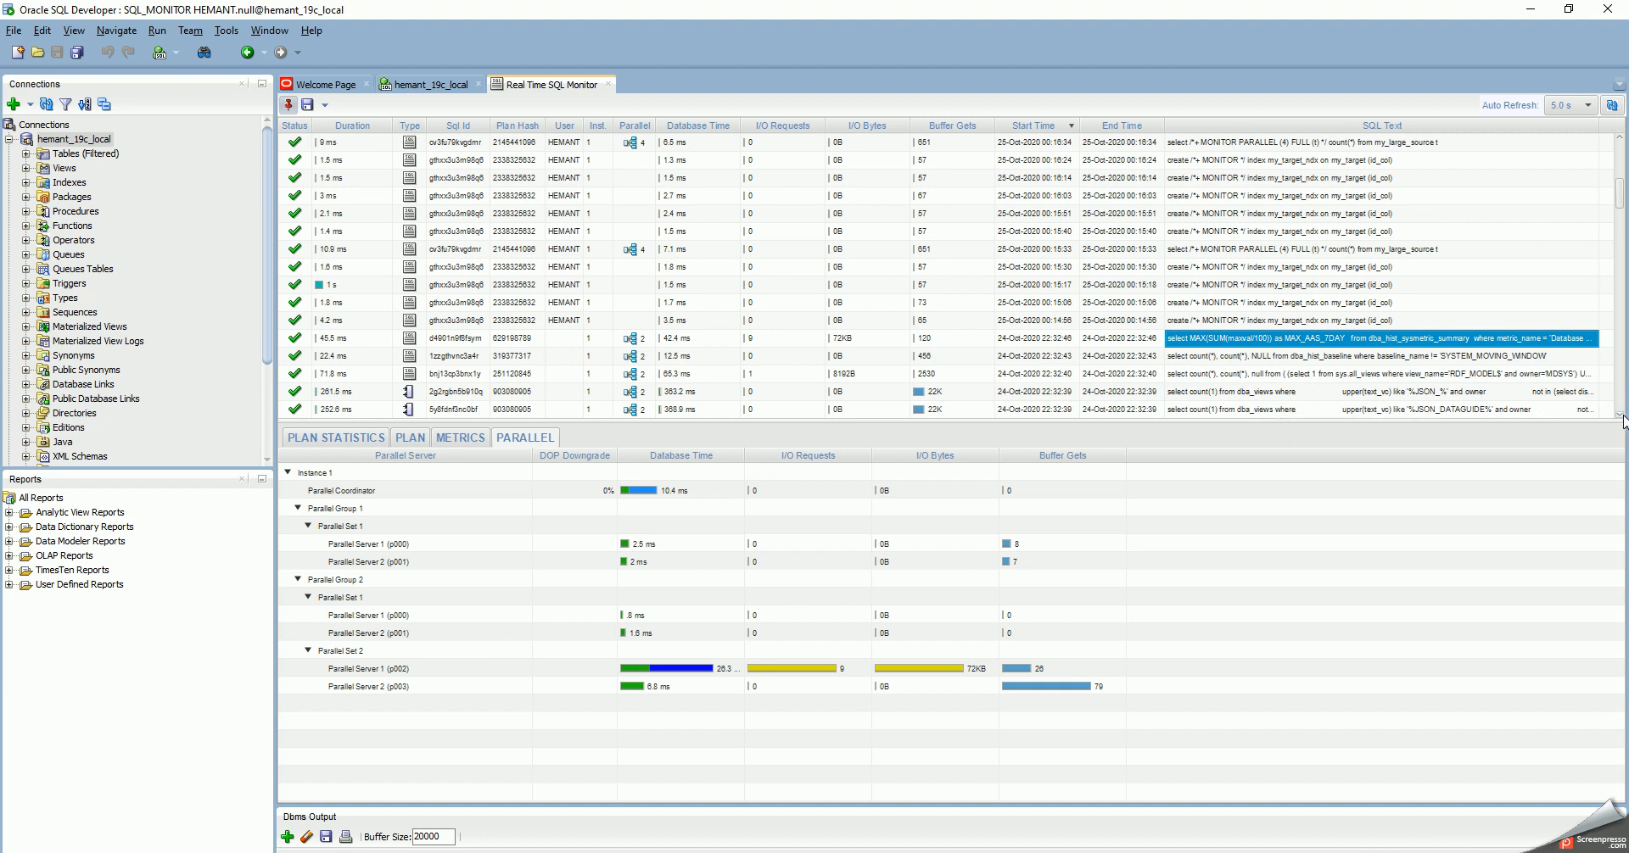
# Step: Scroll to the dba_views JSON_DATAGUIDE count query and show its parallel servers
pyautogui.scroll(-3)
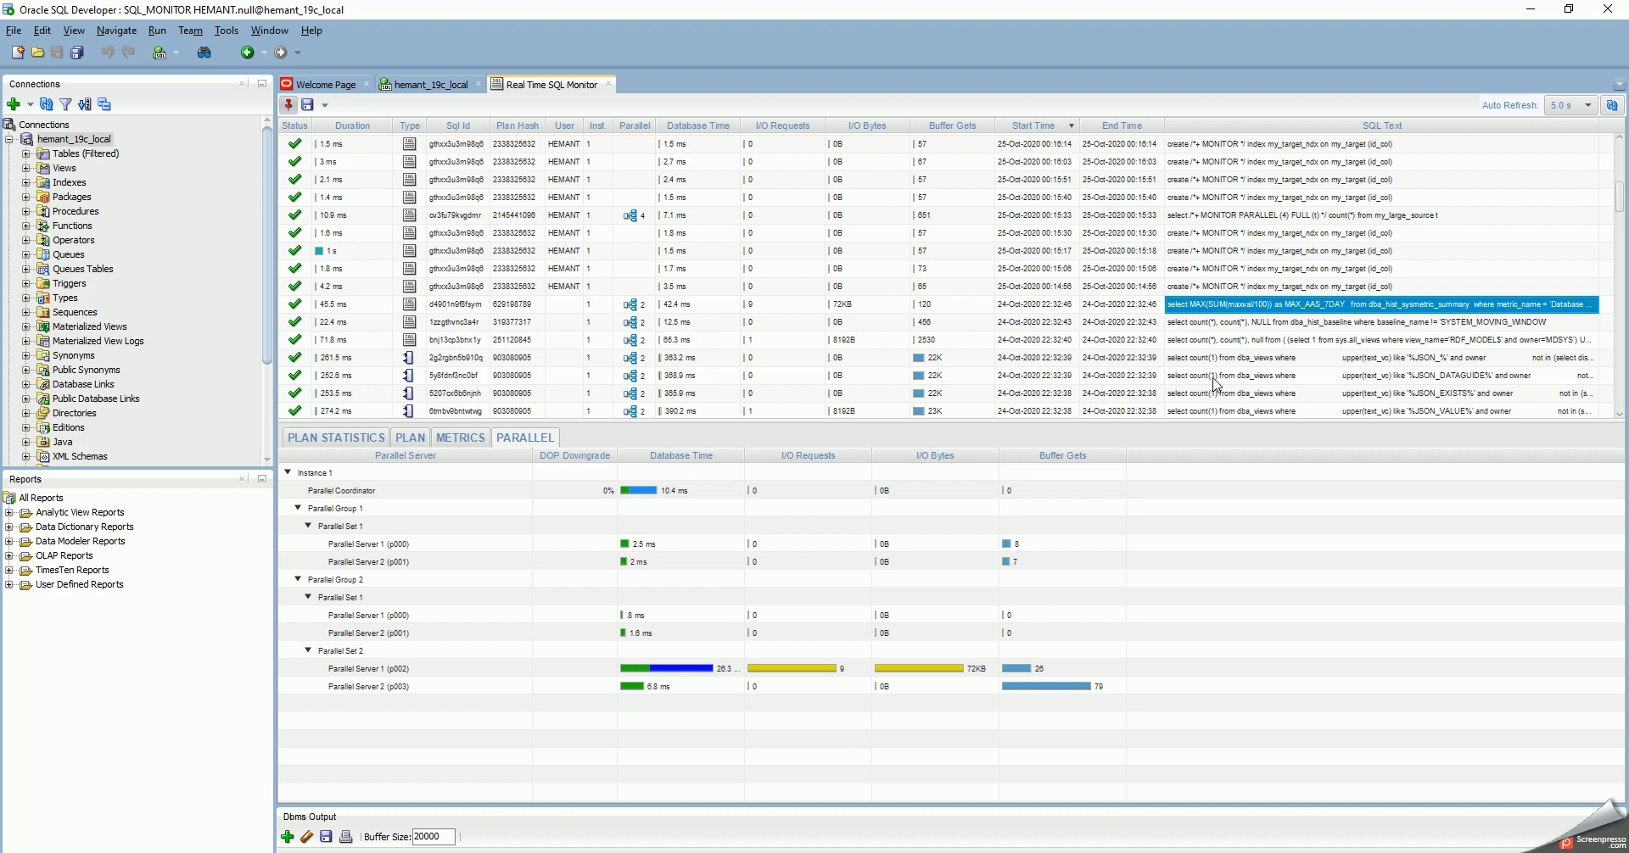
pyautogui.click(1231, 375)
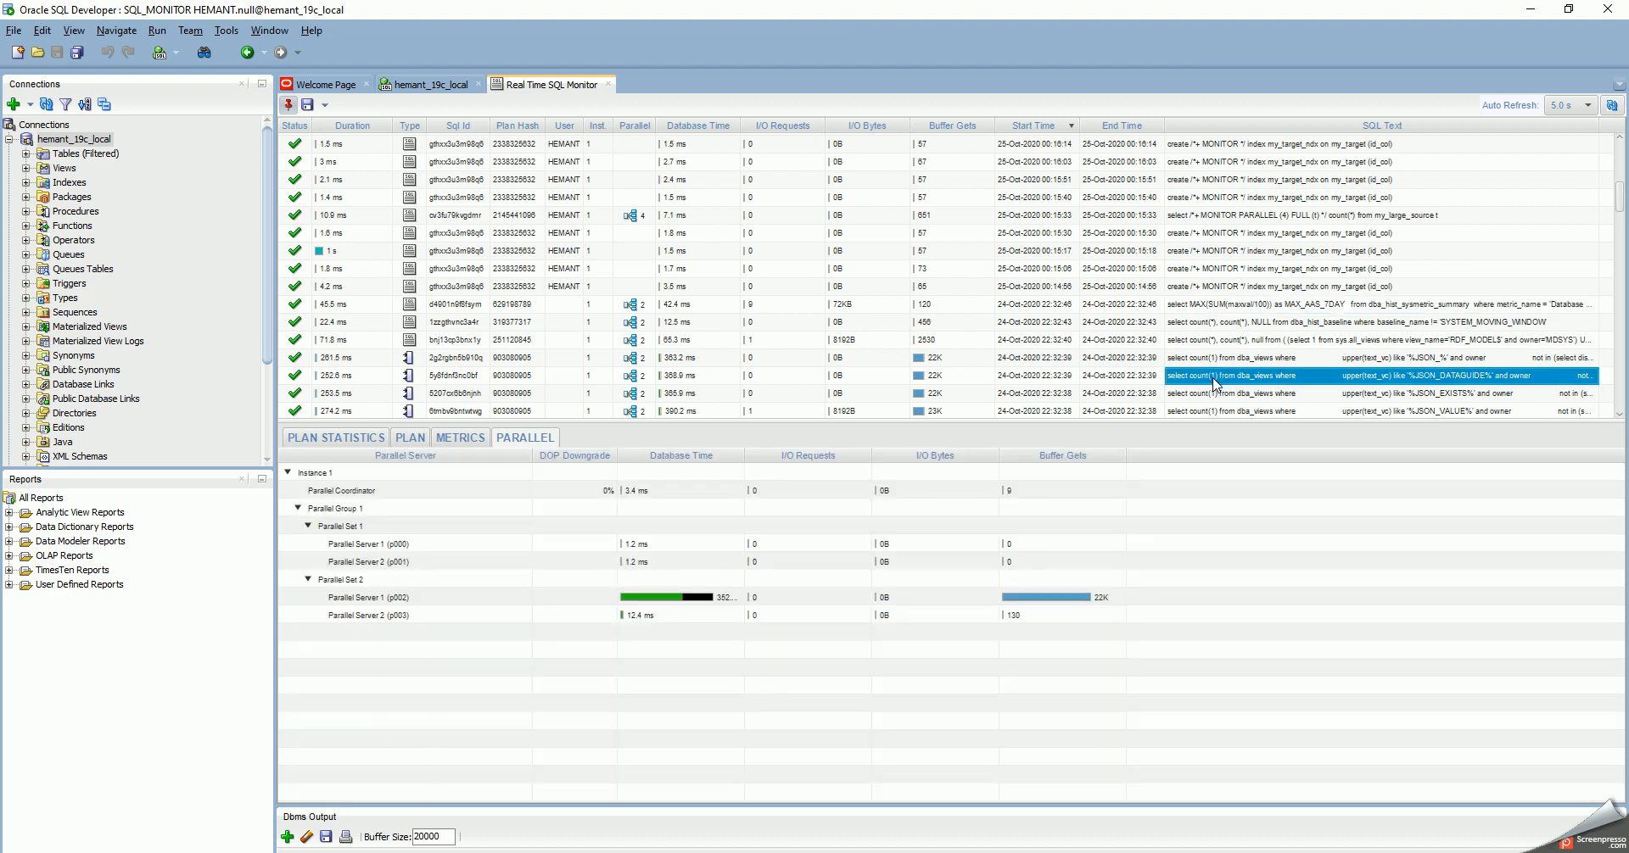
pyautogui.moveTo(1131, 409)
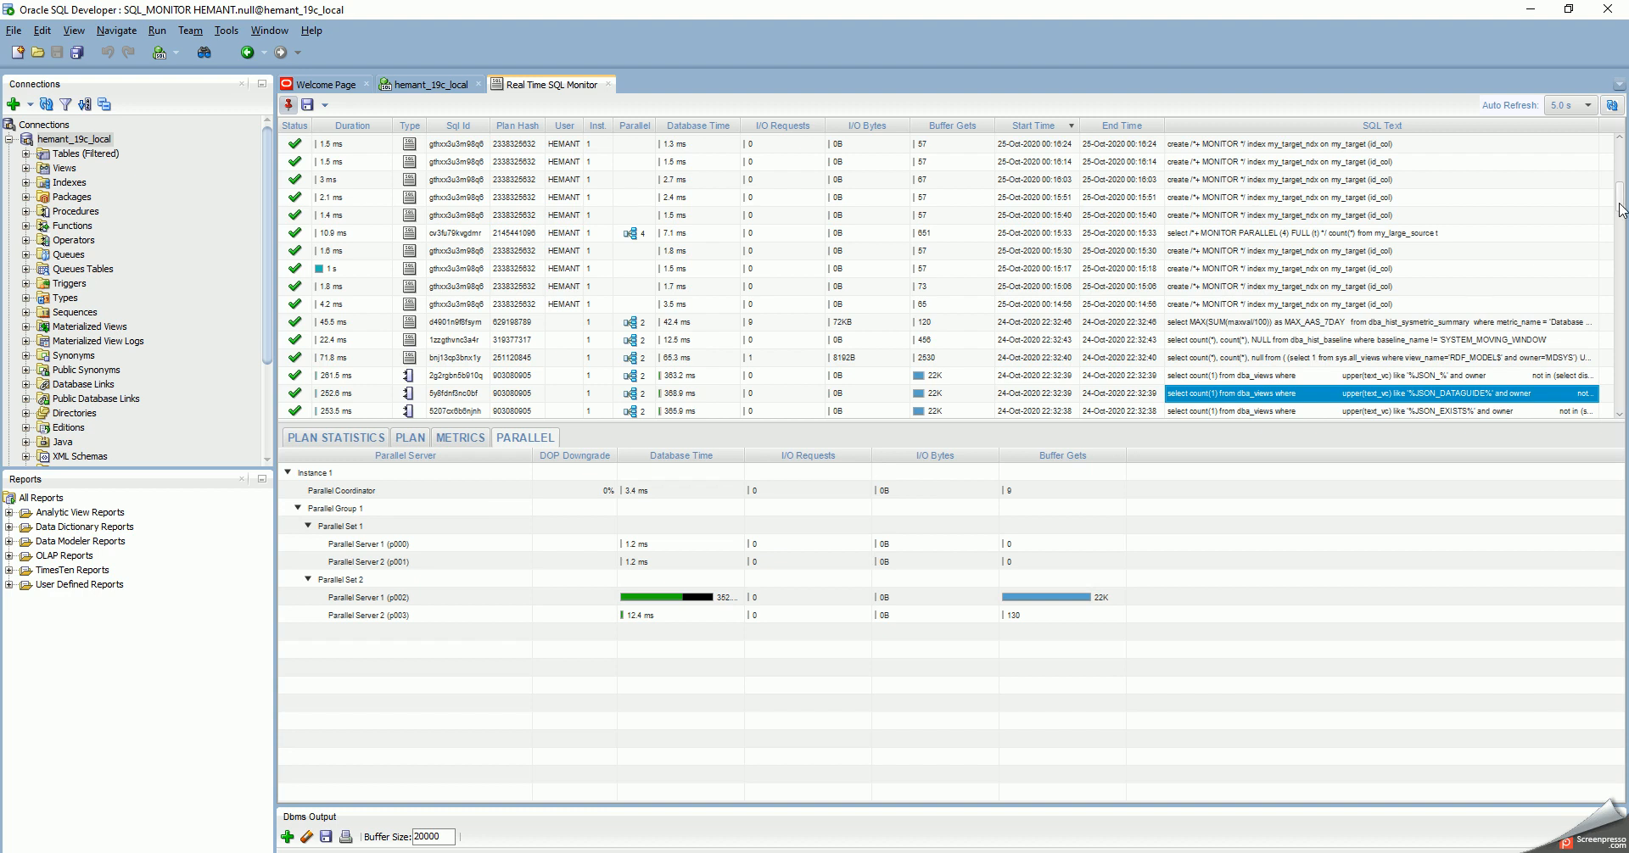
# Step: Scroll the monitored query list toward the CREATE INDEX MY_TARGET_NDX statement
pyautogui.scroll(-3)
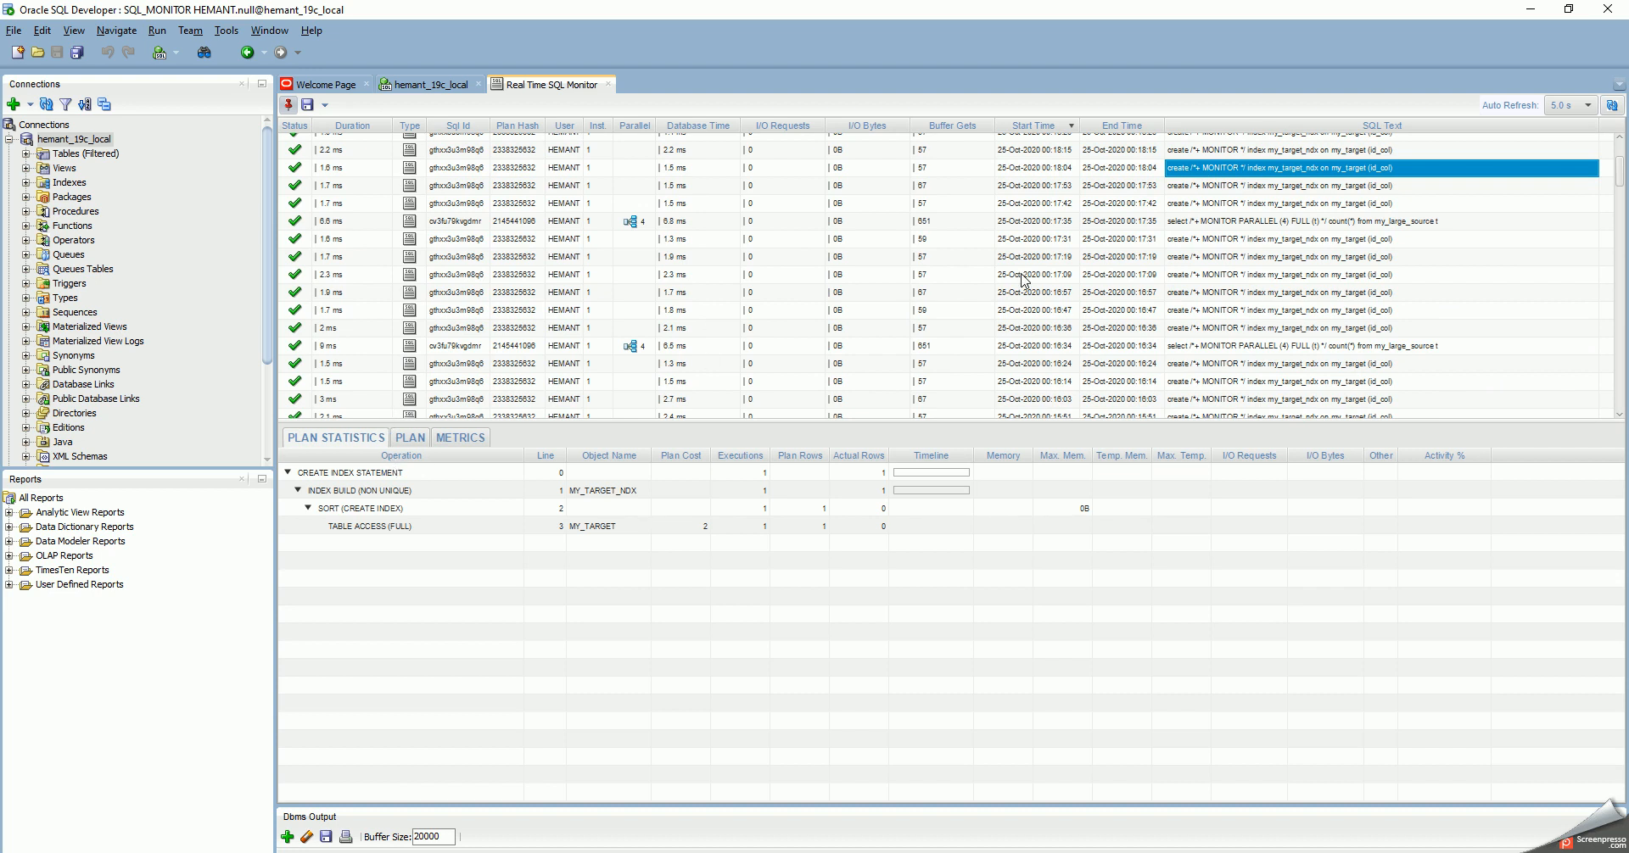
pyautogui.moveTo(1092, 252)
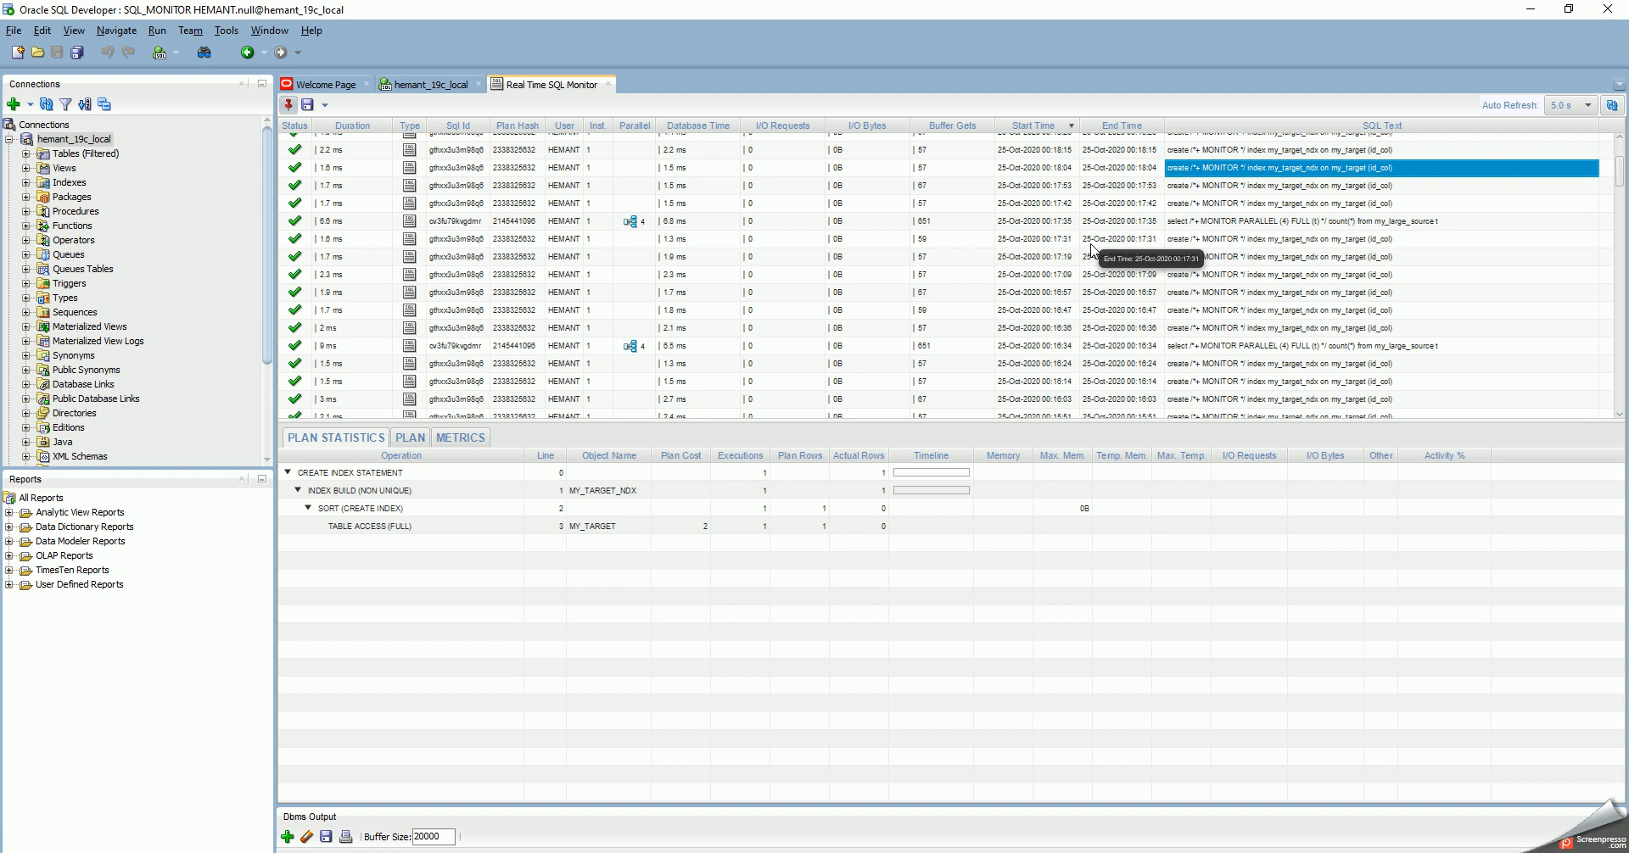
pyautogui.moveTo(822, 282)
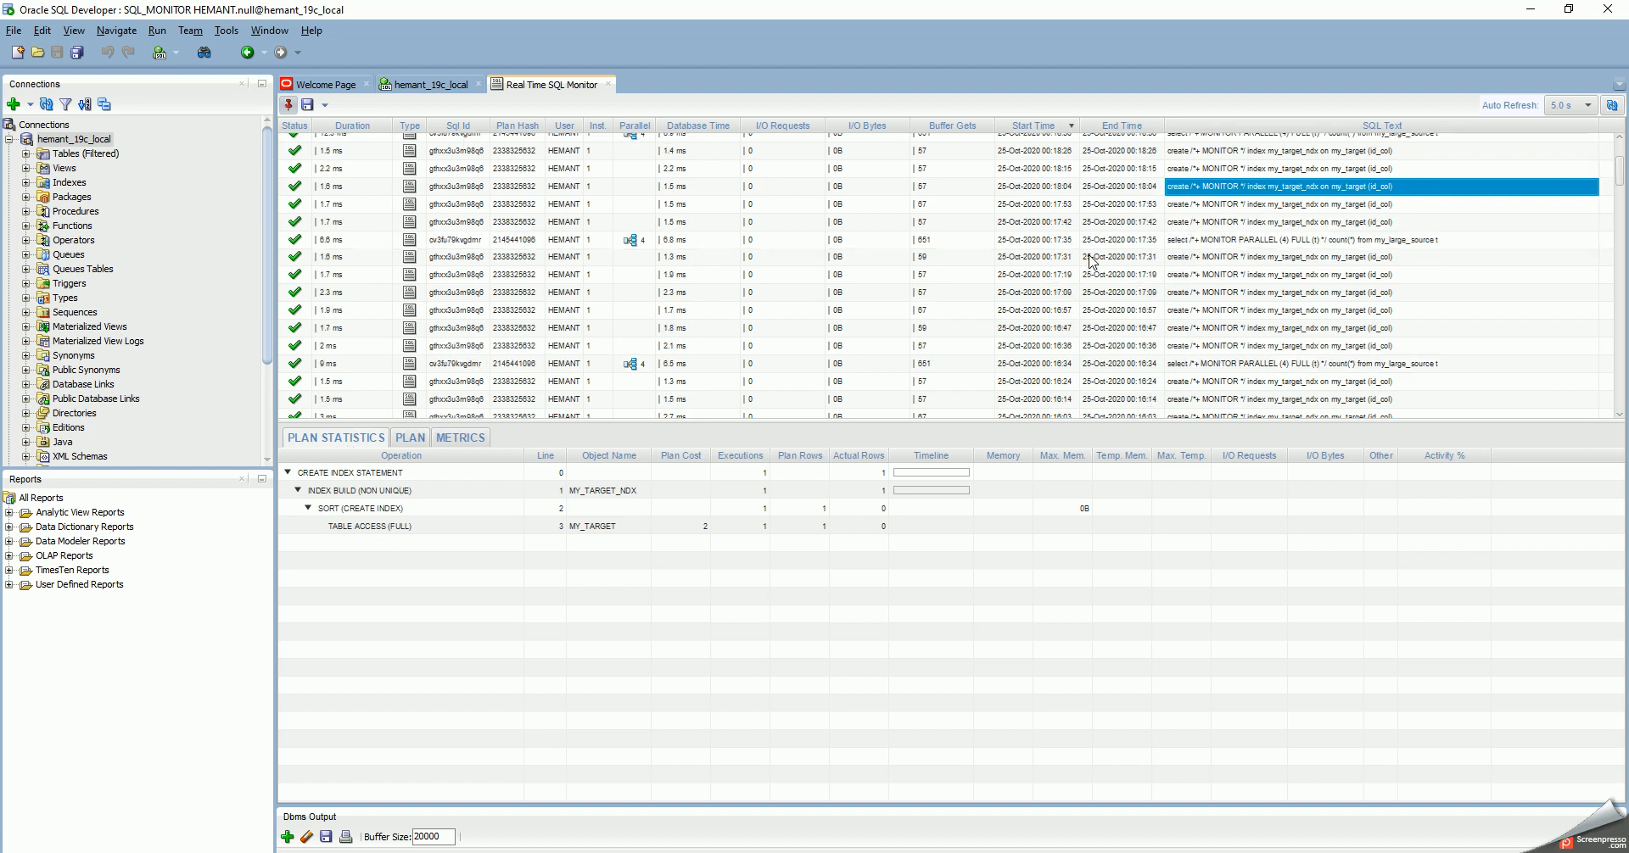
pyautogui.moveTo(1267, 194)
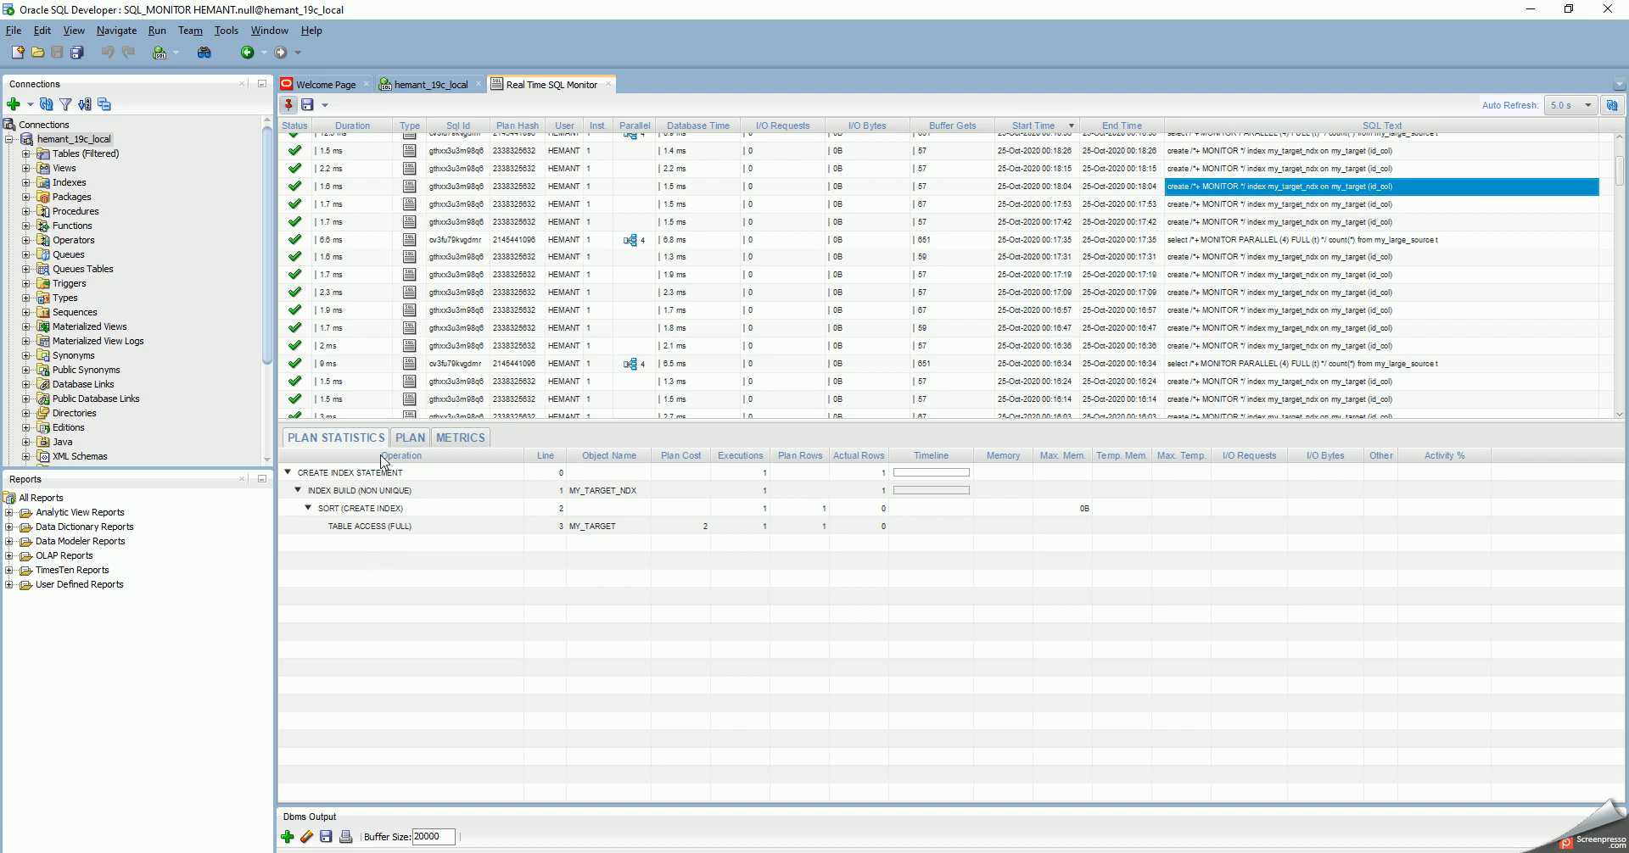
# Step: Show the PARALLEL(4) my_large_source count query's coordinator and four parallel servers
pyautogui.click(409, 437)
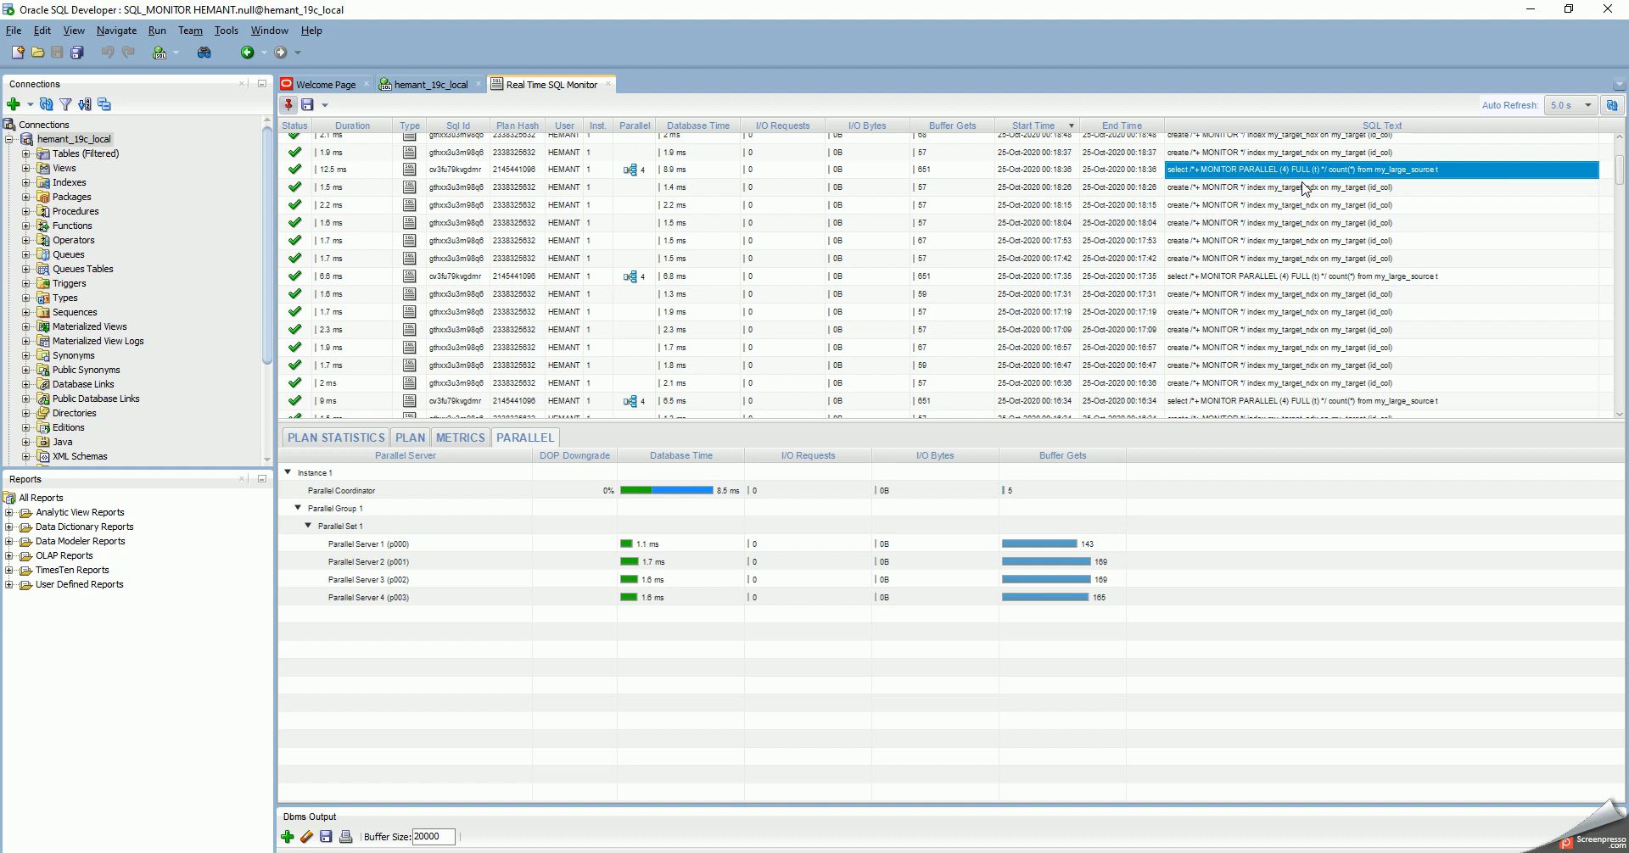
pyautogui.moveTo(1307, 185)
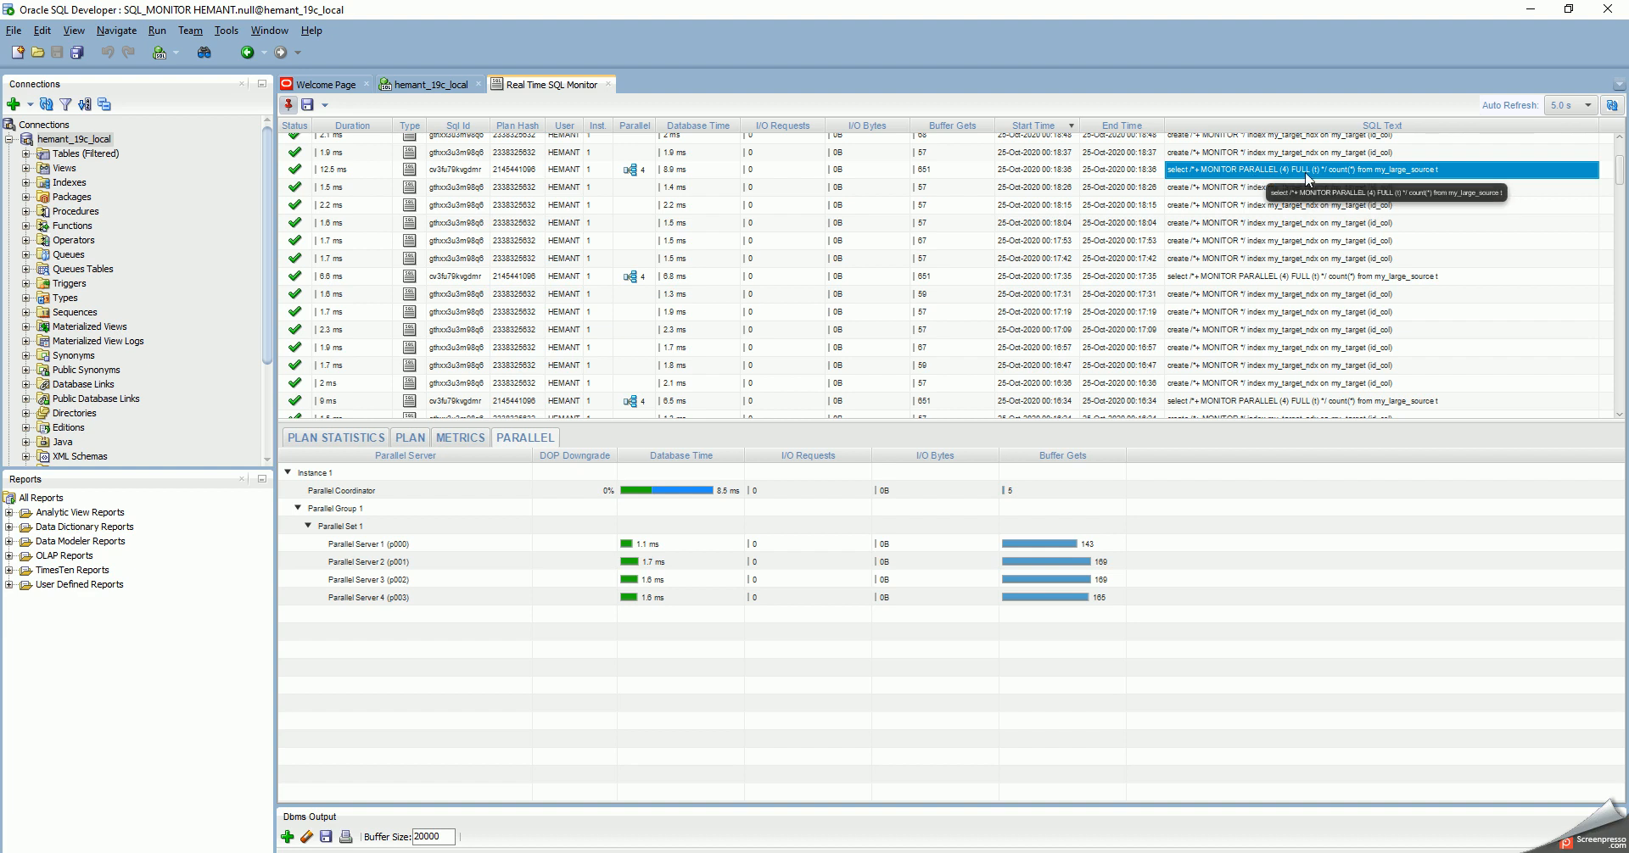
pyautogui.moveTo(1306, 181)
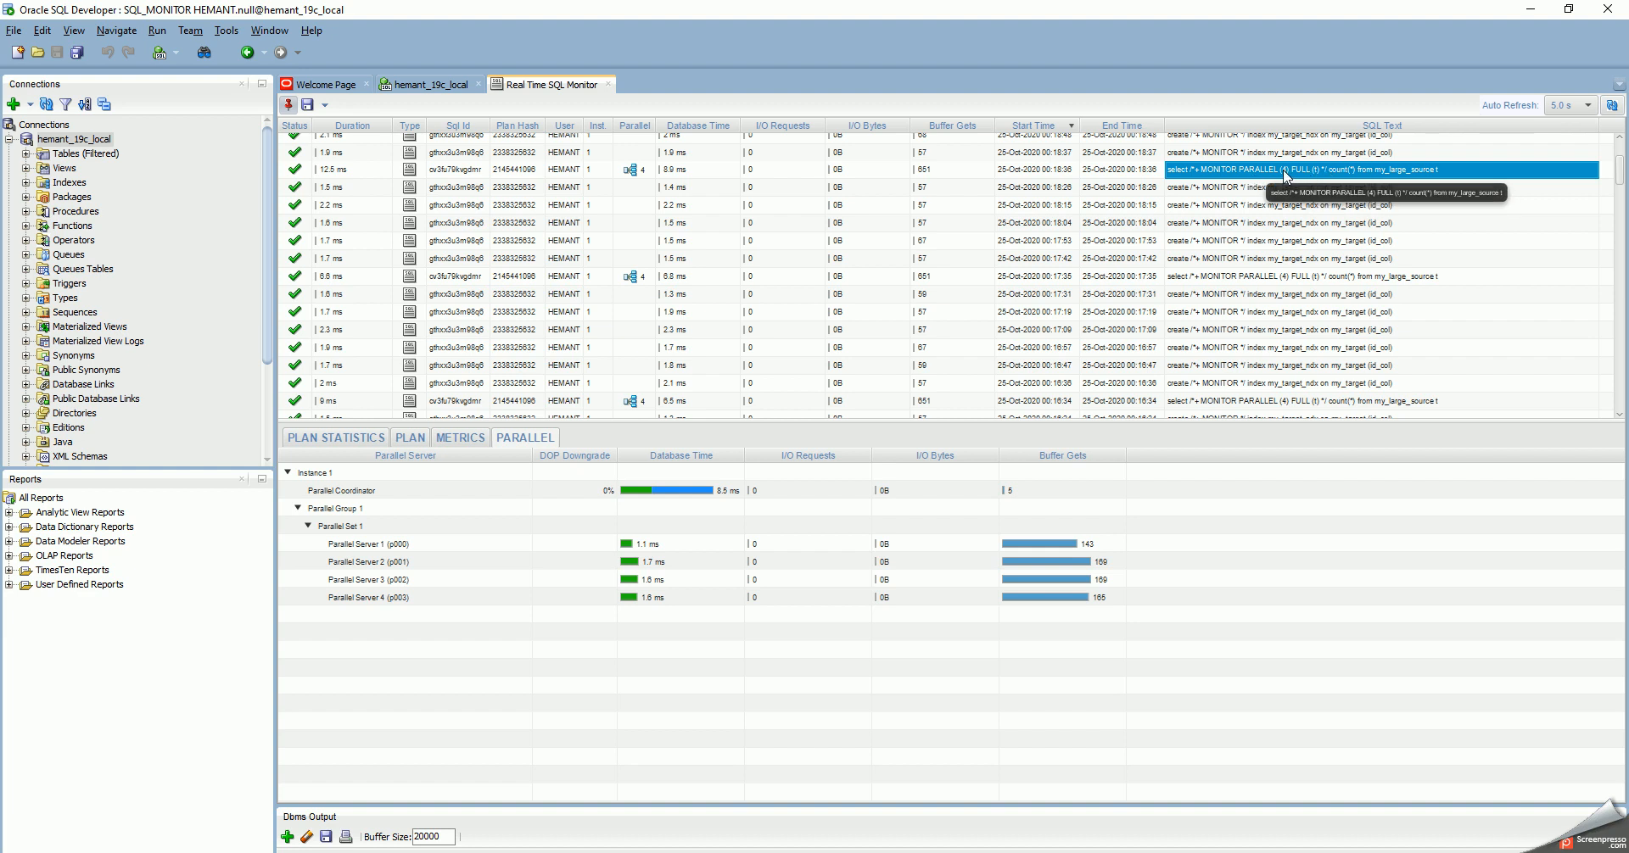
pyautogui.moveTo(370, 581)
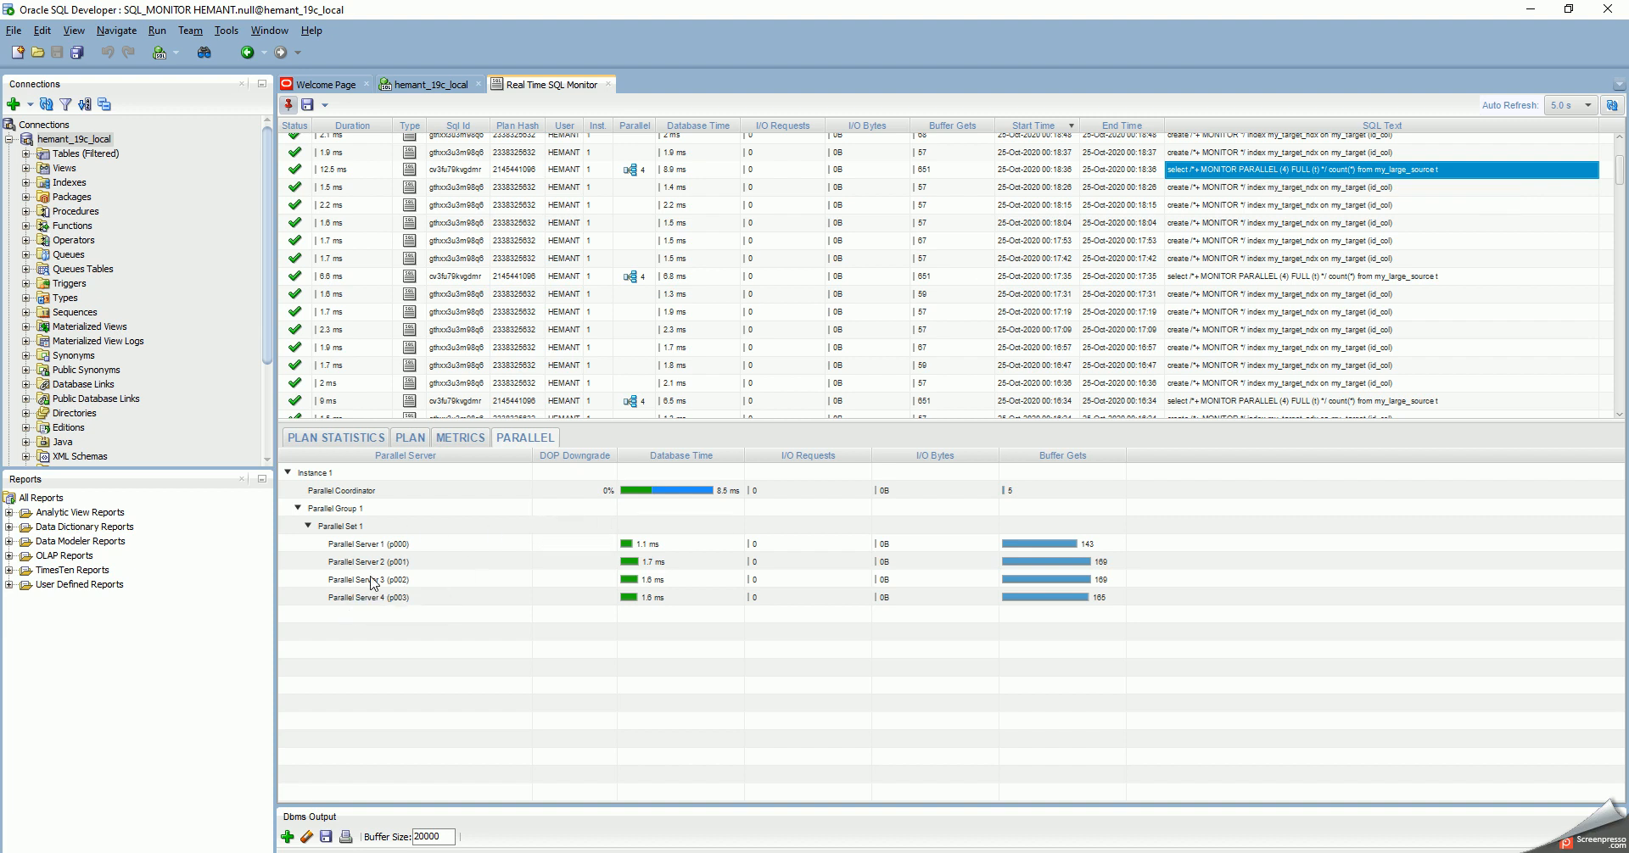
pyautogui.moveTo(380, 597)
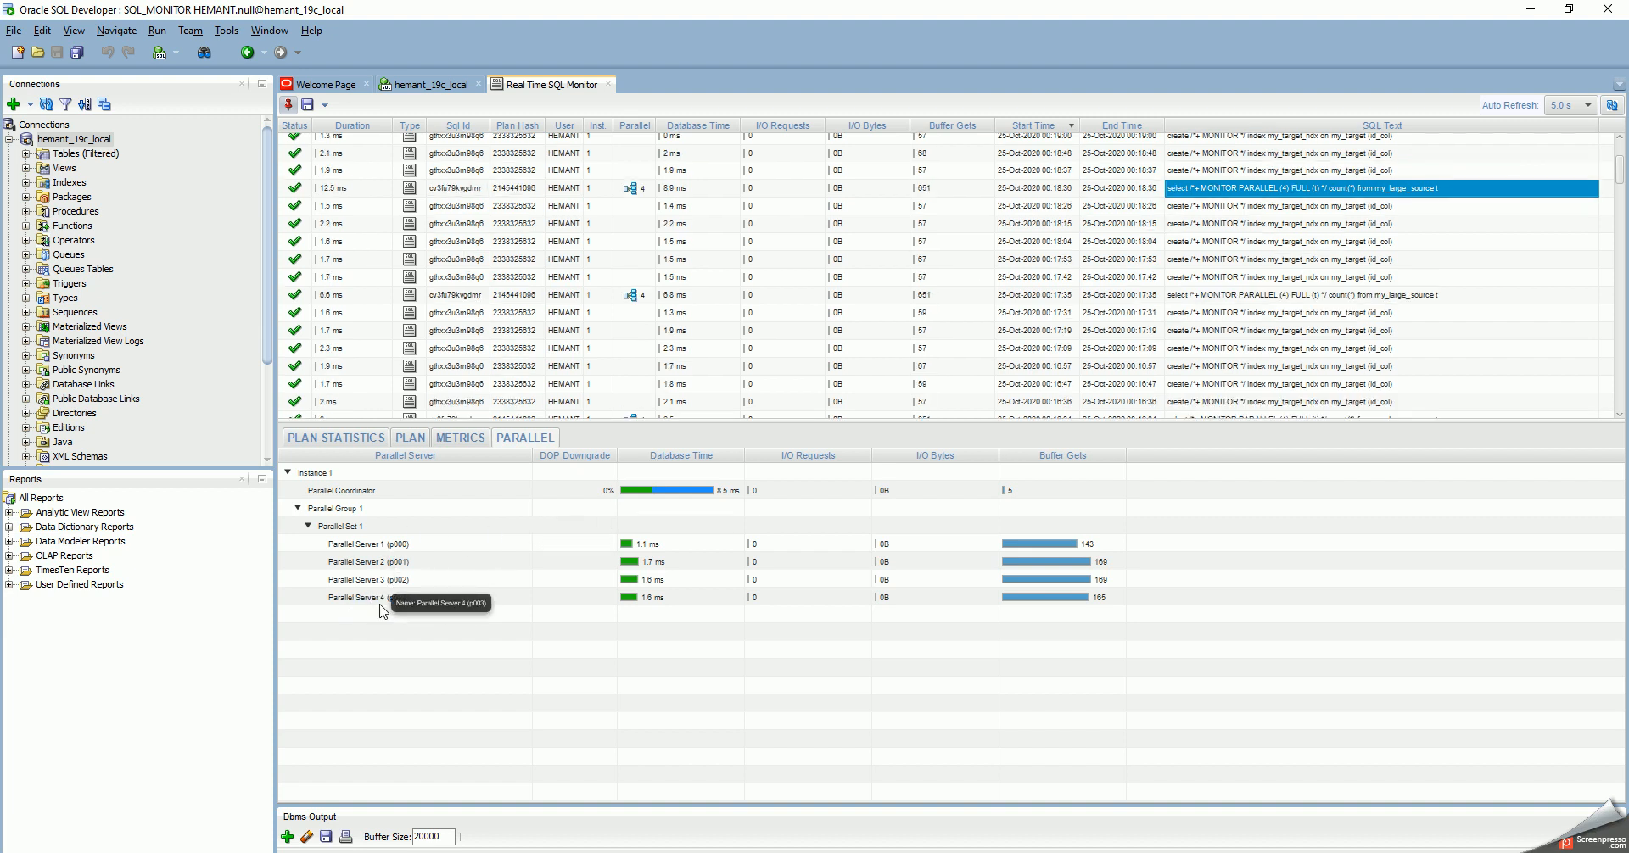
pyautogui.moveTo(671, 382)
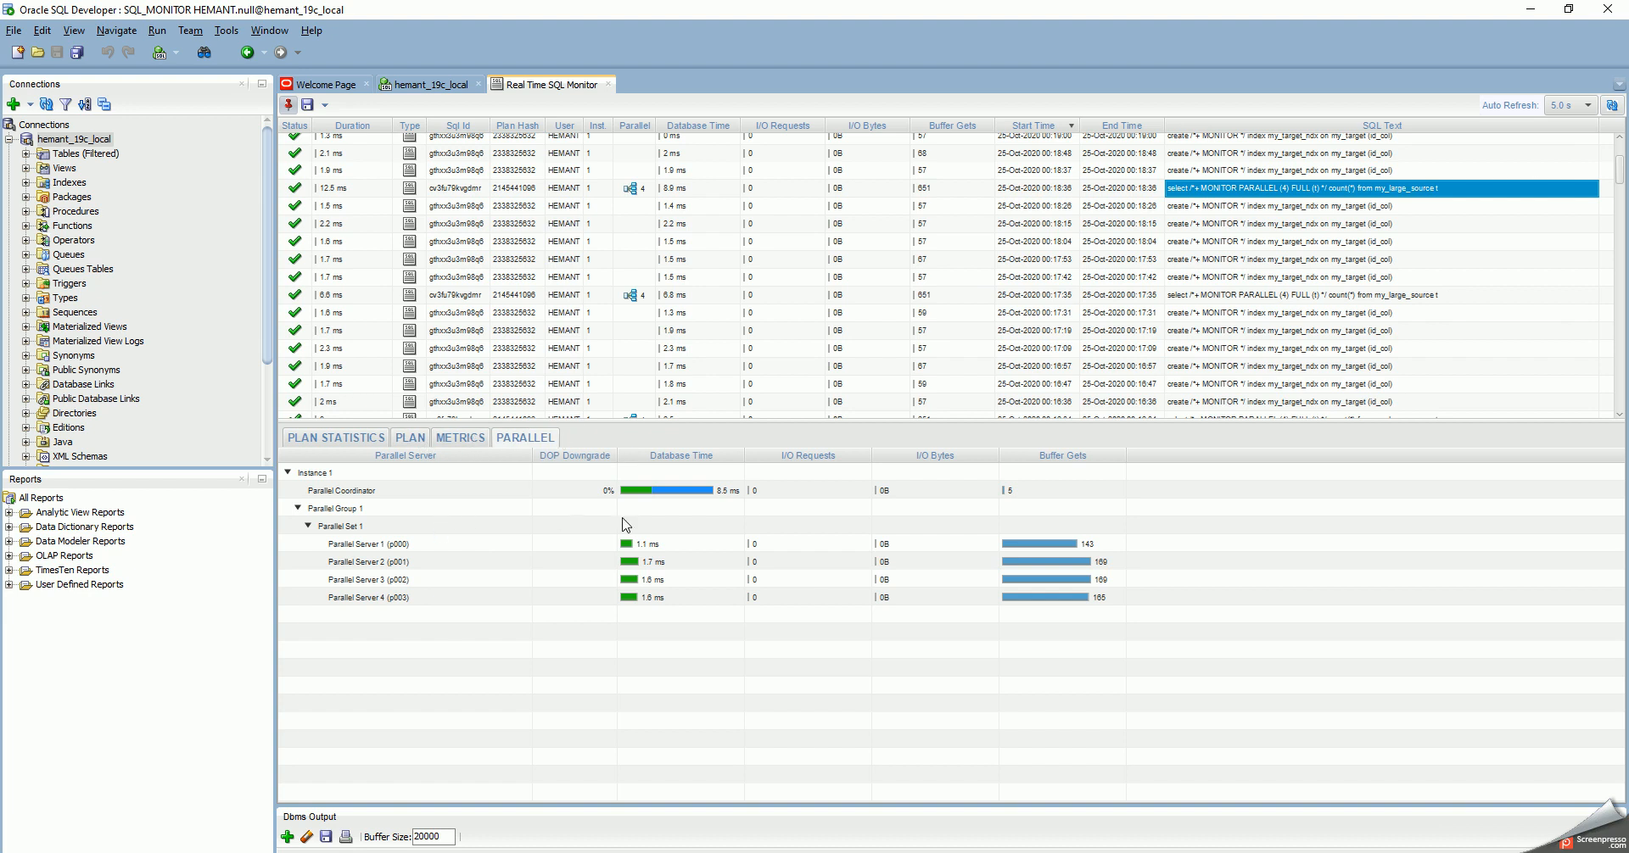
pyautogui.moveTo(1047, 552)
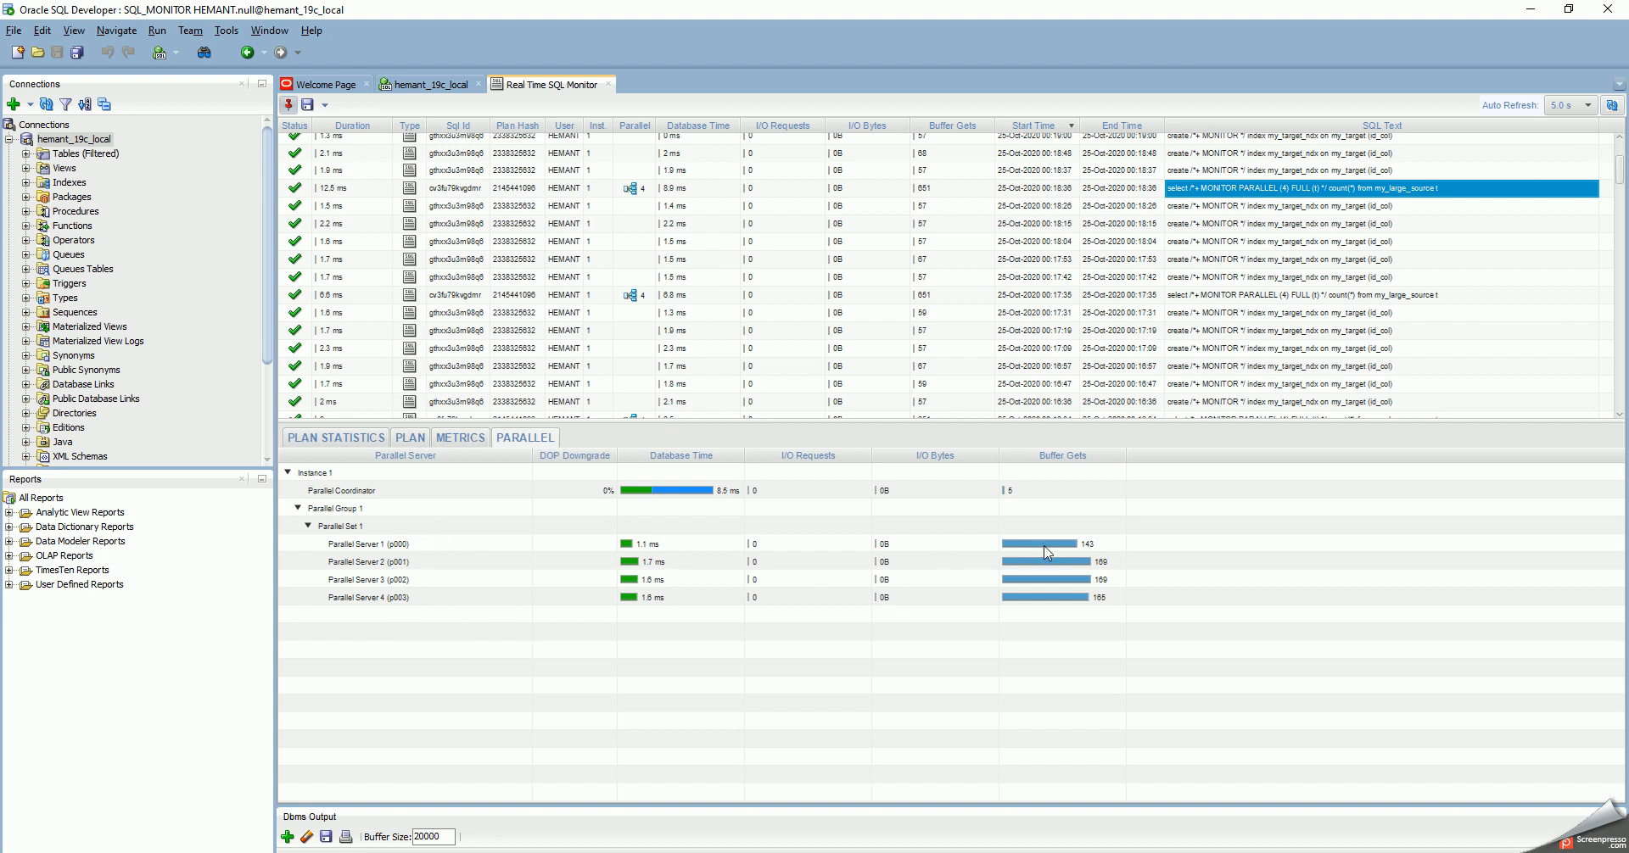
pyautogui.moveTo(1055, 579)
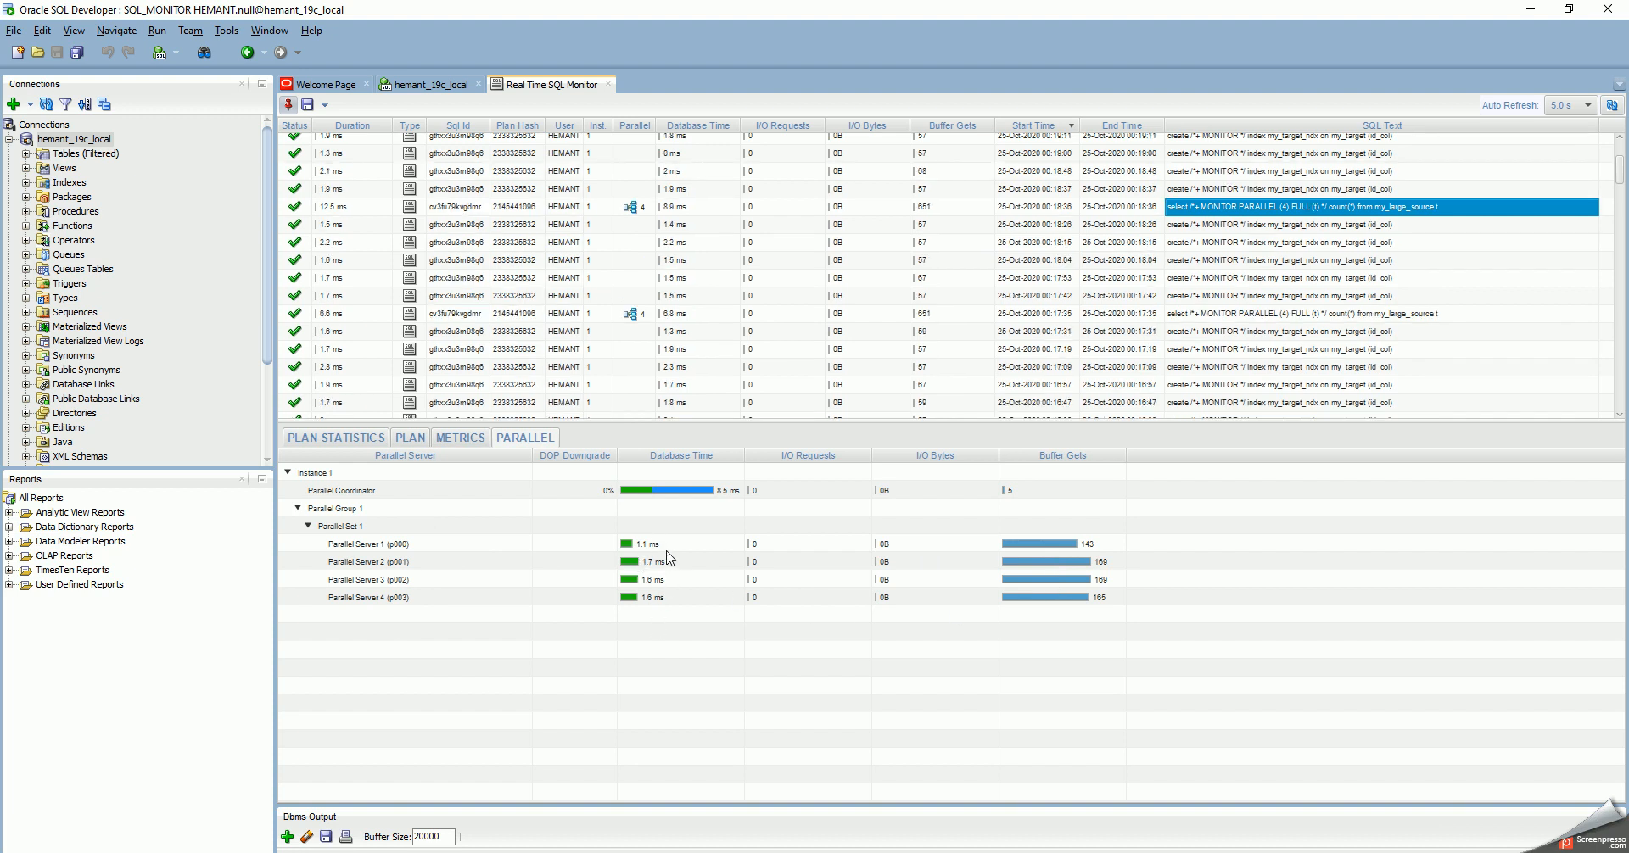
pyautogui.moveTo(667, 618)
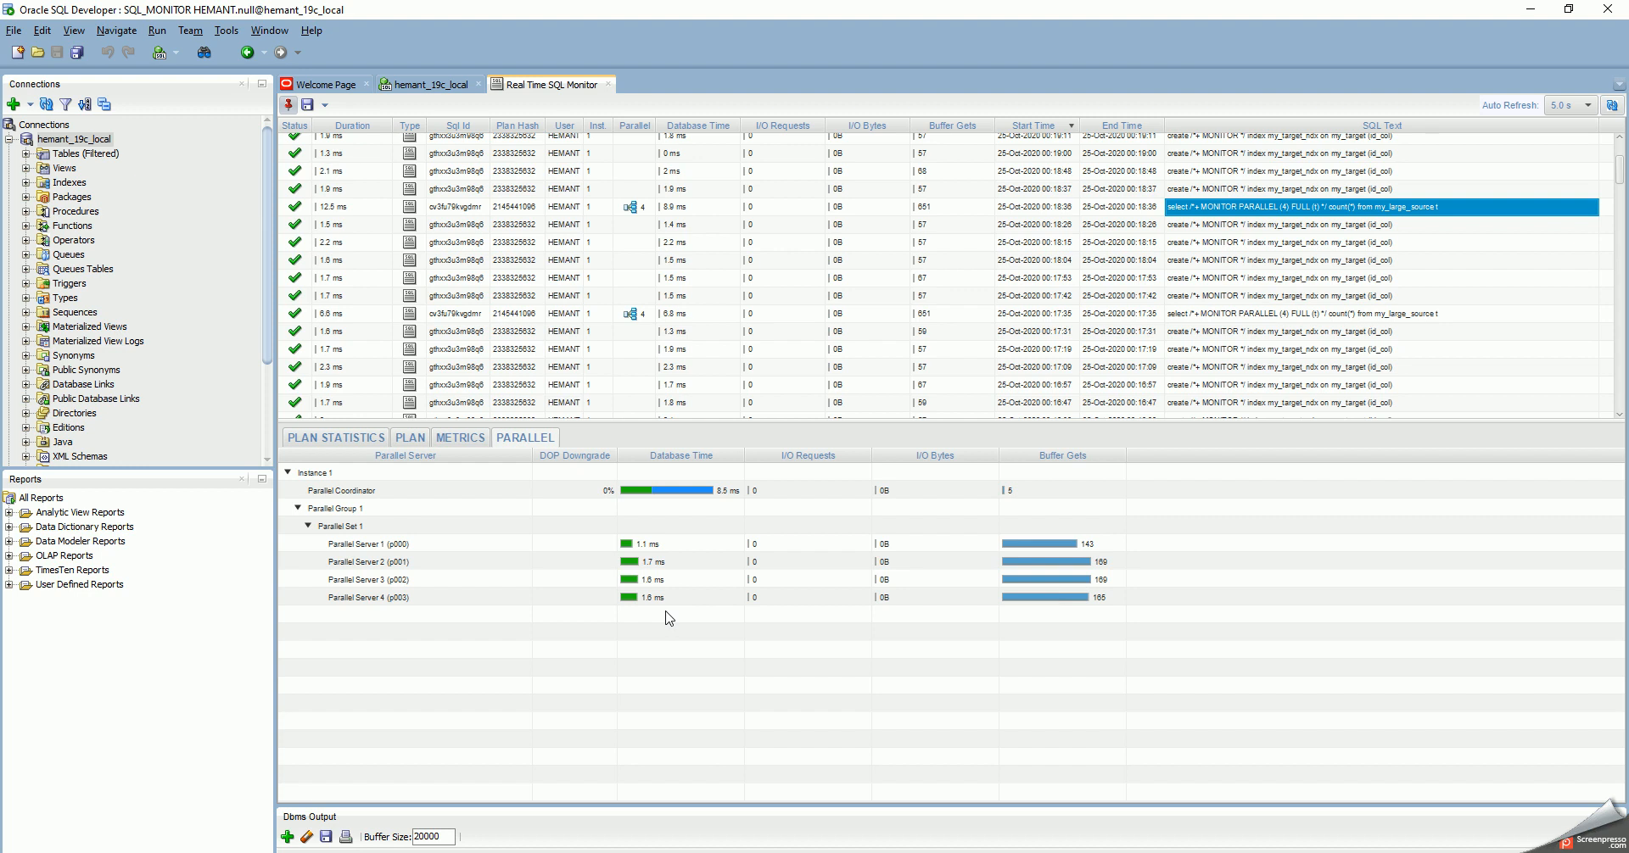
pyautogui.moveTo(638, 220)
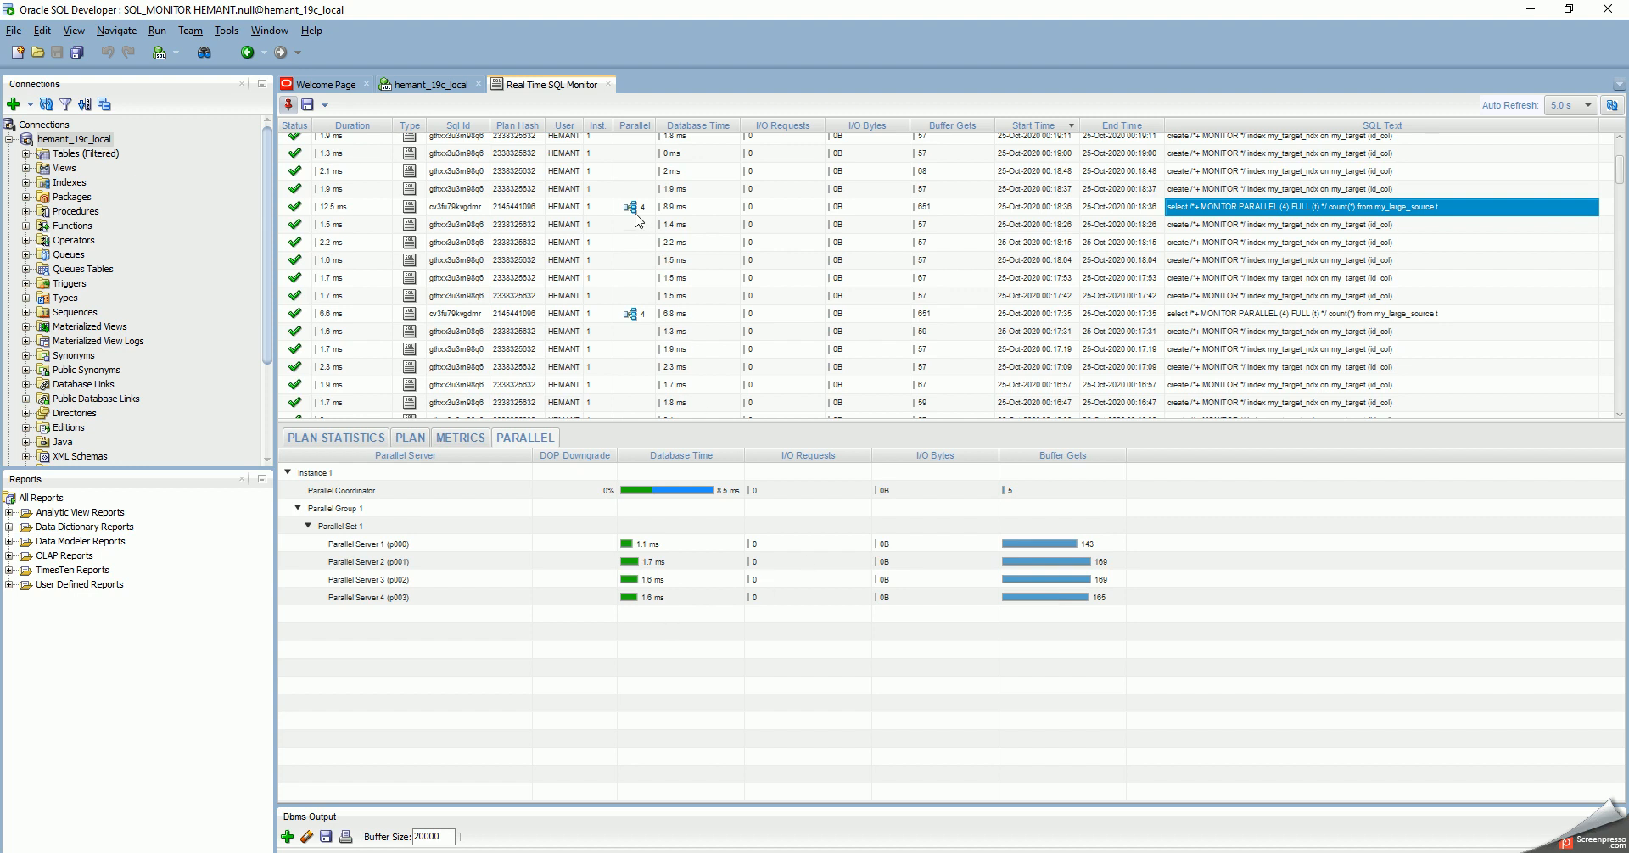
# Step: Select the PARALLEL (4) count query and set Auto Refresh to 10.0 s
pyautogui.click(629, 207)
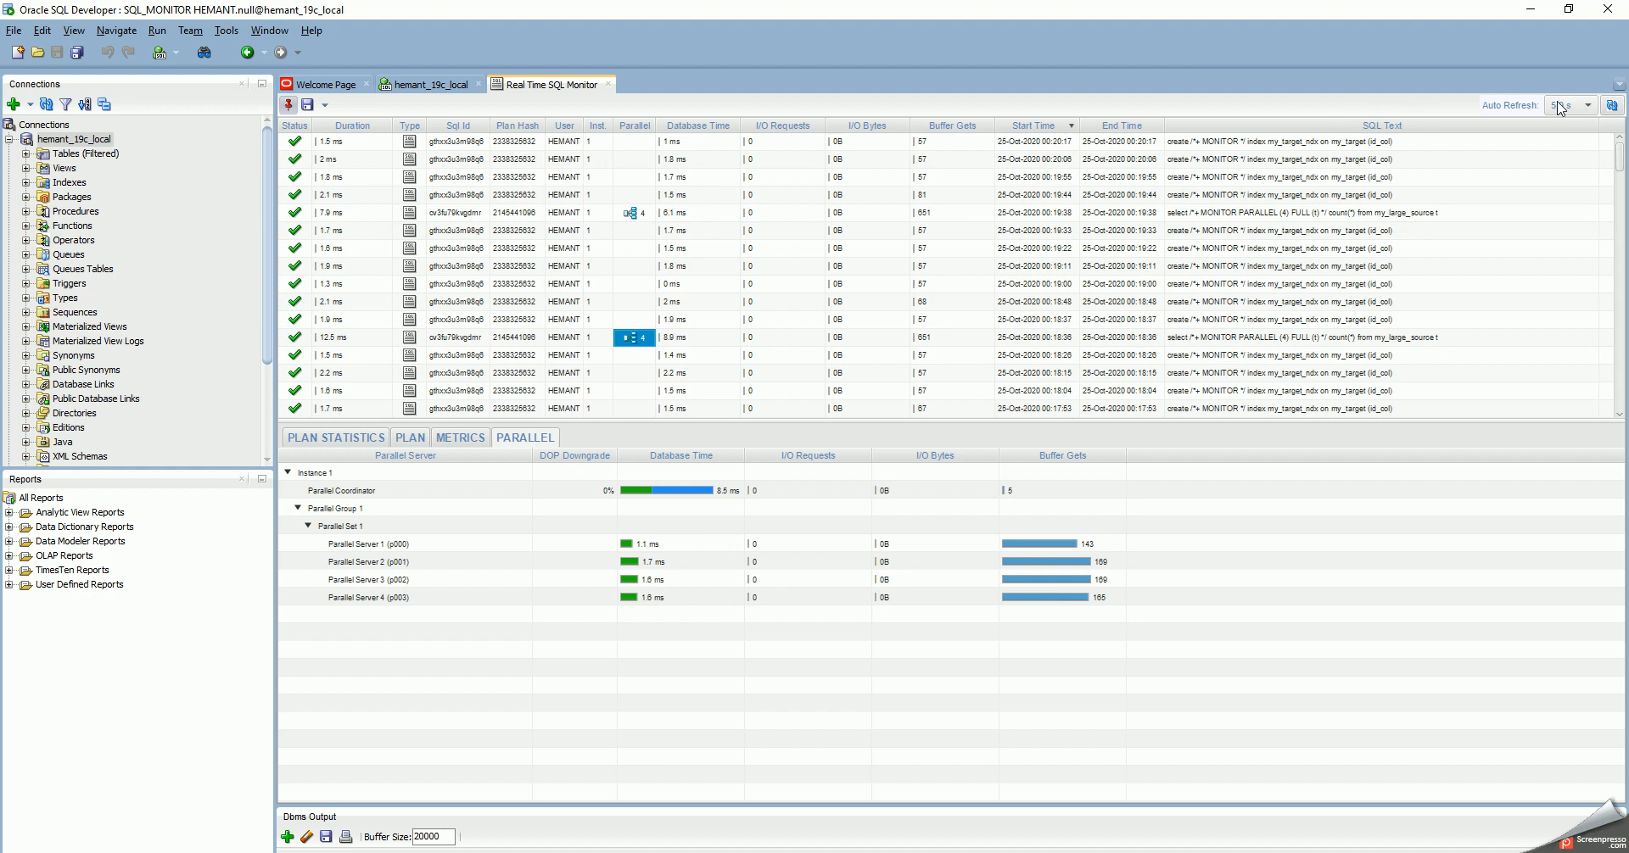
pyautogui.click(1587, 105)
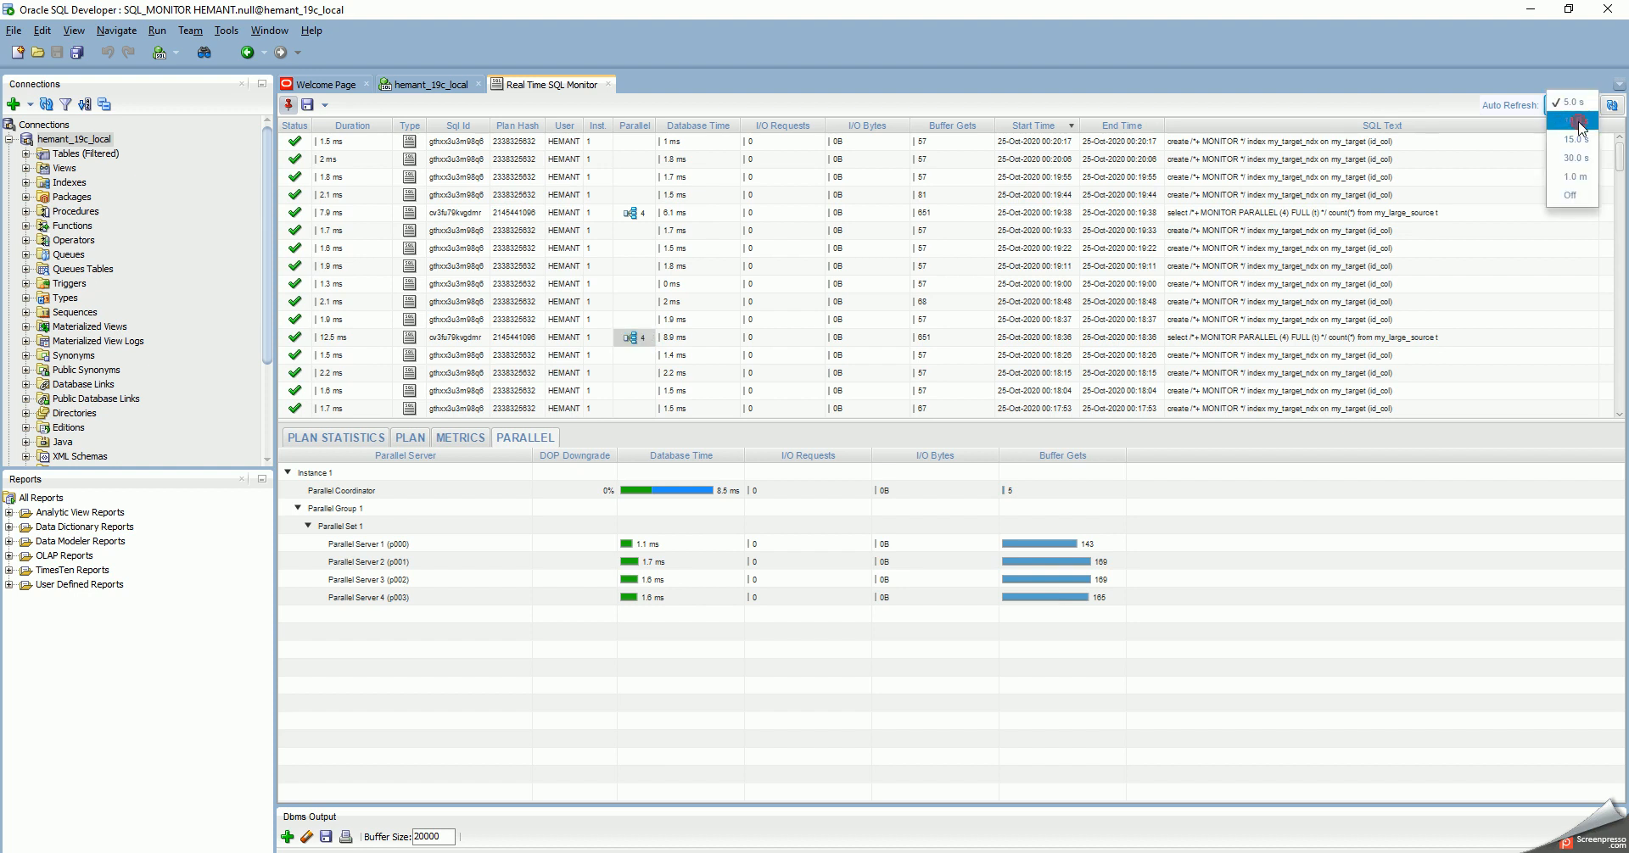
pyautogui.click(1572, 123)
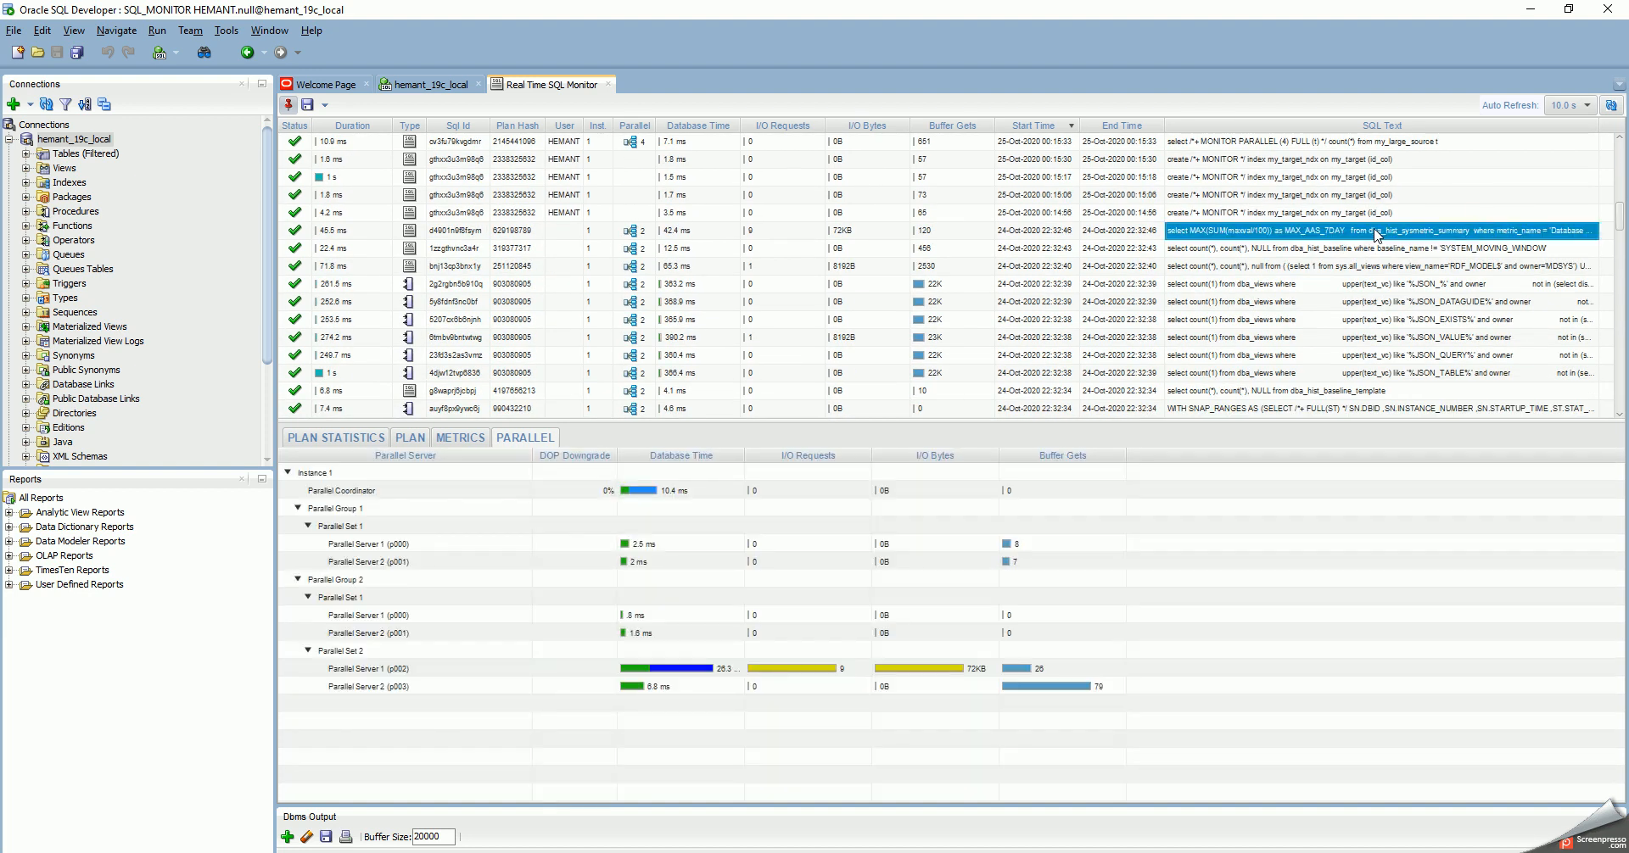
pyautogui.moveTo(1376, 230)
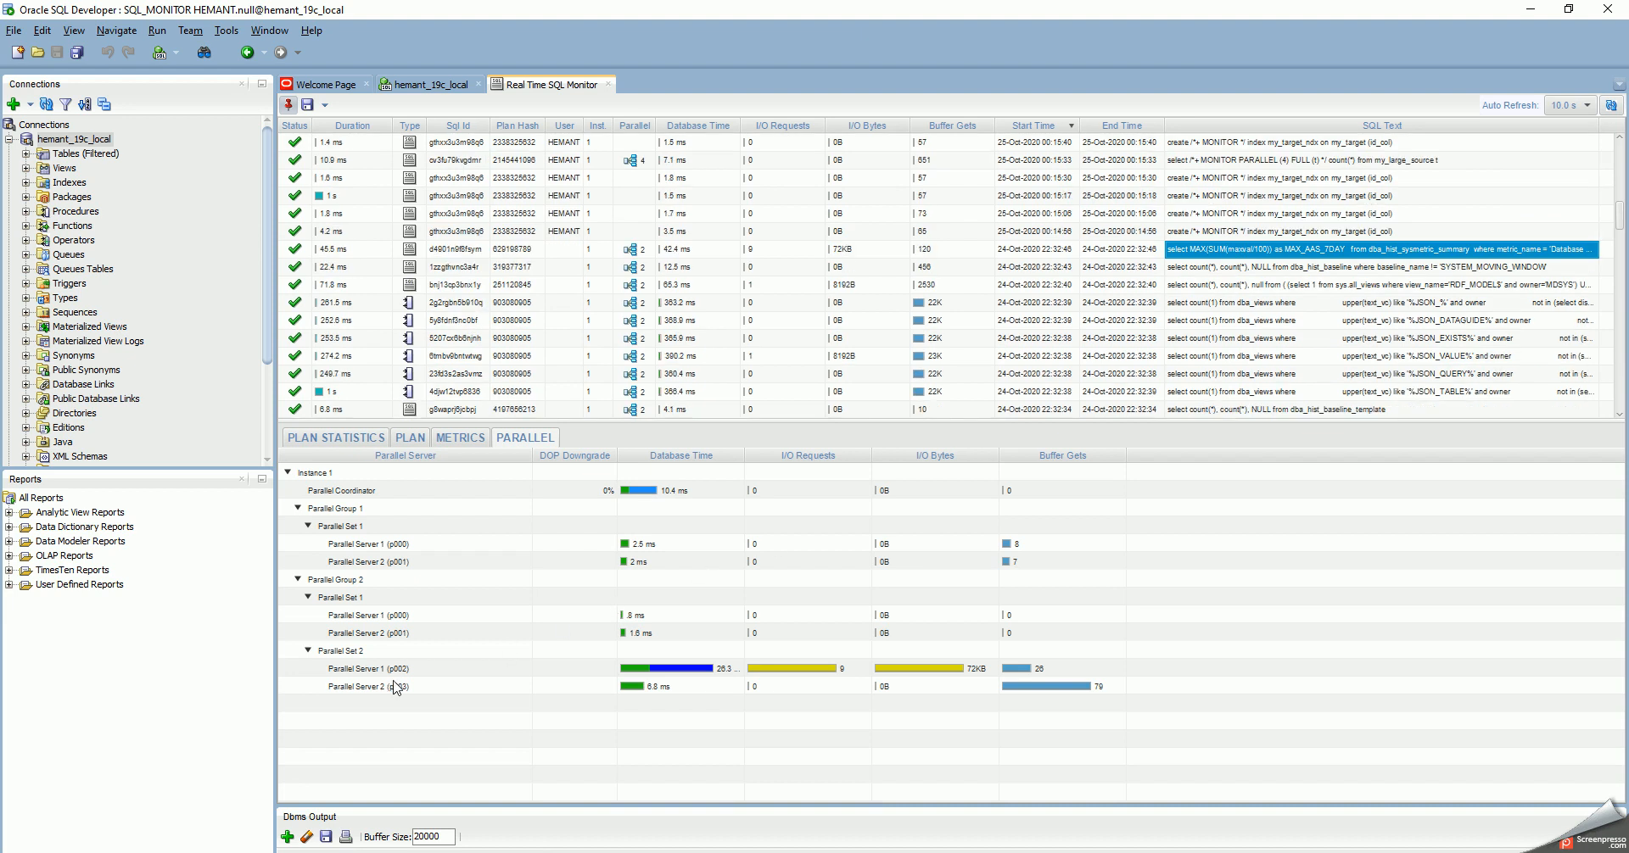
pyautogui.moveTo(384, 704)
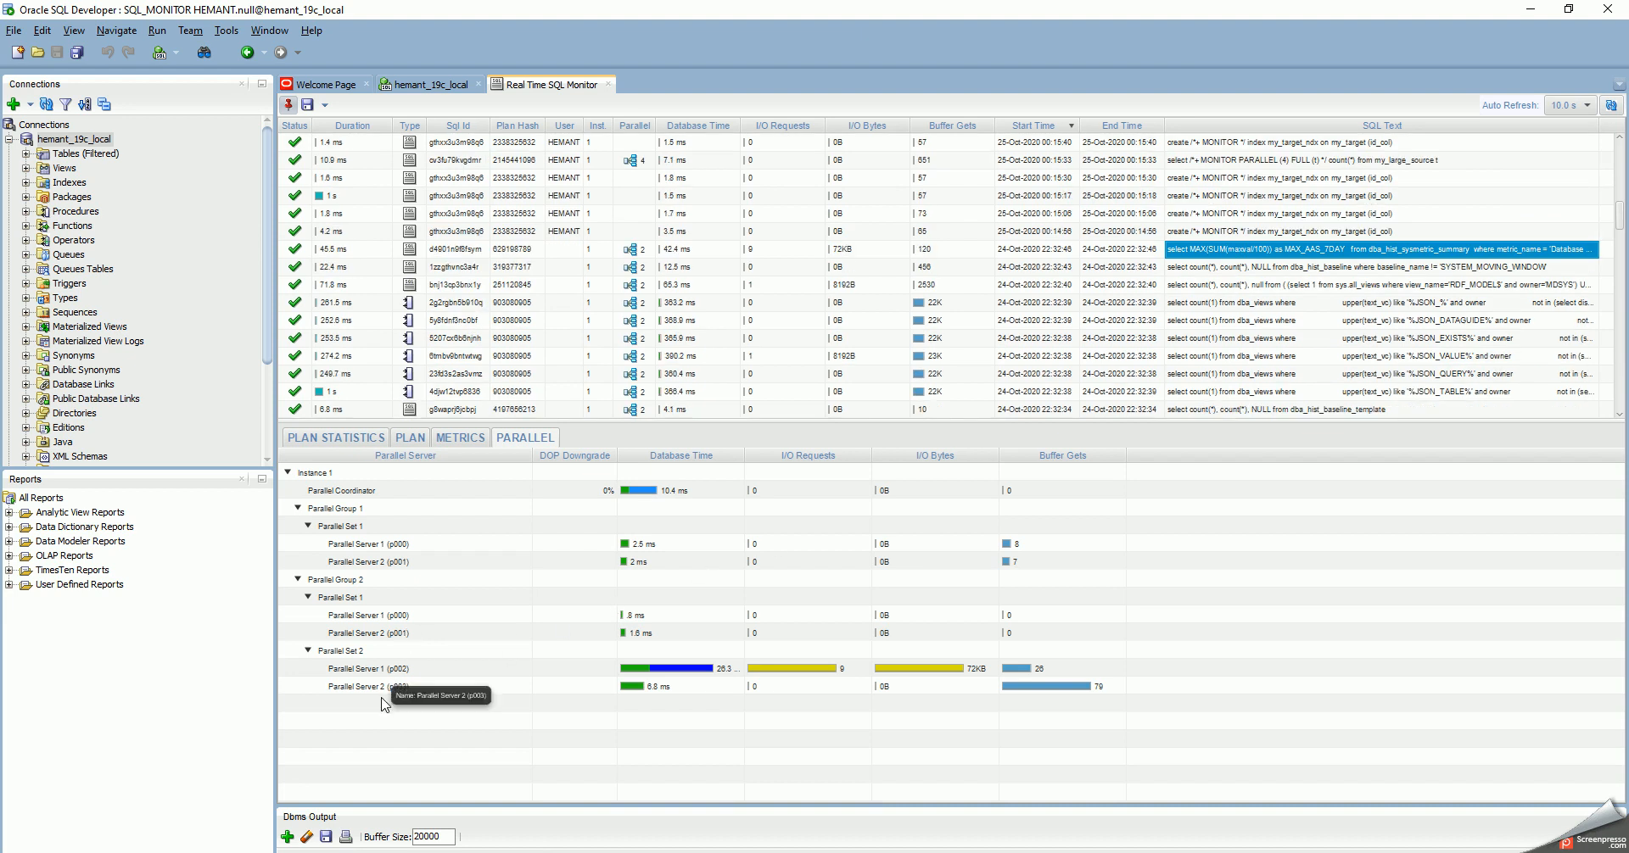
pyautogui.moveTo(421, 611)
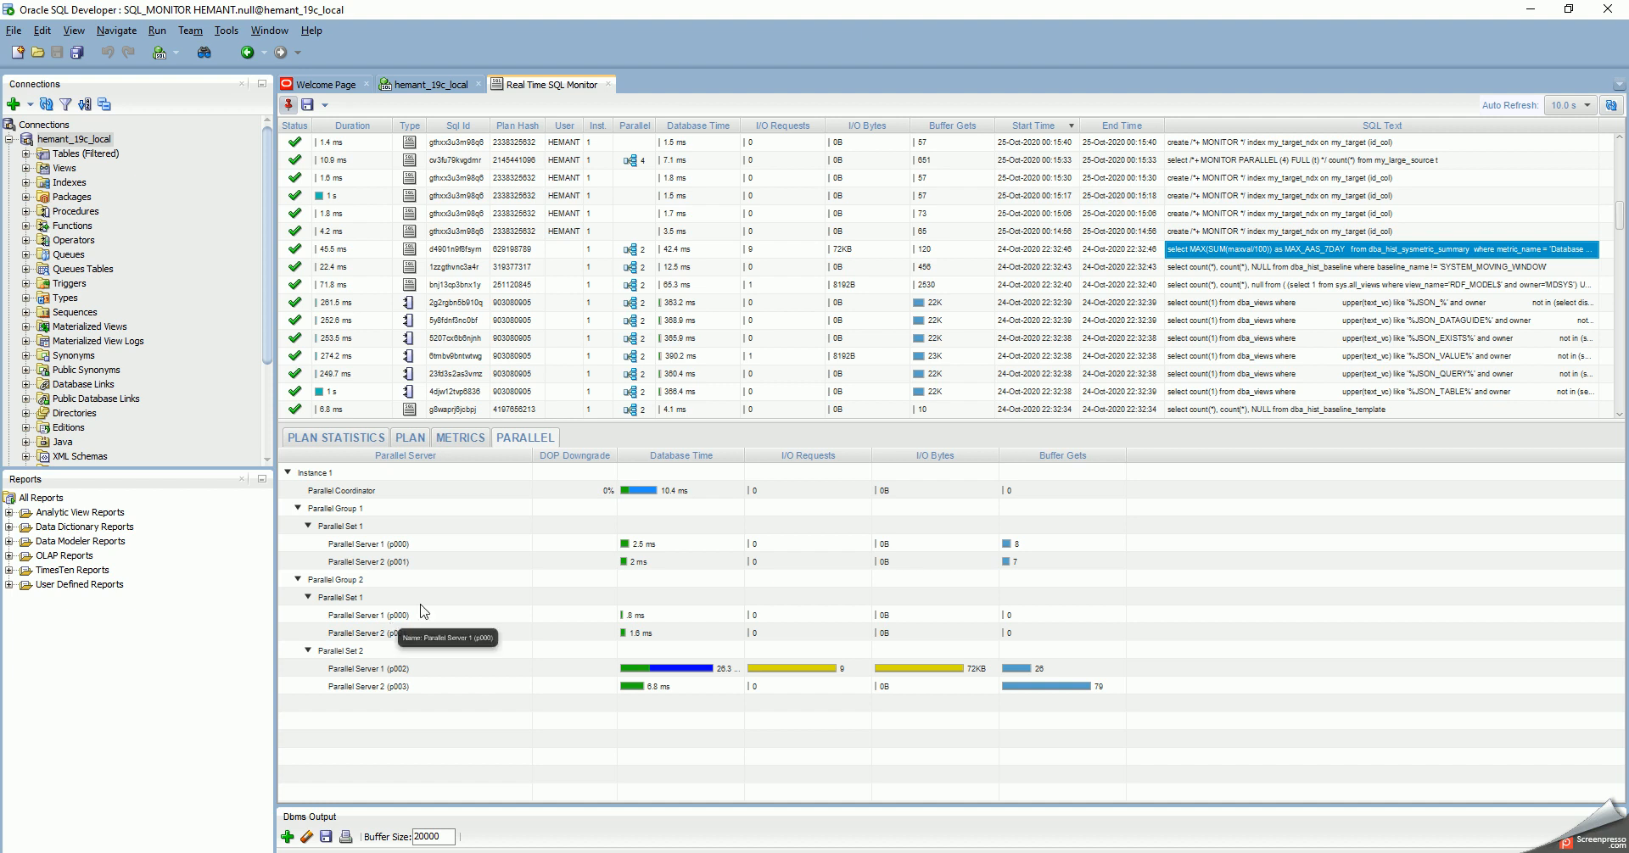
pyautogui.moveTo(631, 255)
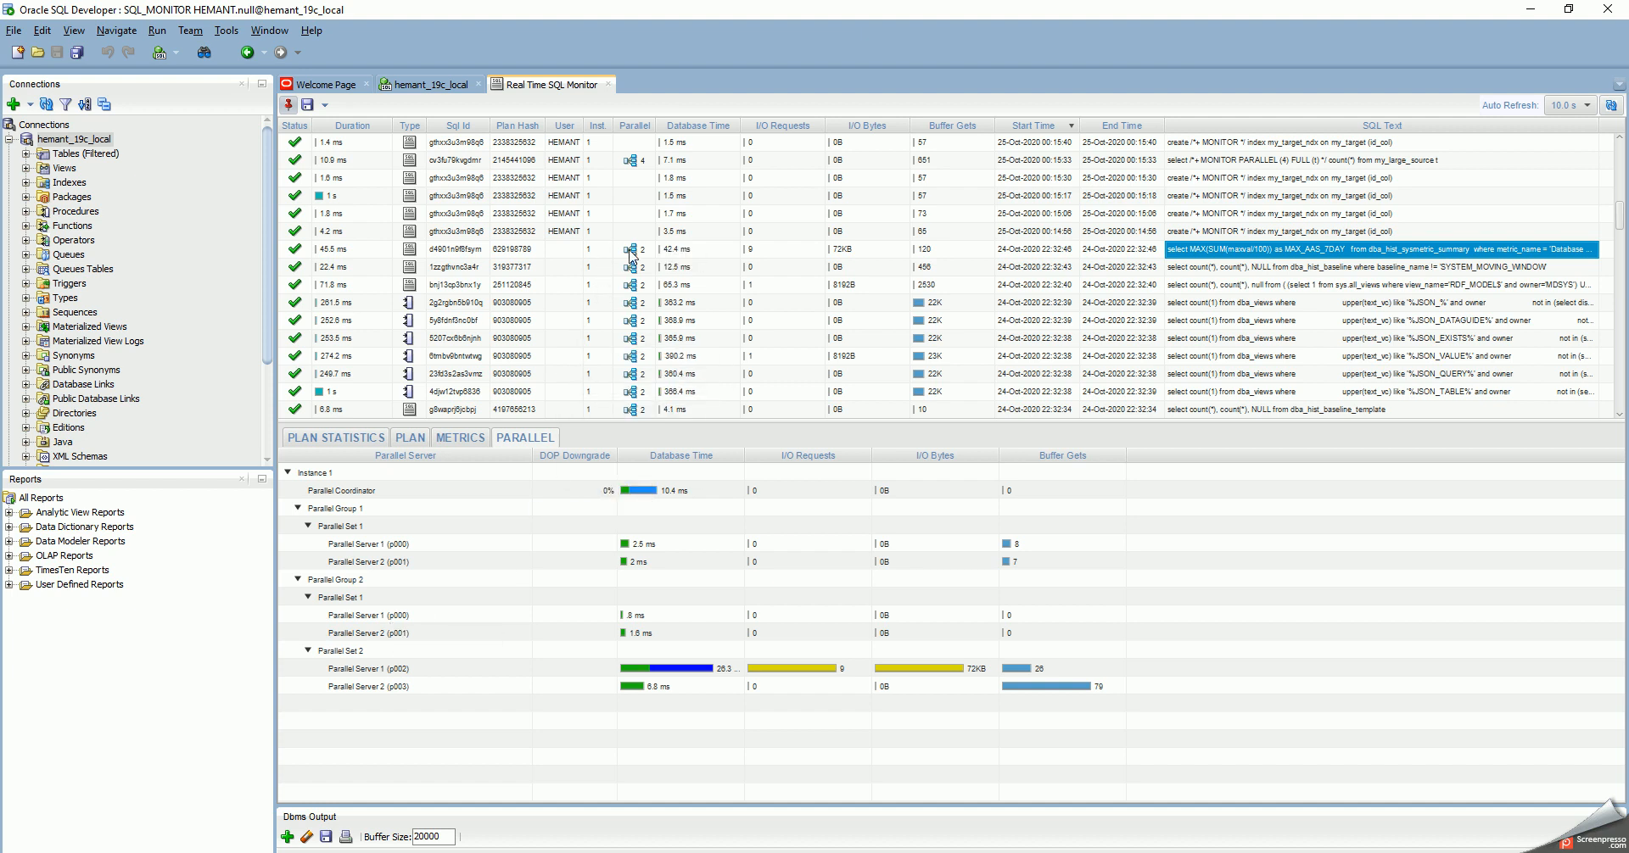
pyautogui.moveTo(395, 646)
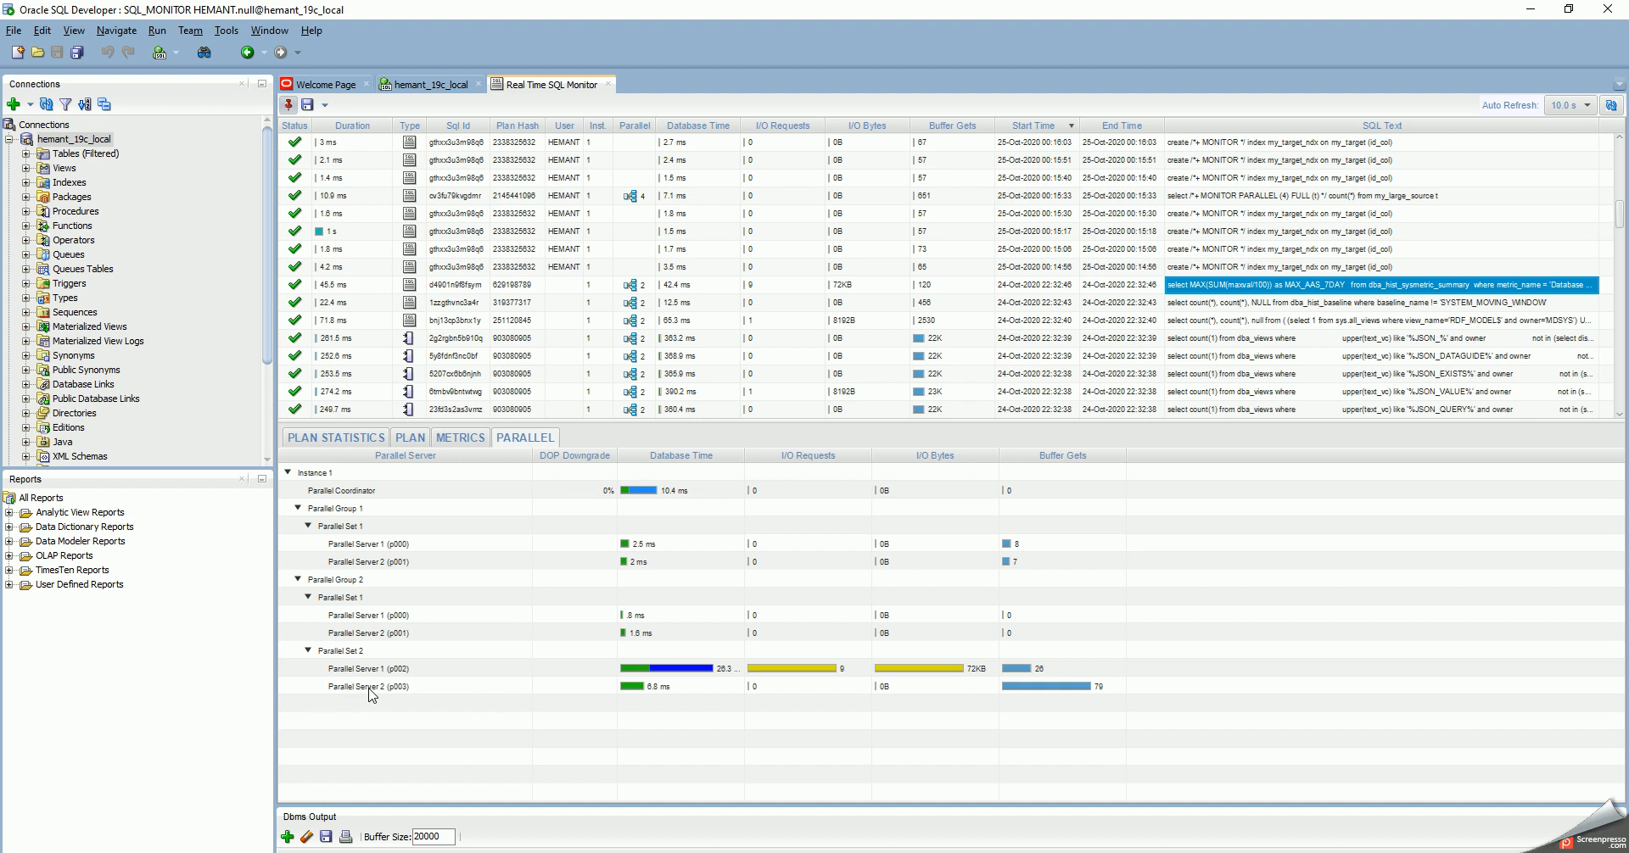
pyautogui.moveTo(372, 692)
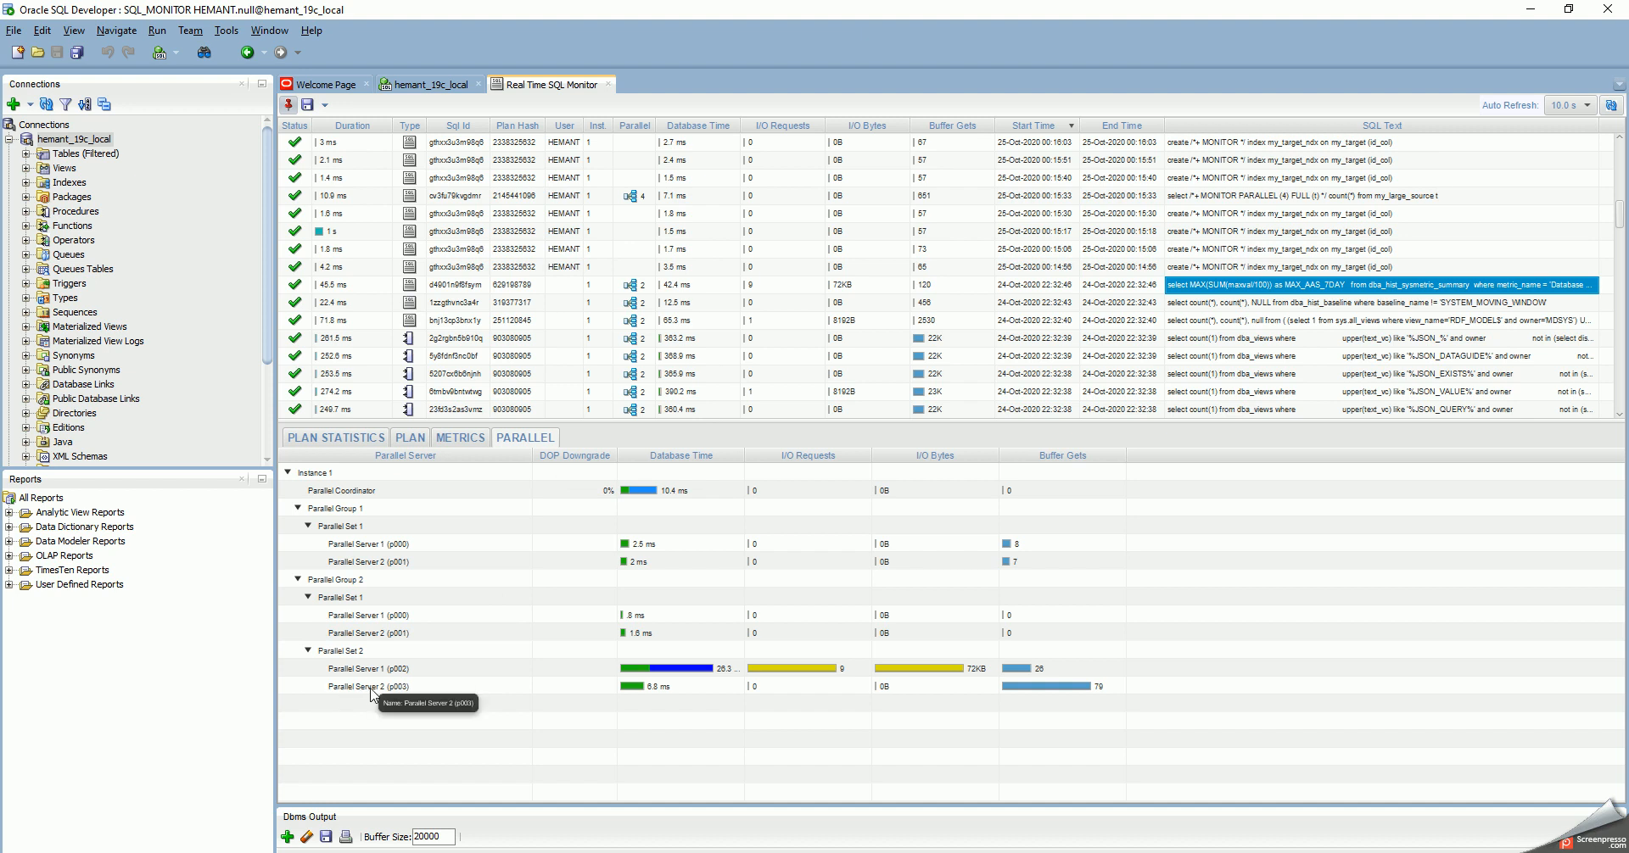
pyautogui.moveTo(381, 681)
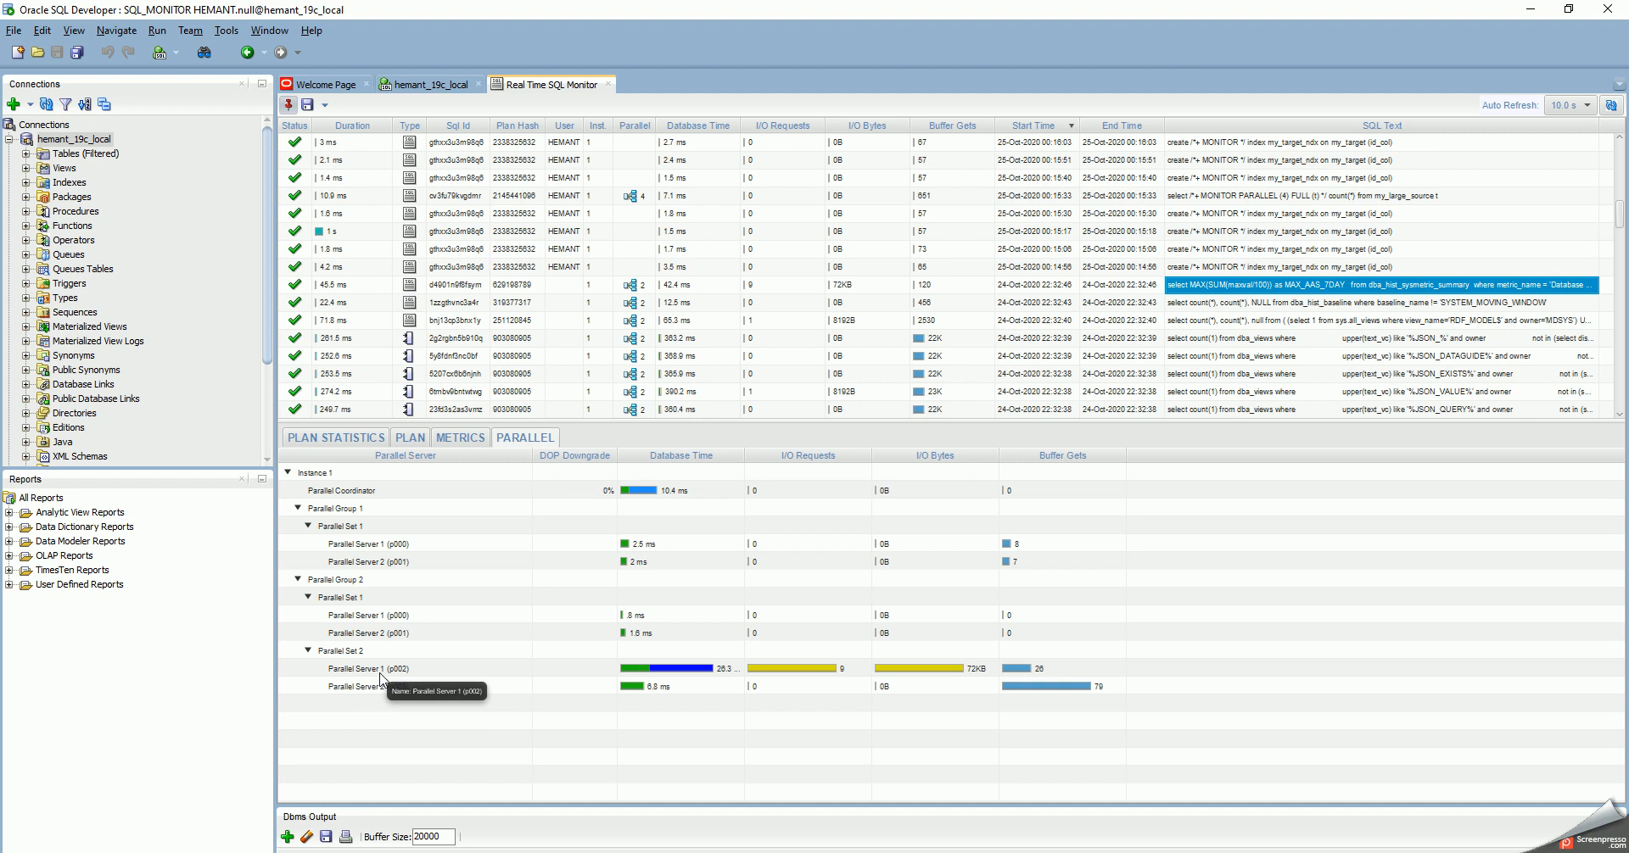
pyautogui.moveTo(399, 618)
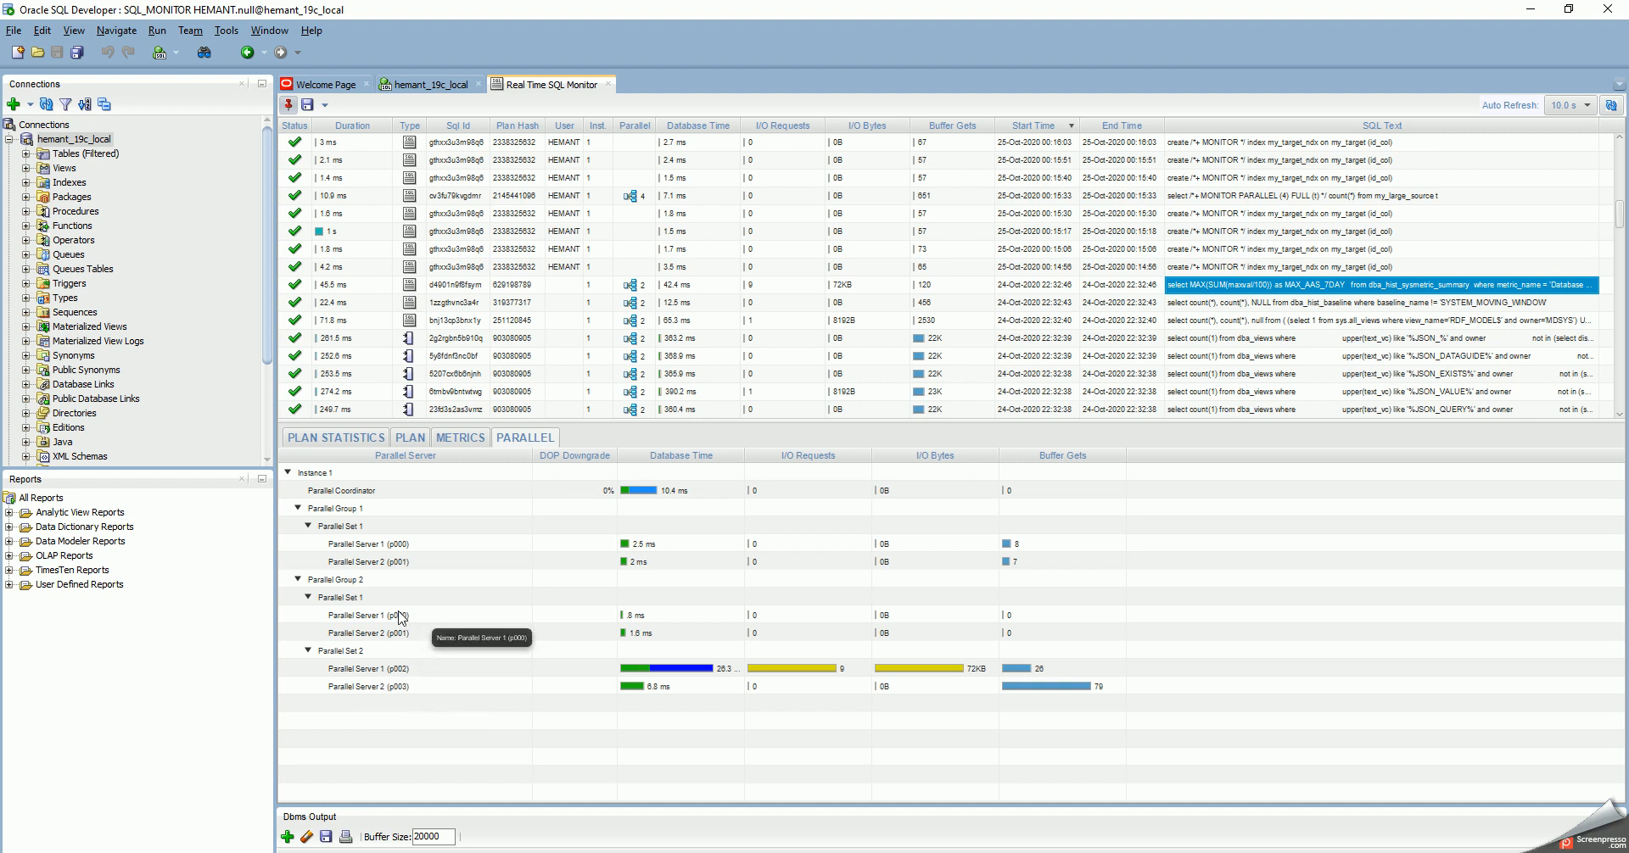
pyautogui.moveTo(394, 631)
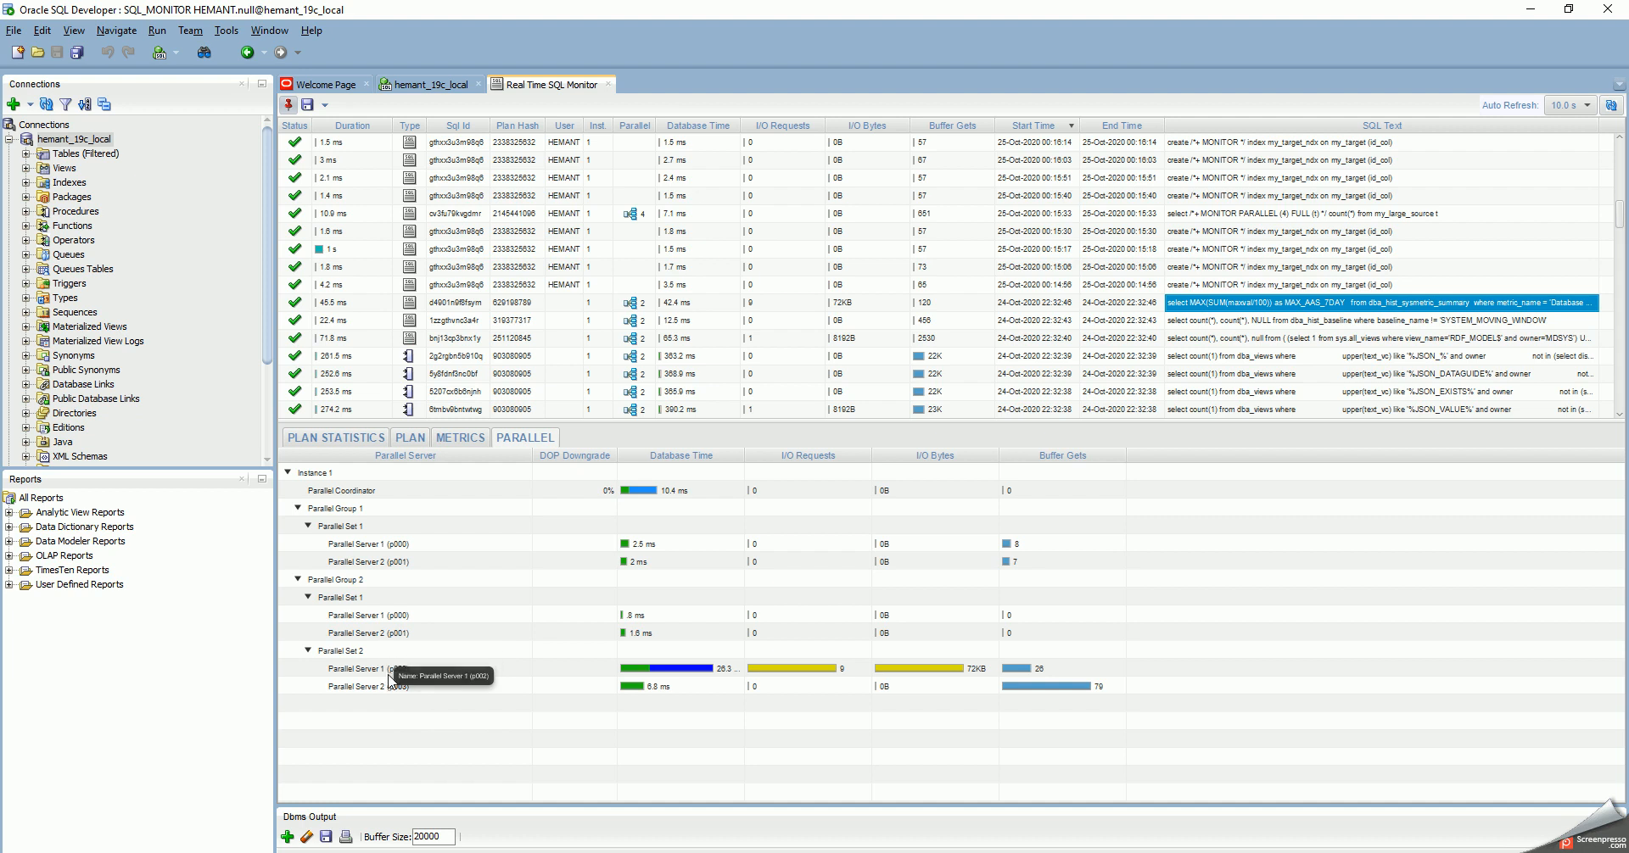
pyautogui.moveTo(403, 704)
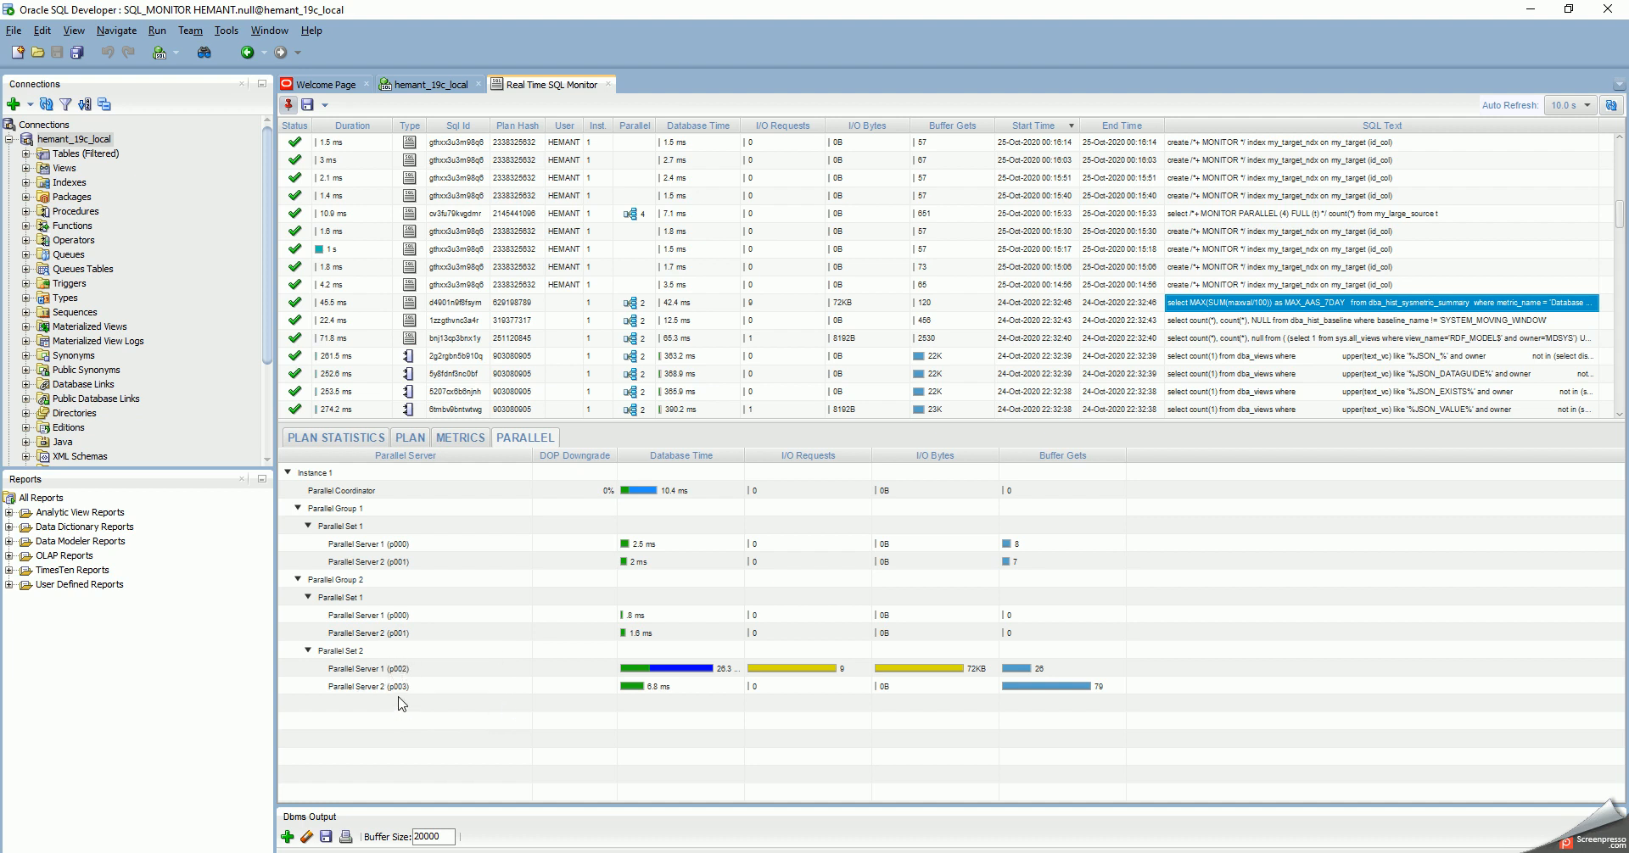
pyautogui.moveTo(407, 634)
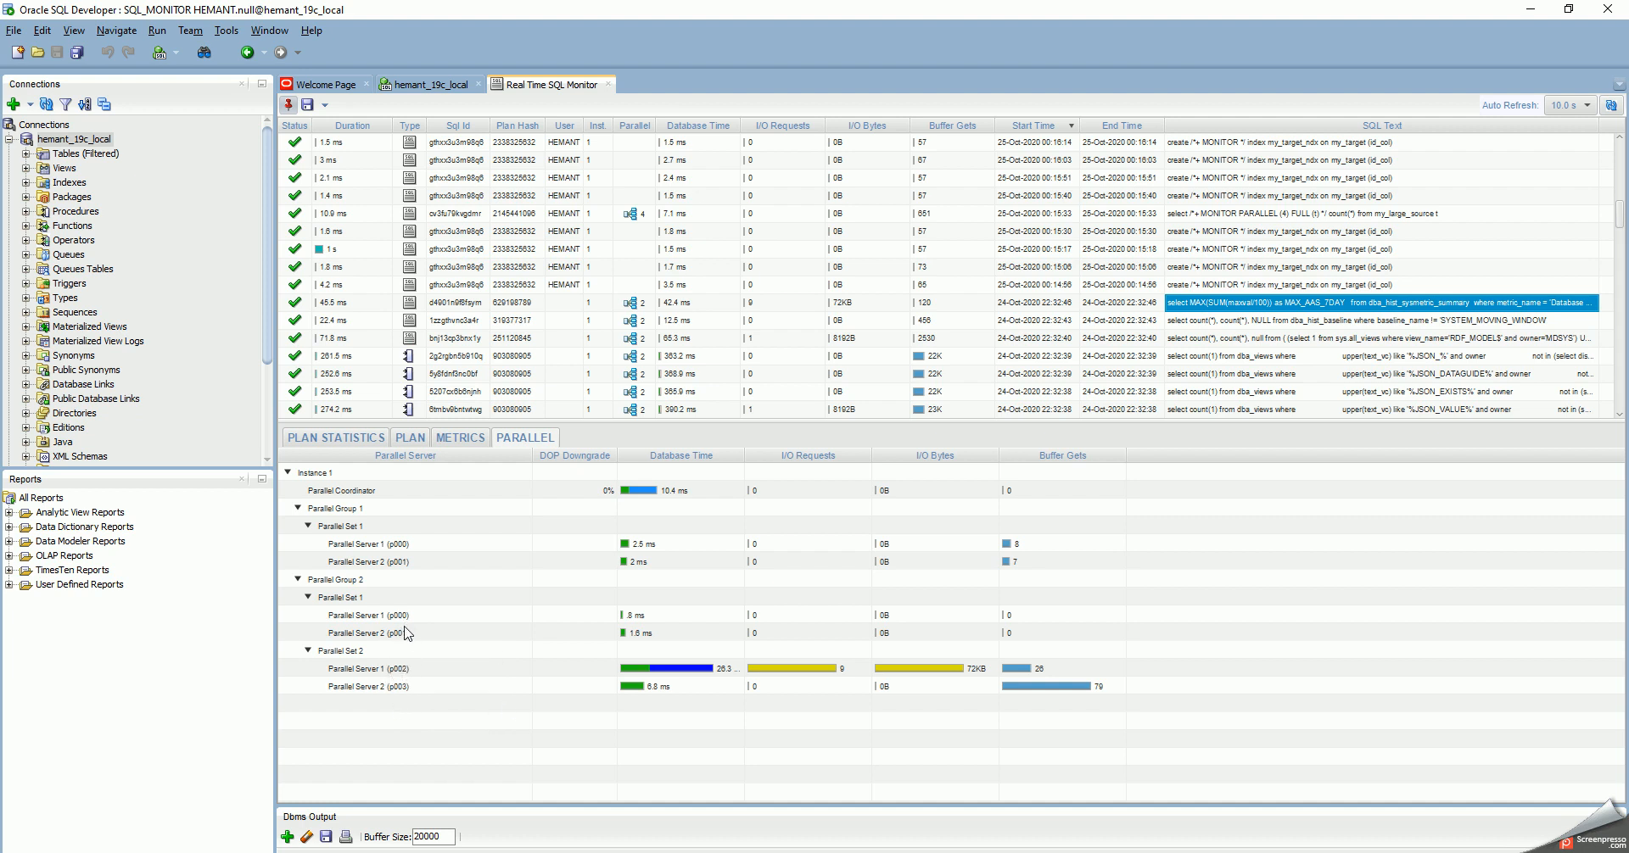
pyautogui.moveTo(403, 560)
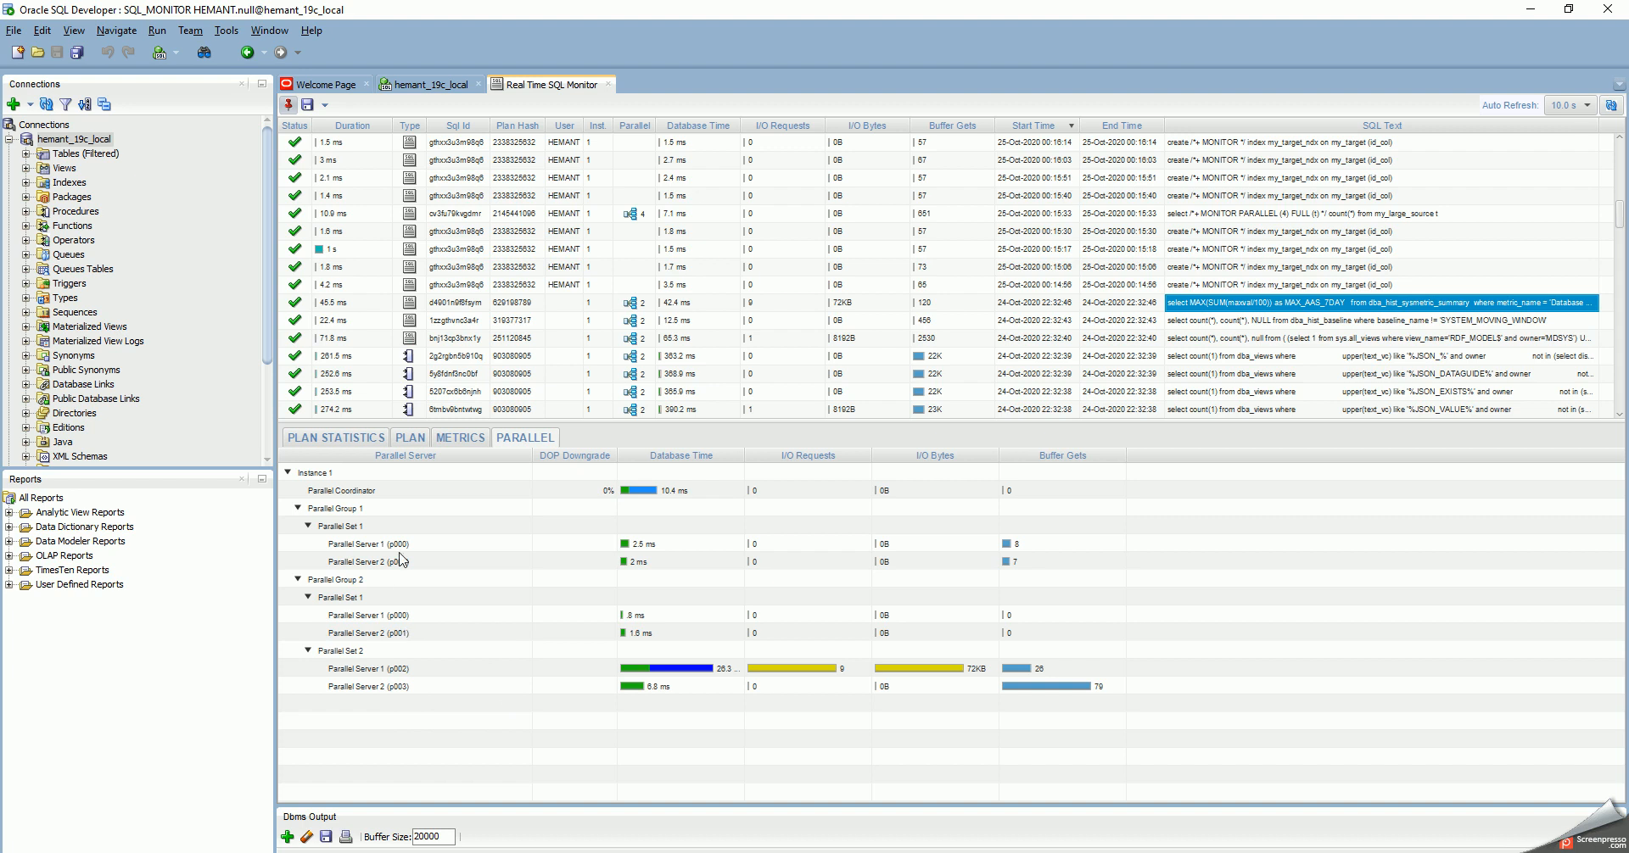
pyautogui.moveTo(876, 525)
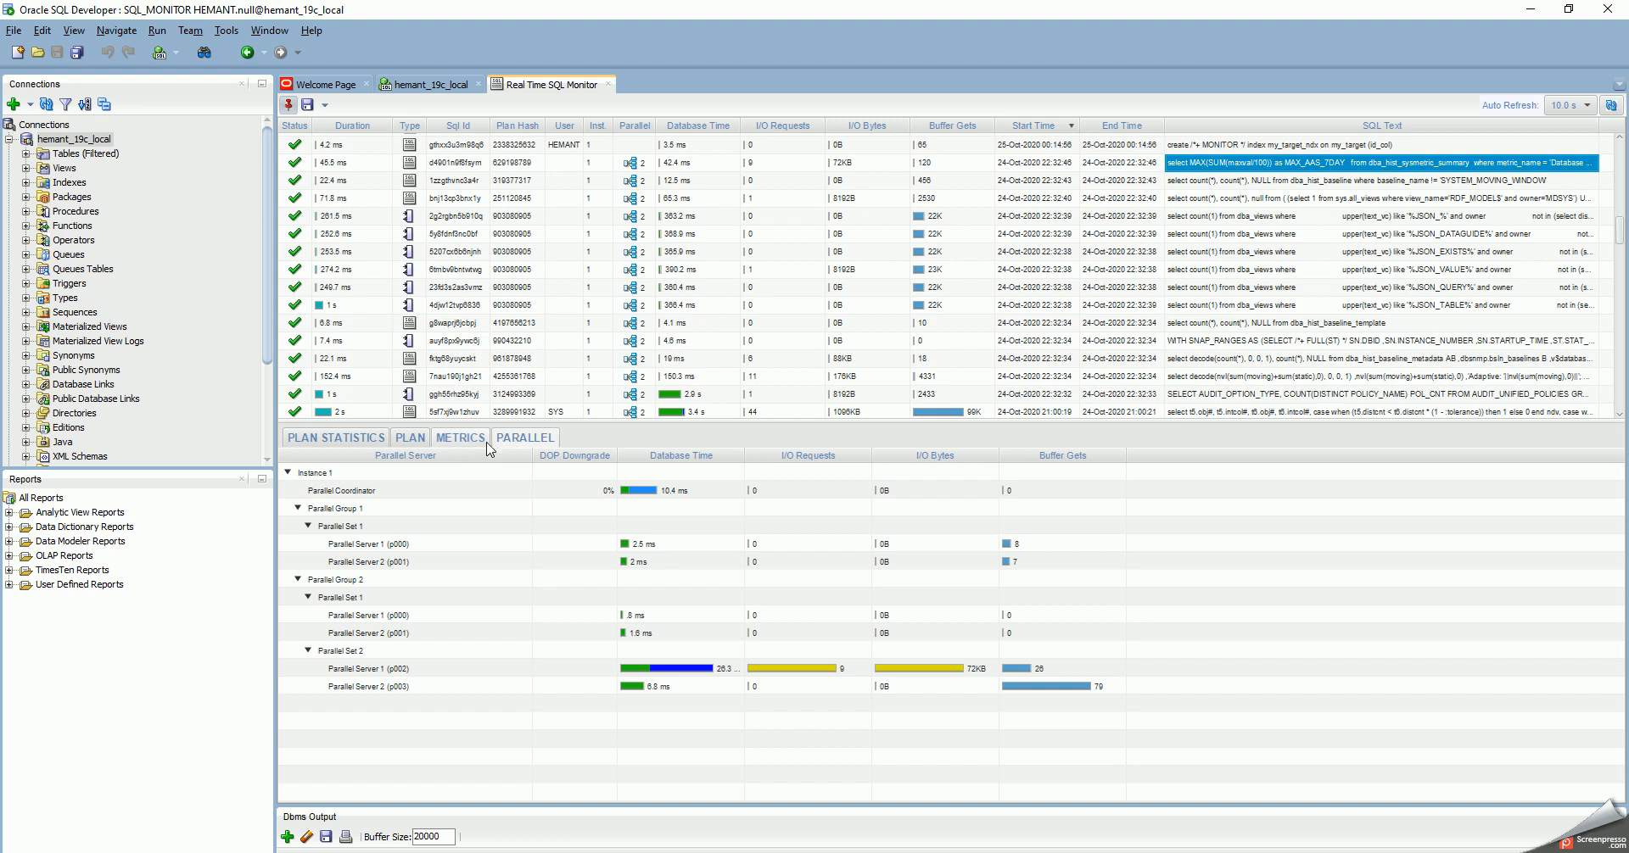
# Step: Show the METRICS charts for the audit options query and scroll through CPU, memory and I/O graphs
pyautogui.click(459, 437)
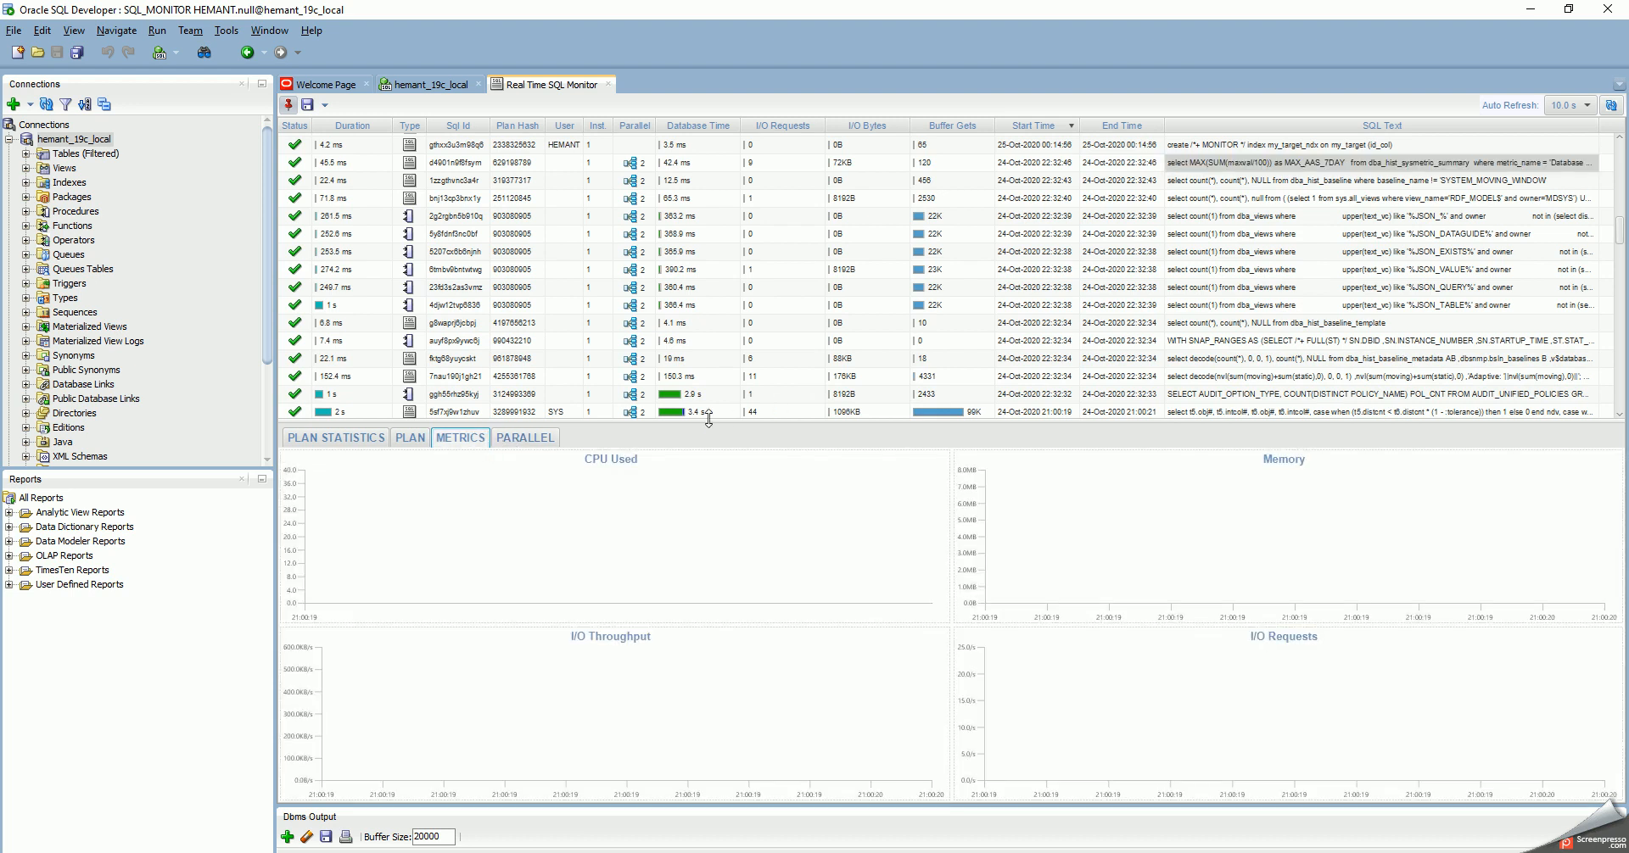
pyautogui.click(457, 412)
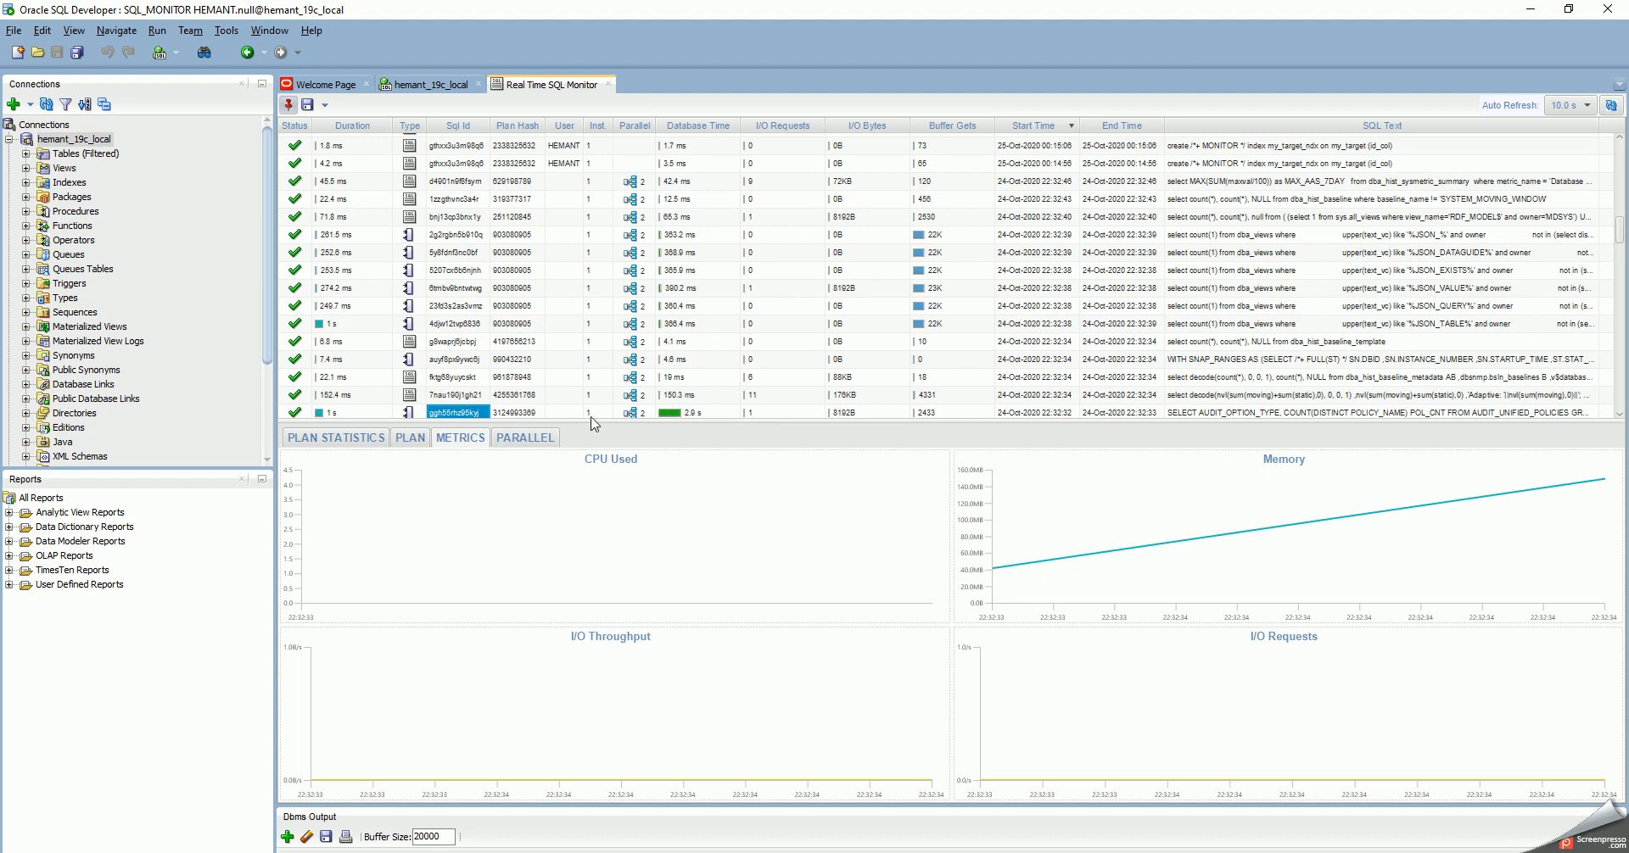
pyautogui.moveTo(686, 417)
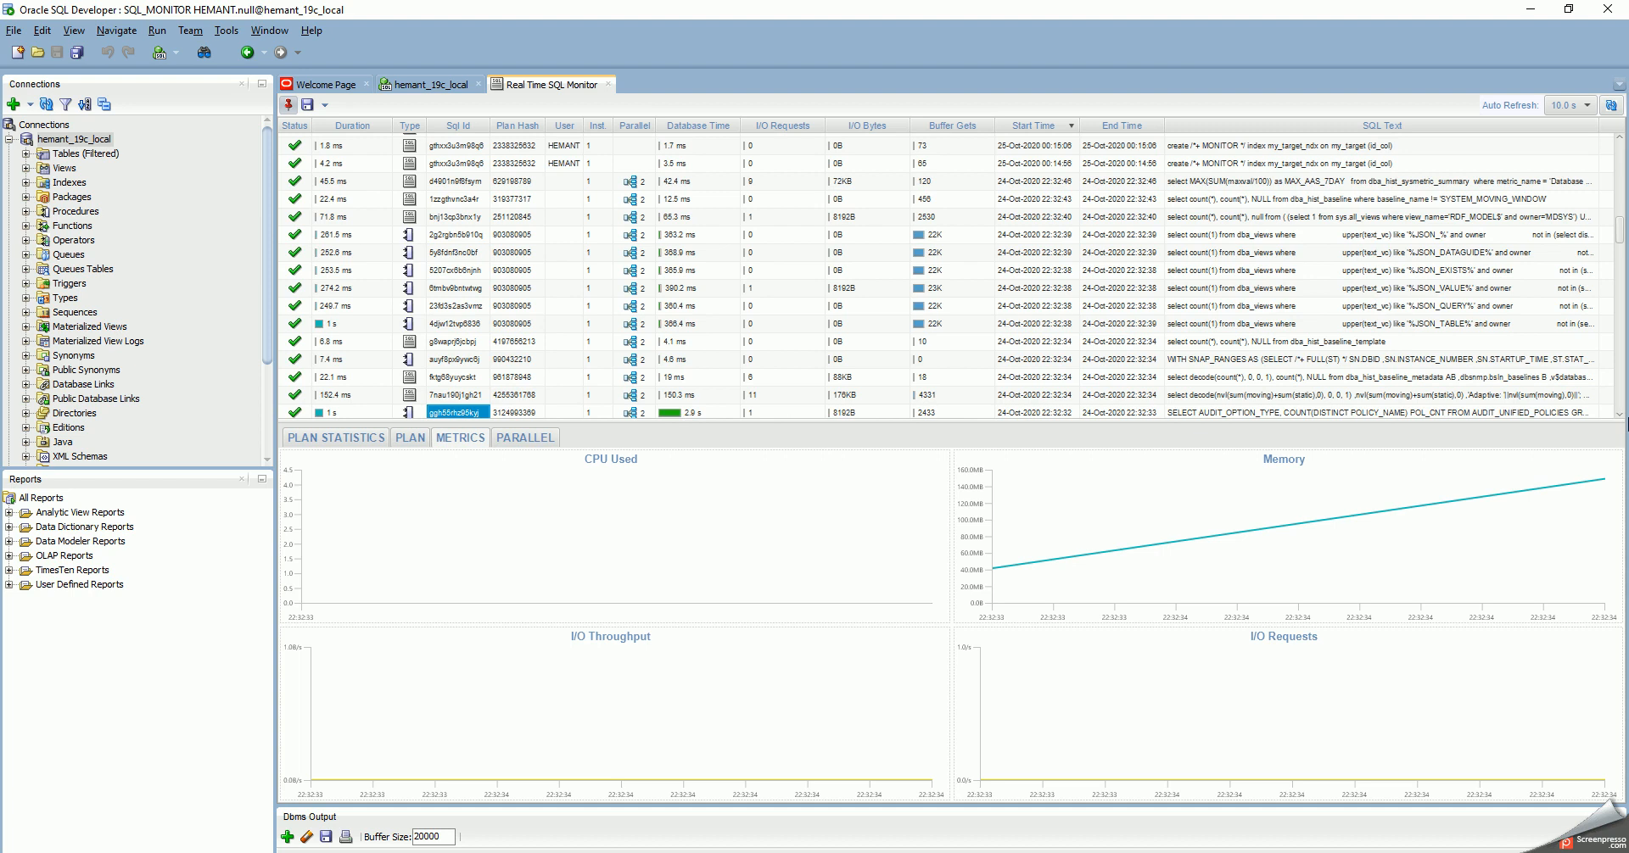
pyautogui.scroll(-3)
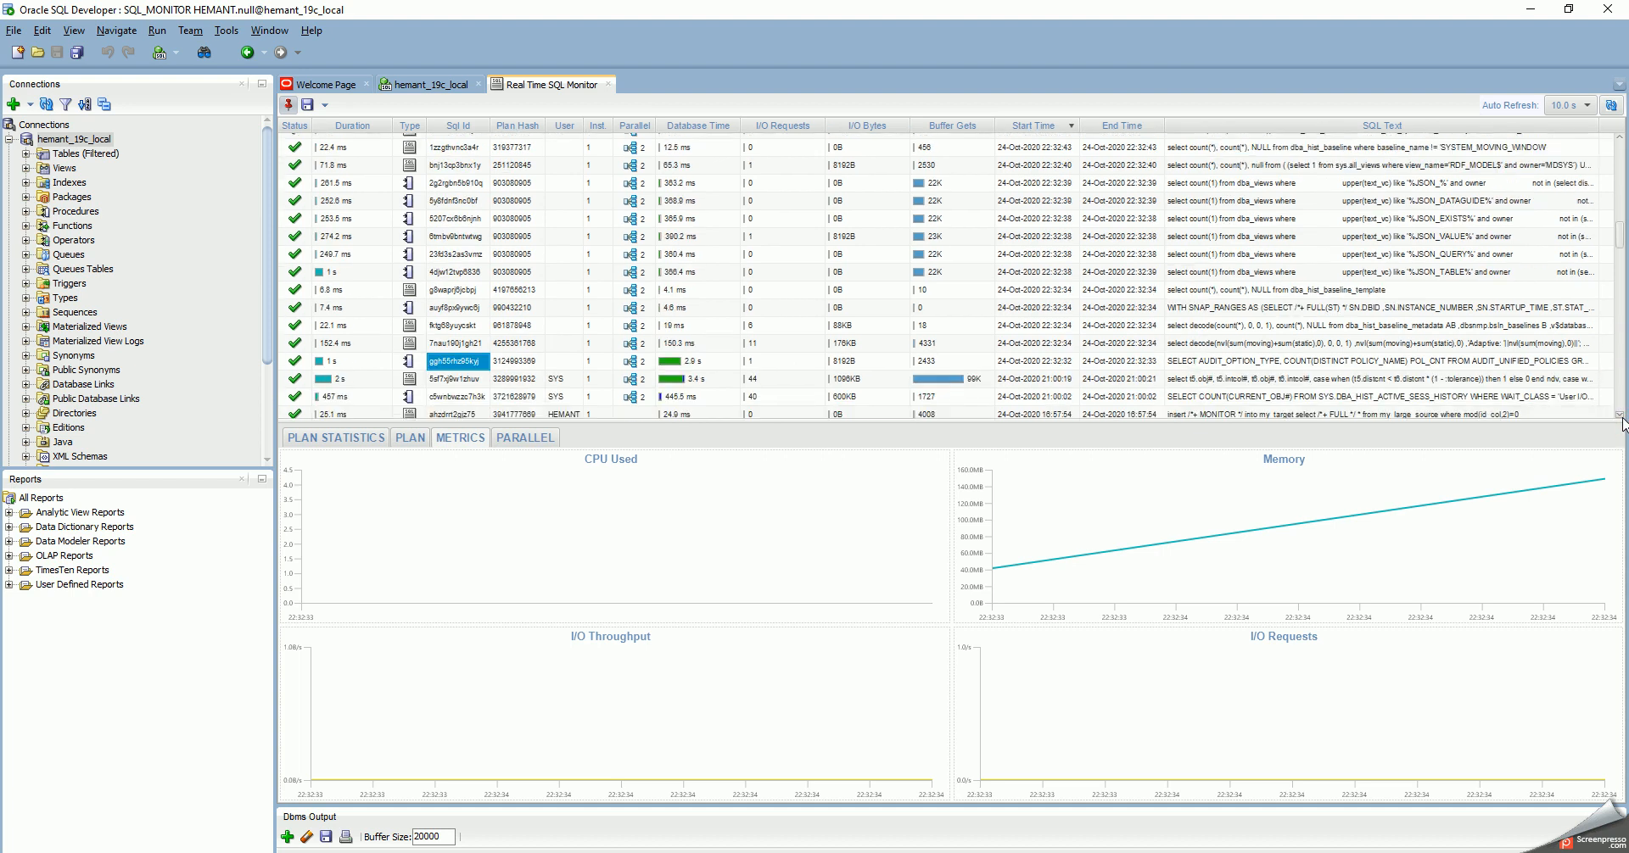
pyautogui.scroll(-3)
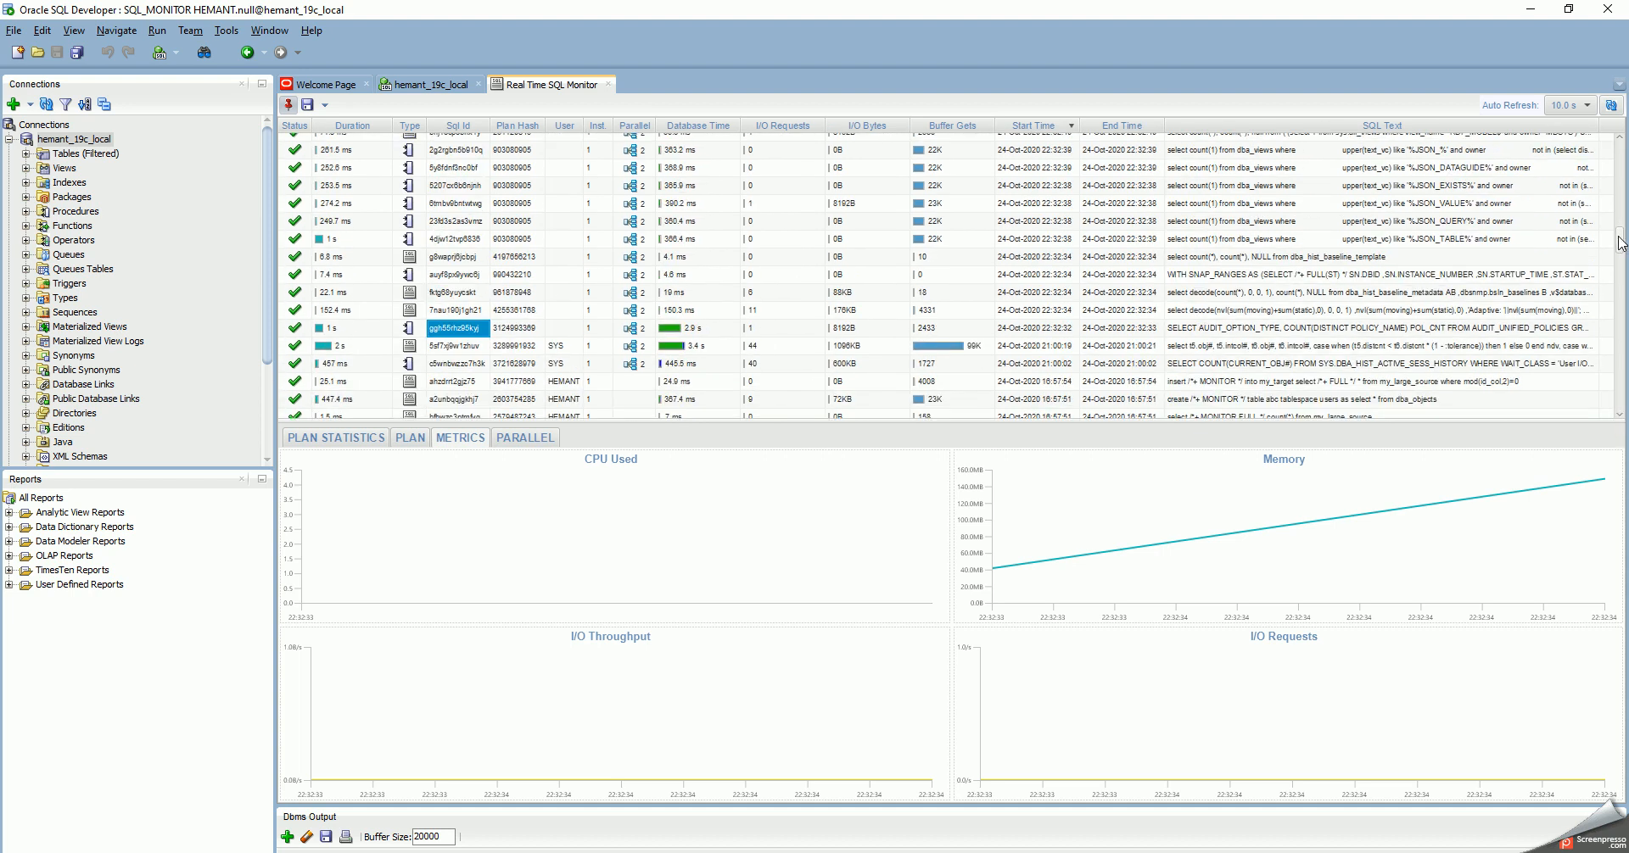
pyautogui.scroll(-3)
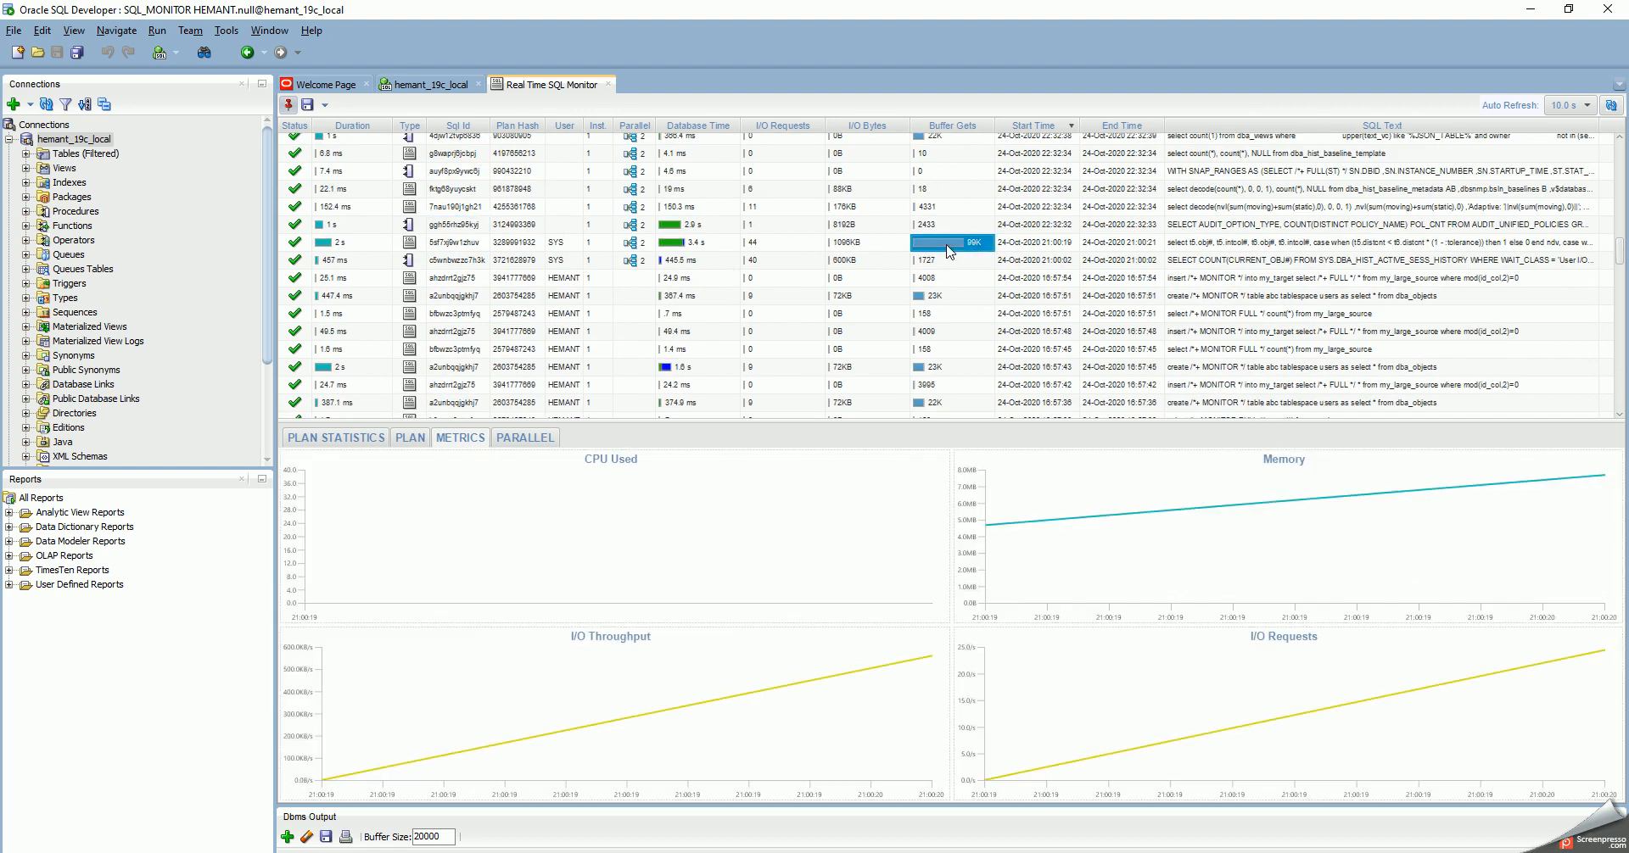
pyautogui.moveTo(343, 256)
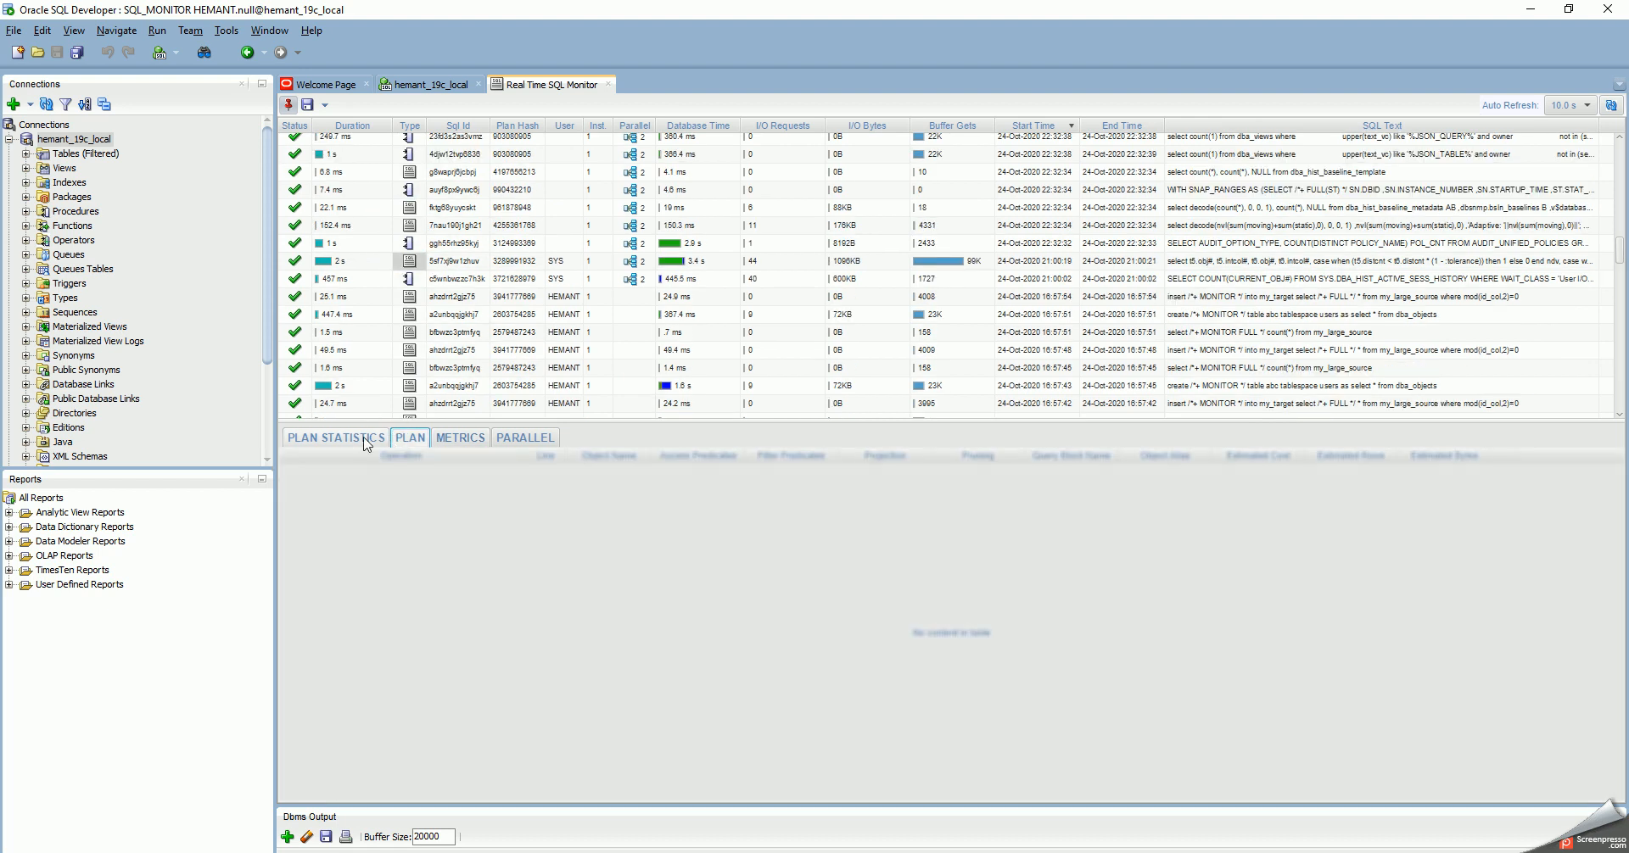
# Step: Display the SYS query's plan statistics with hash joins, nested loops and statistics collectors
pyautogui.click(334, 437)
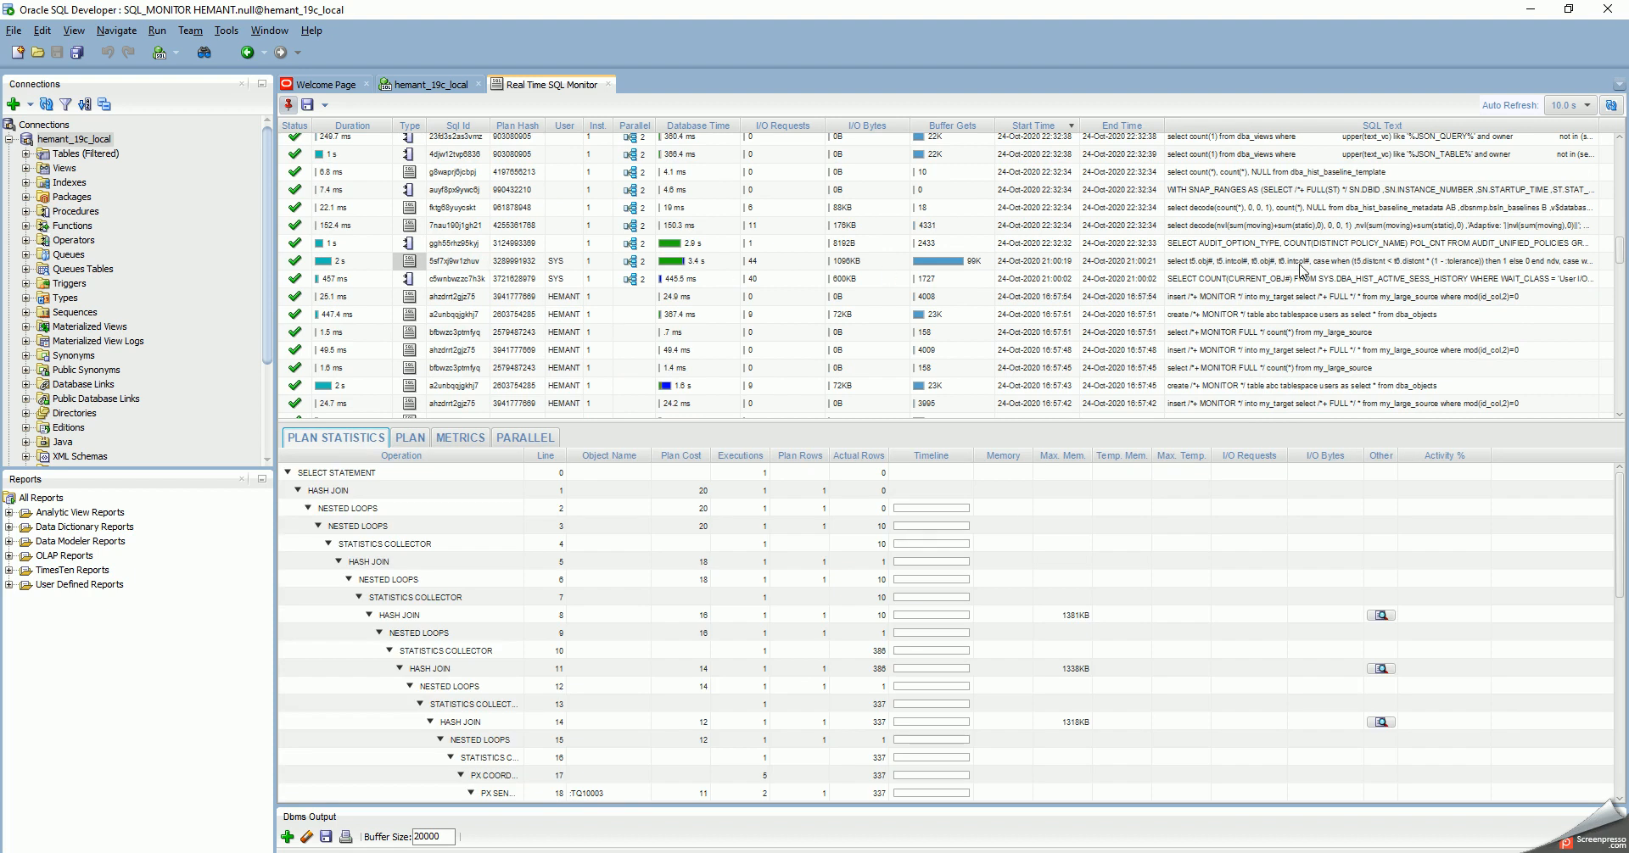
pyautogui.moveTo(691, 268)
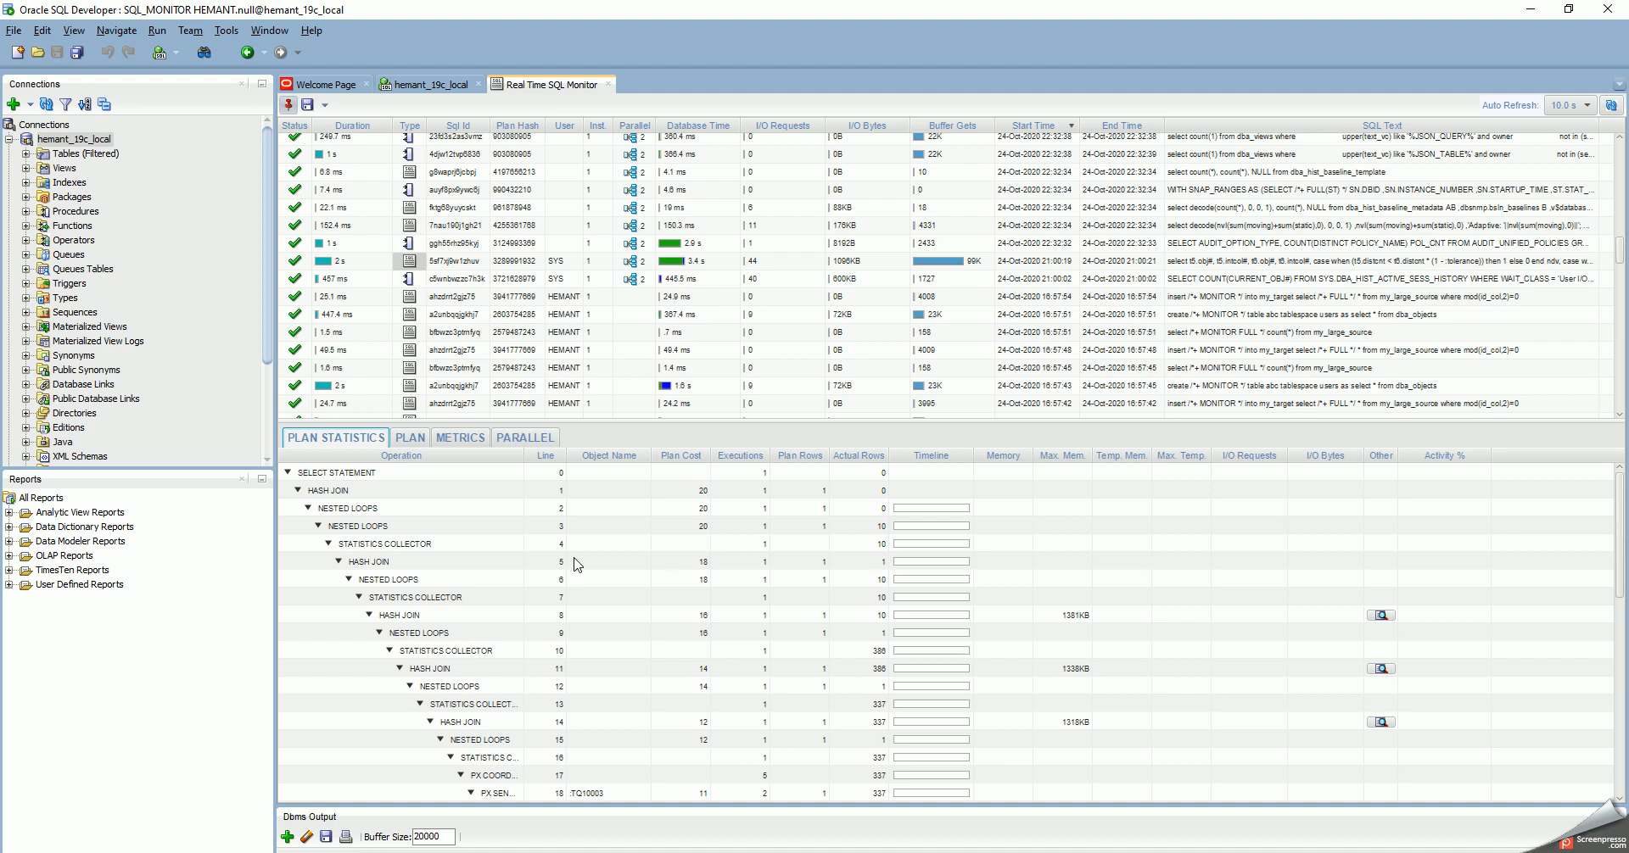
pyautogui.click(1382, 613)
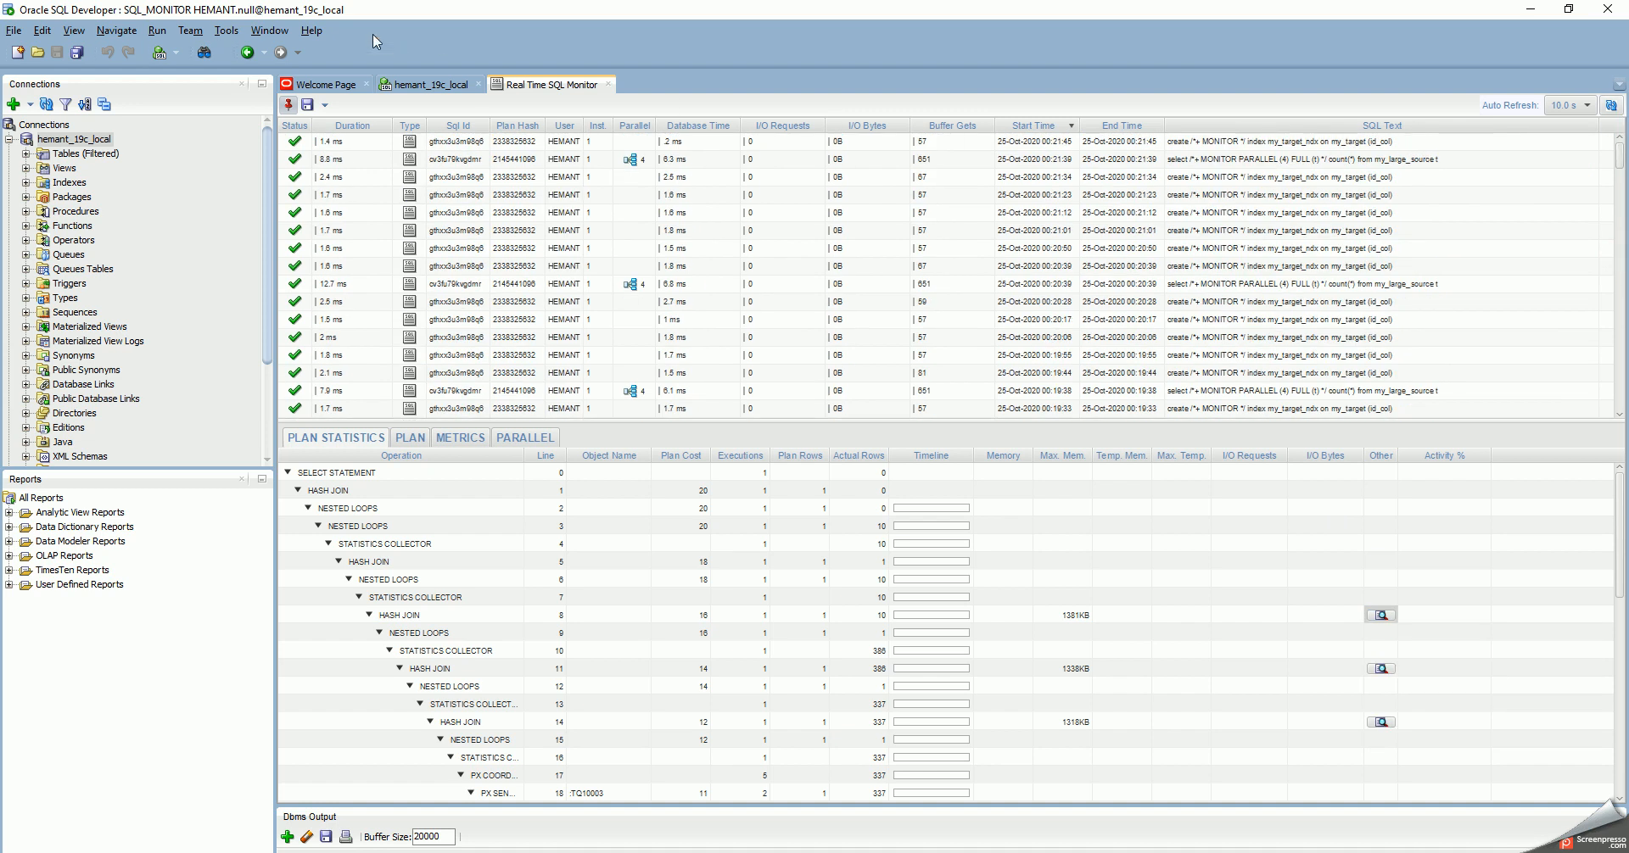
# Step: Show the Tools menu with its Real Time SQL Monitor entry, then the Help menu
pyautogui.click(226, 30)
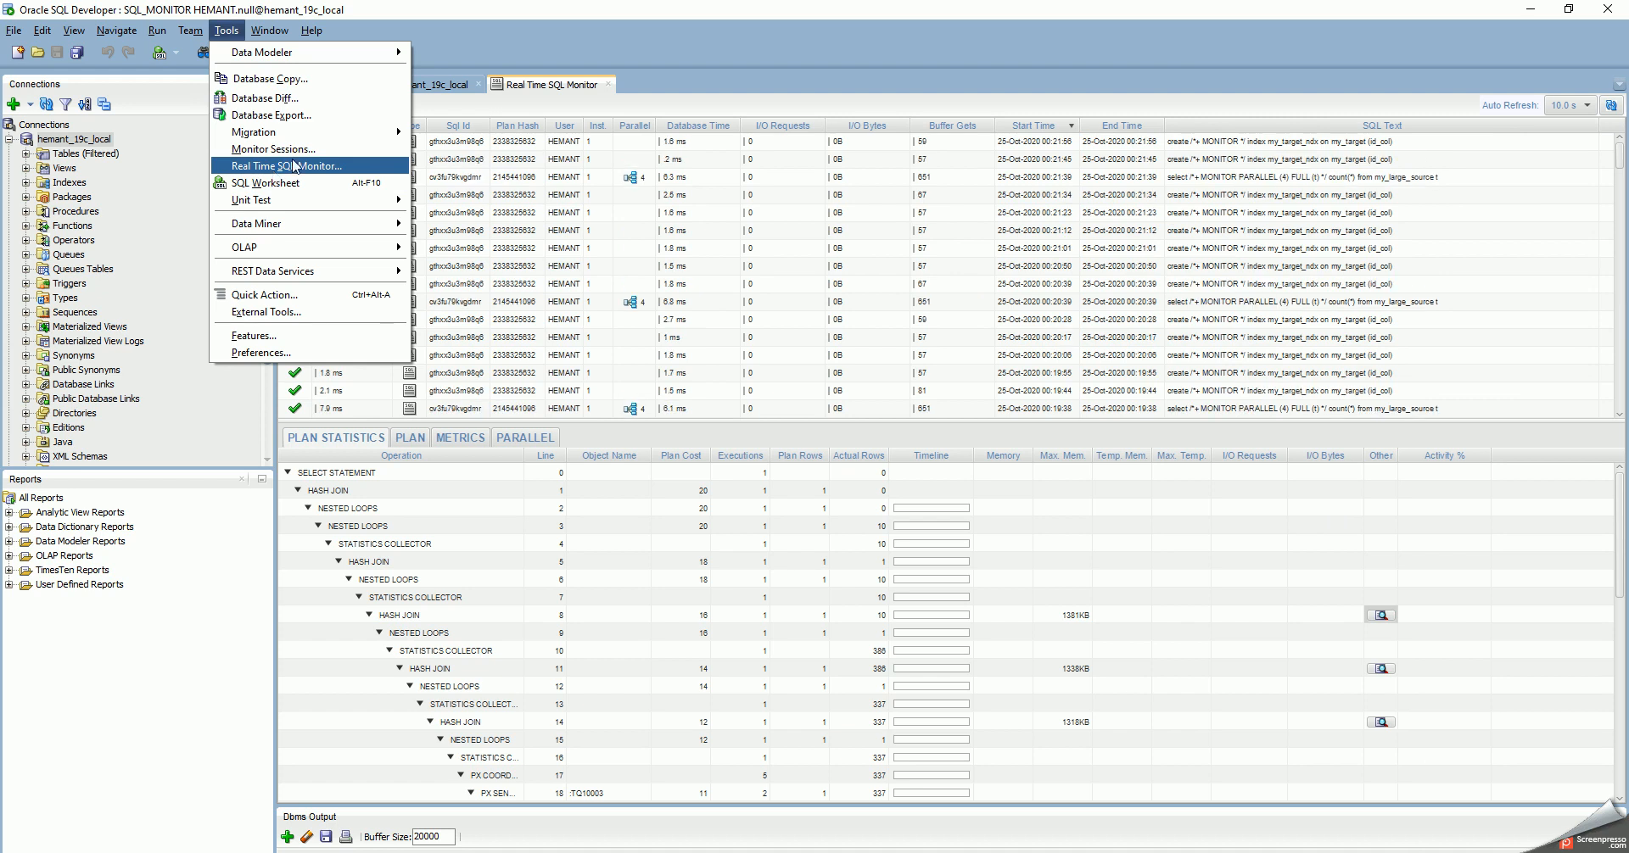
pyautogui.click(311, 29)
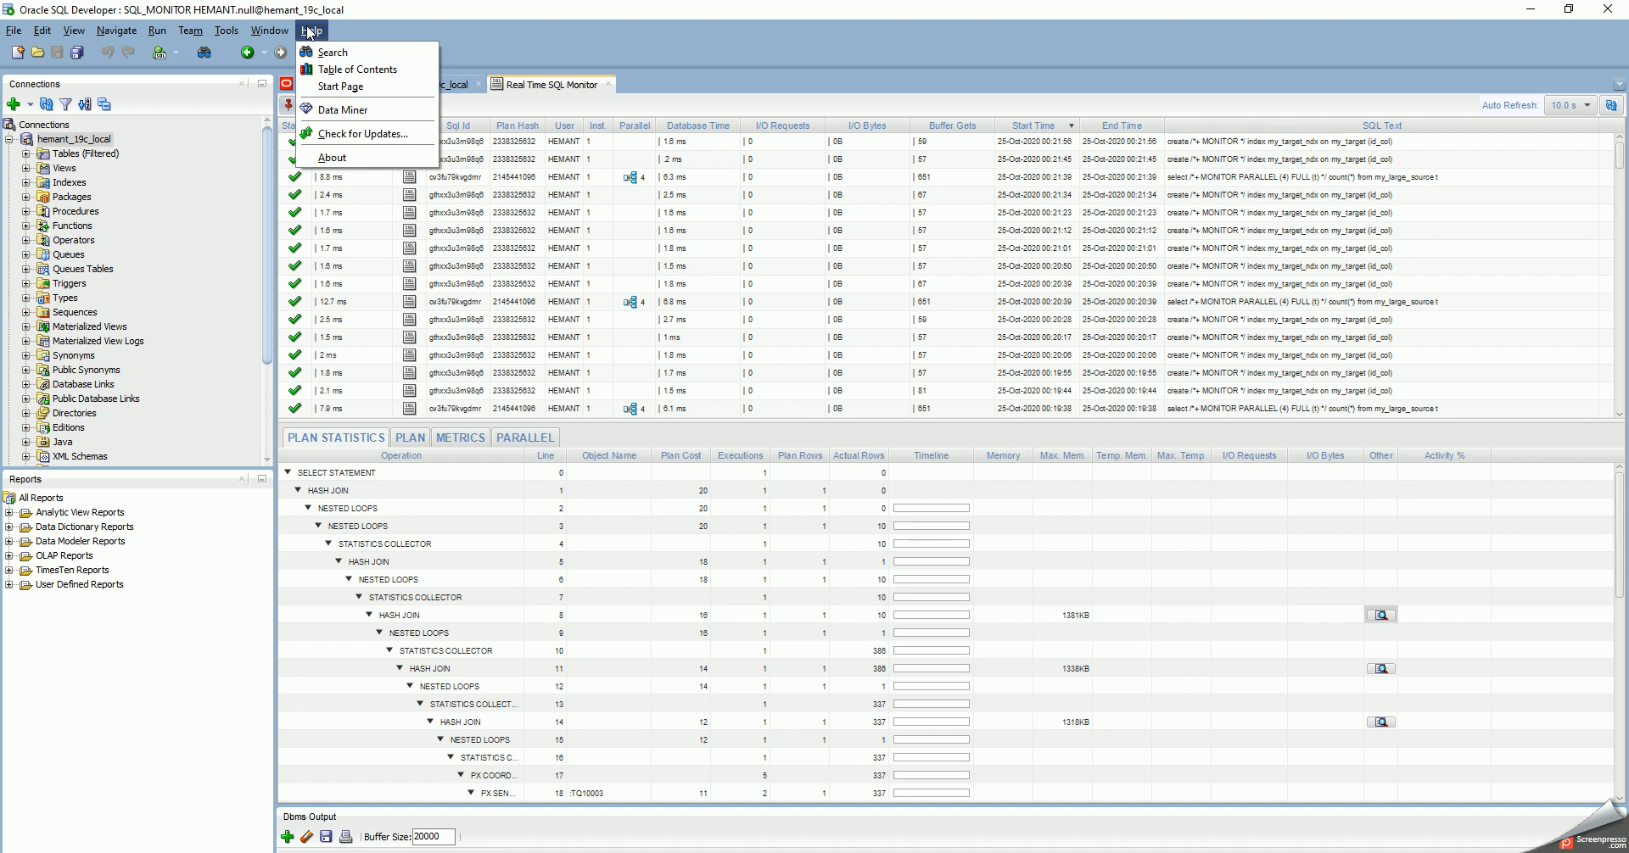